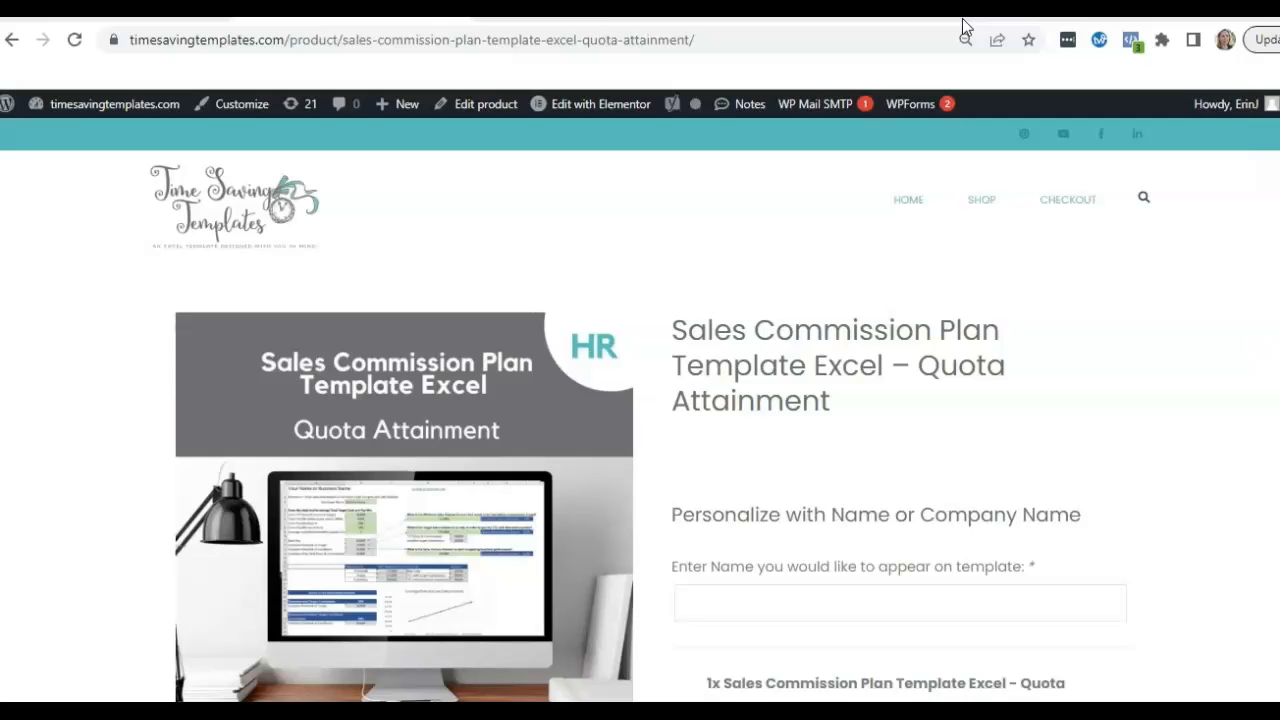
mouse_move(763, 402)
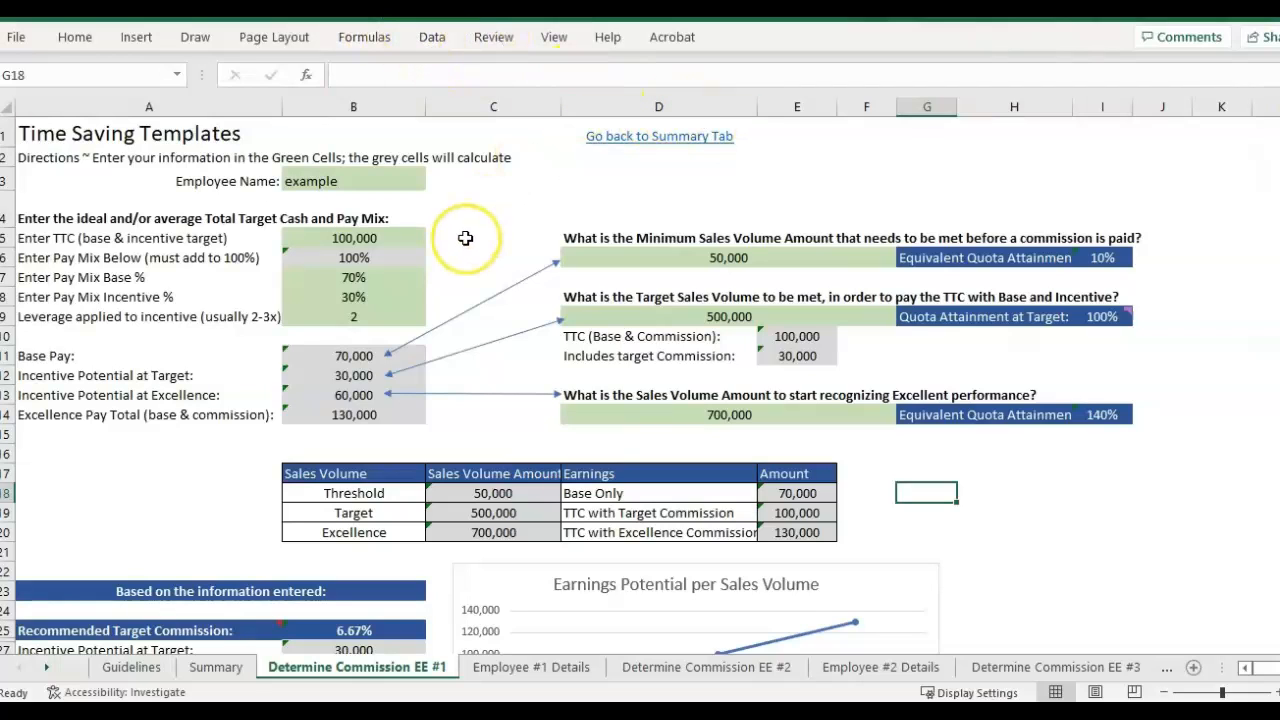
mouse_move(465, 238)
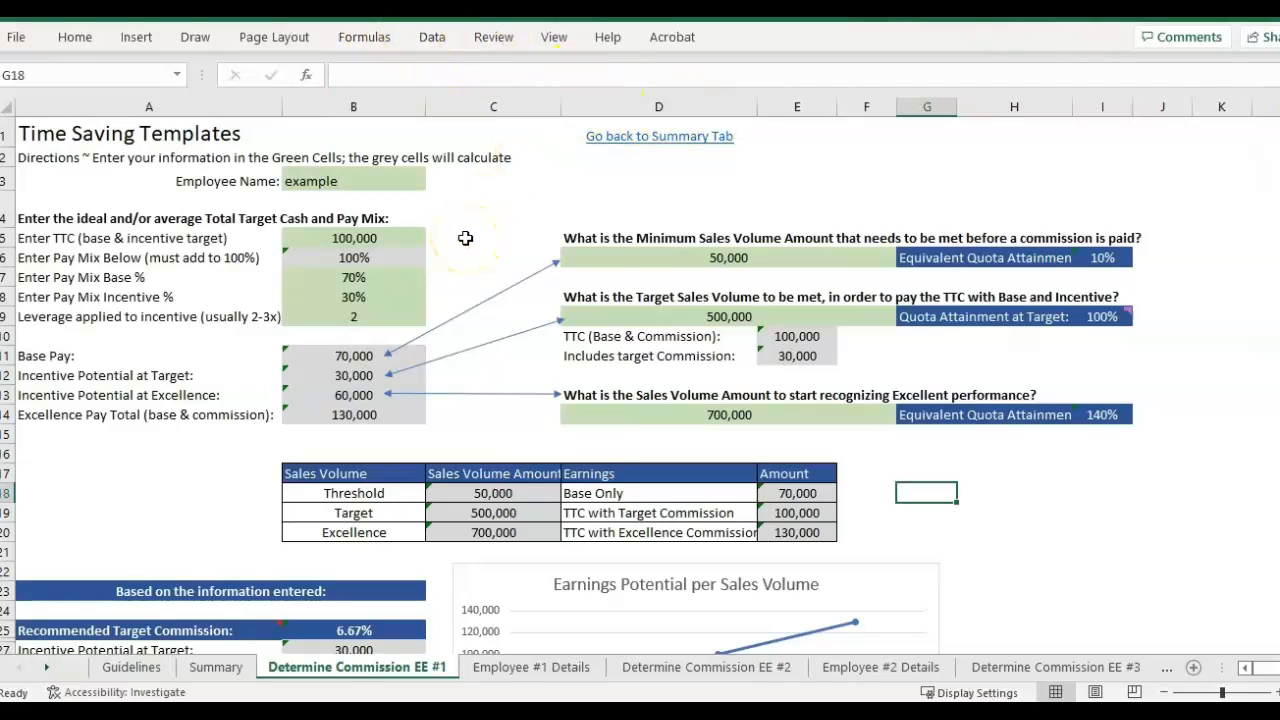
mouse_move(183, 305)
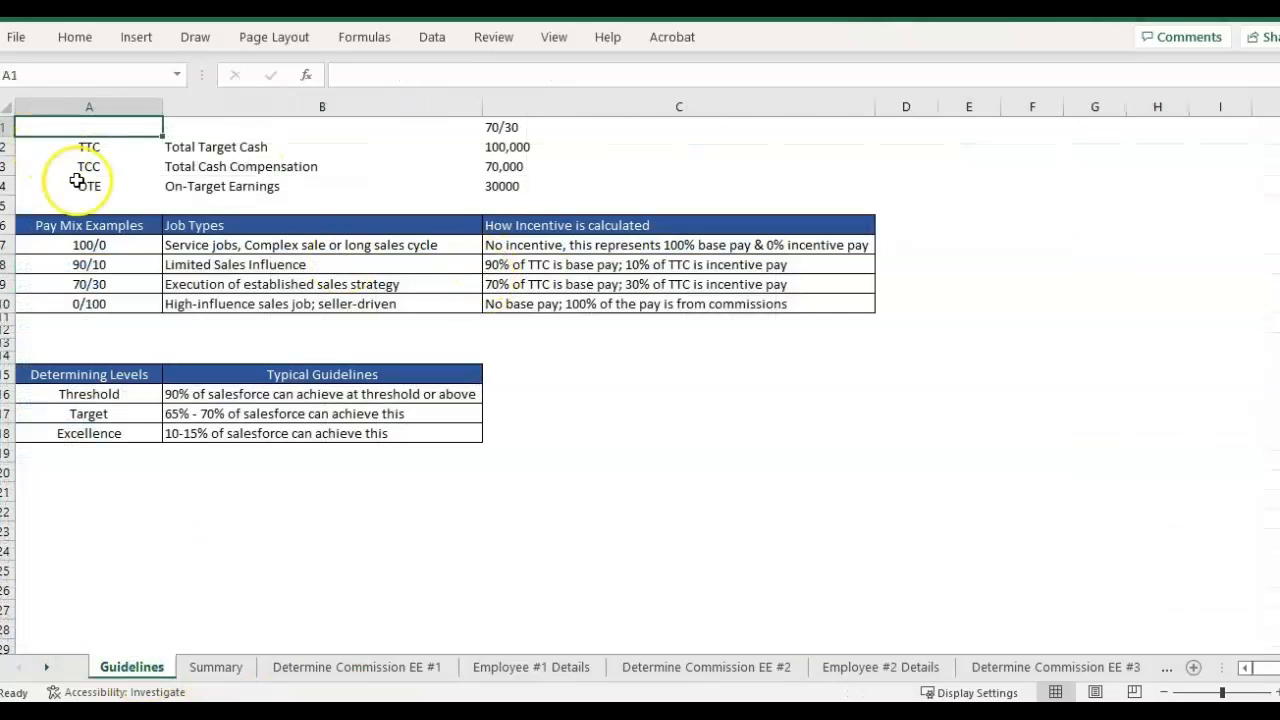
- Review the 90/10 pay mix example and the Enter TTC input row
drag(89, 244, 89, 303)
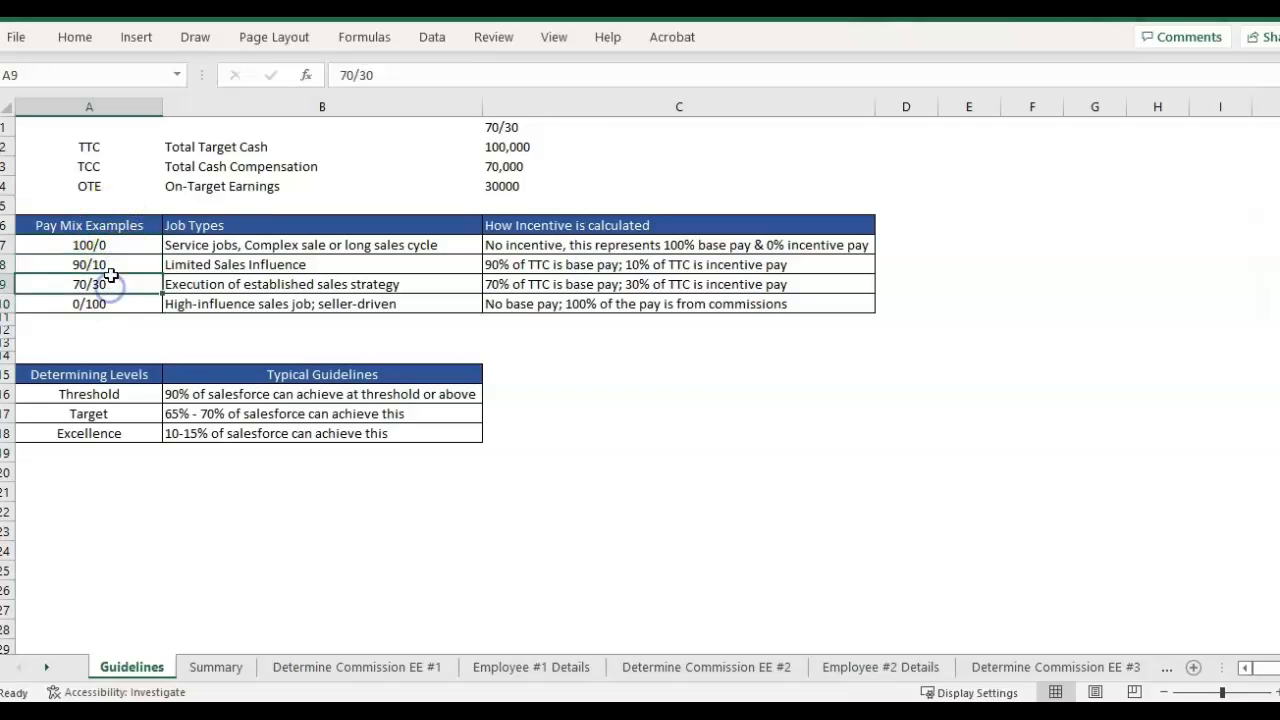
click(88, 264)
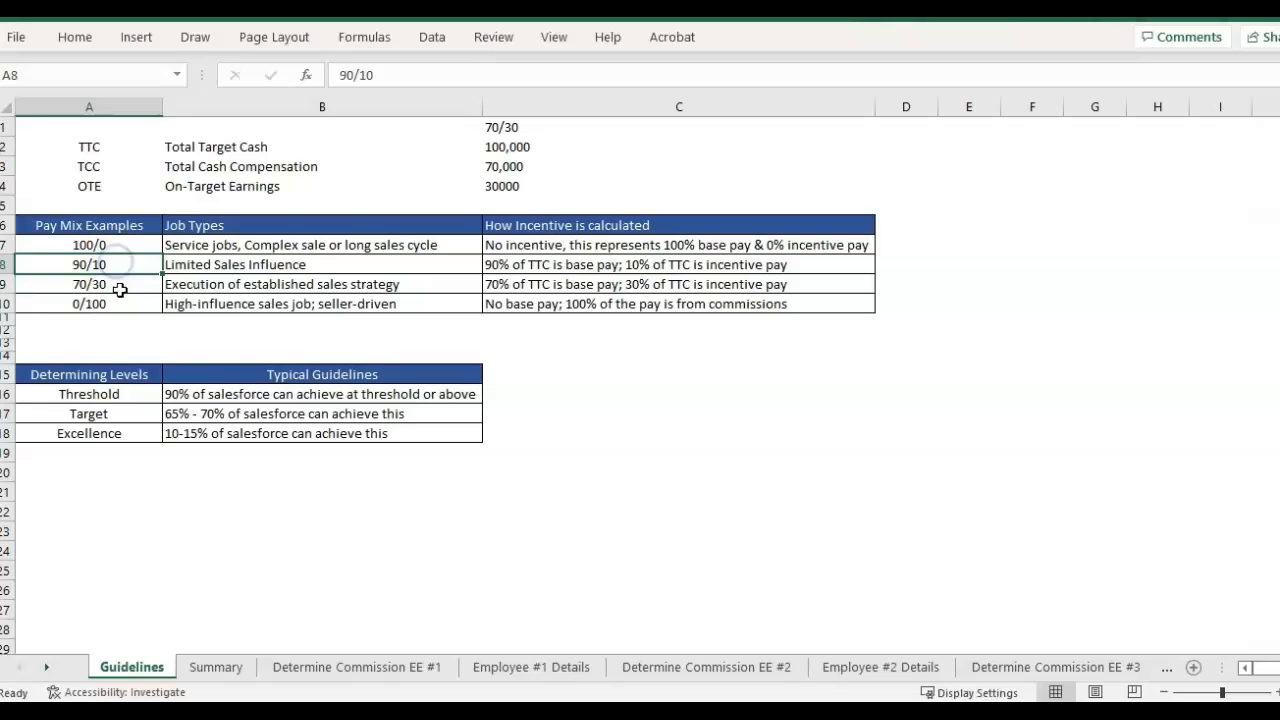
click(322, 284)
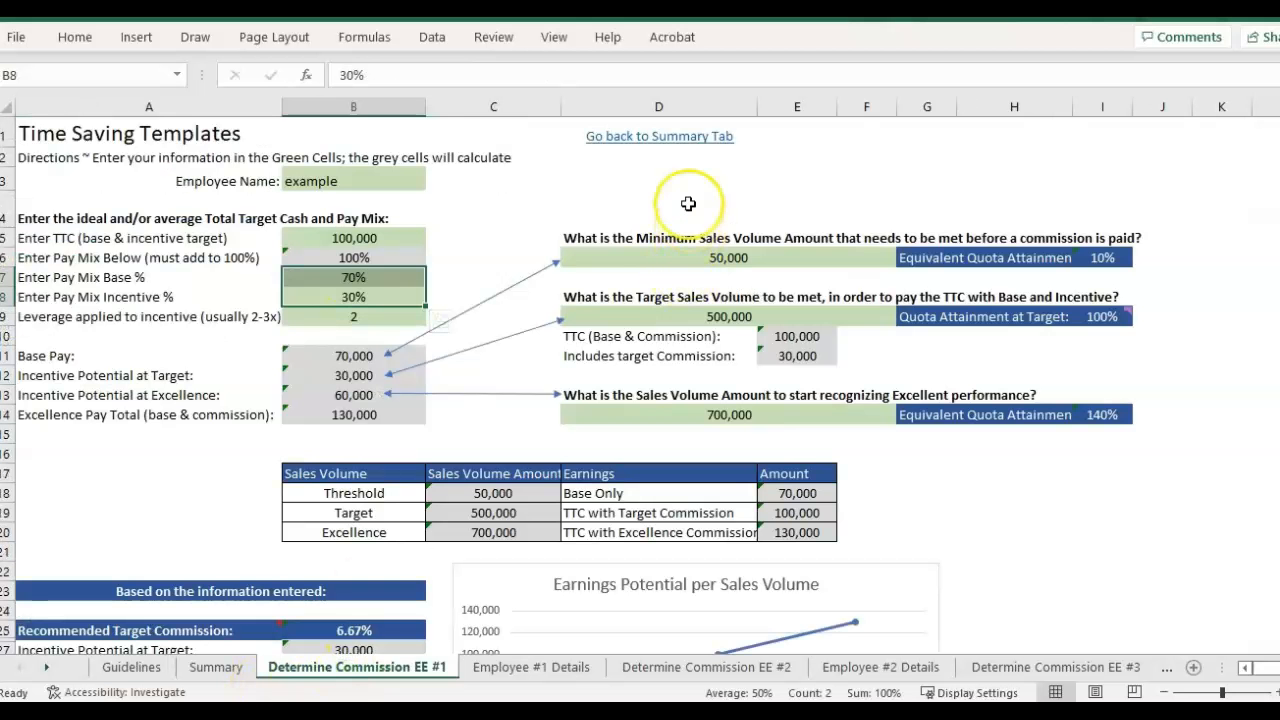
click(658, 207)
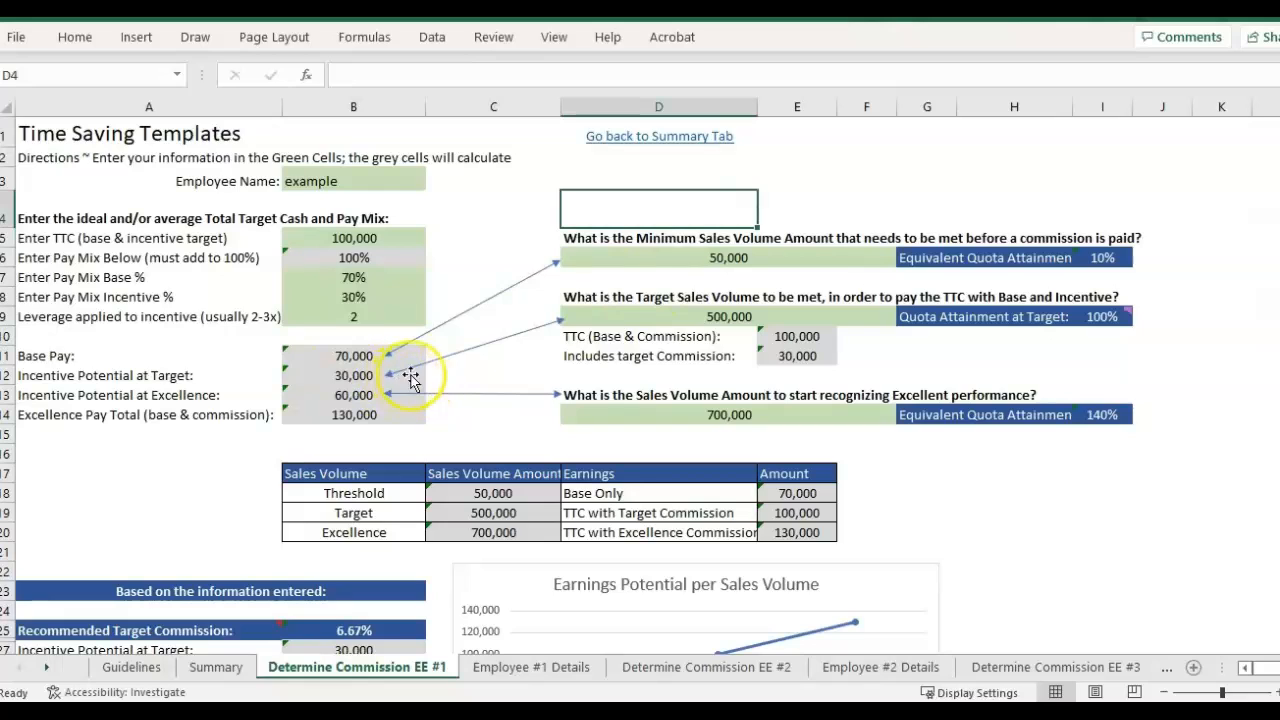
mouse_move(82, 252)
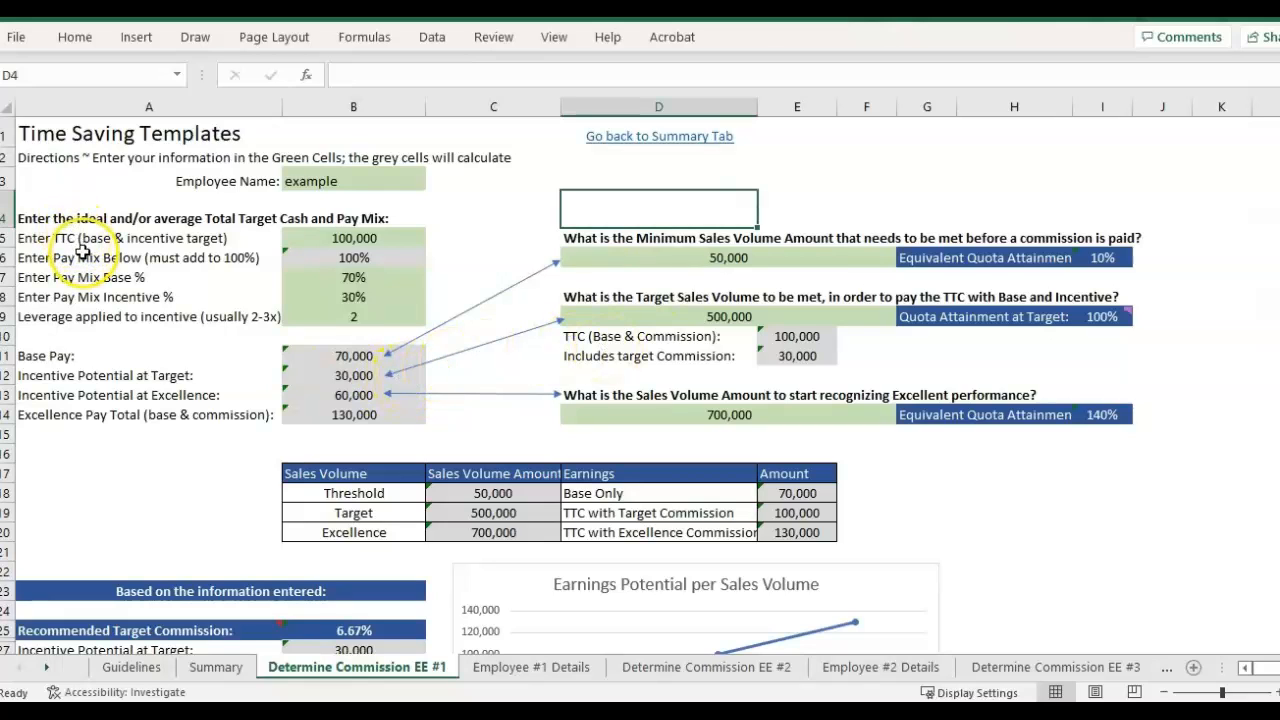
click(149, 238)
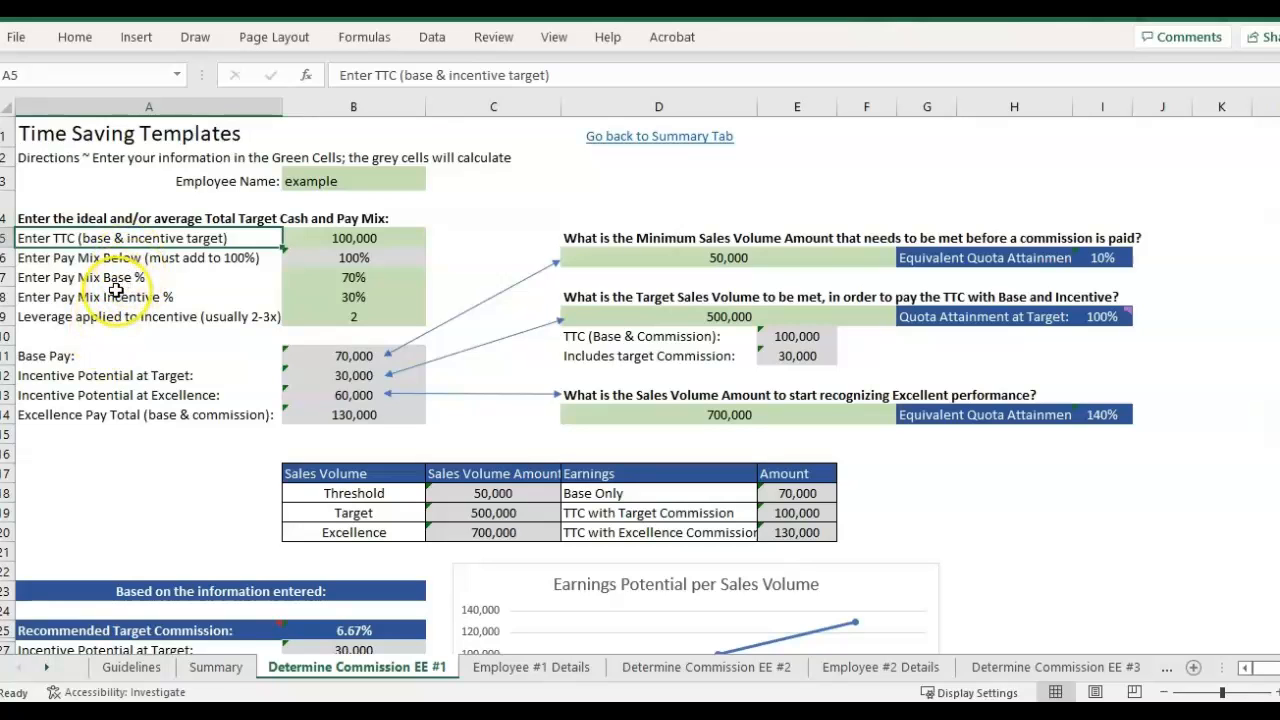
mouse_move(545, 338)
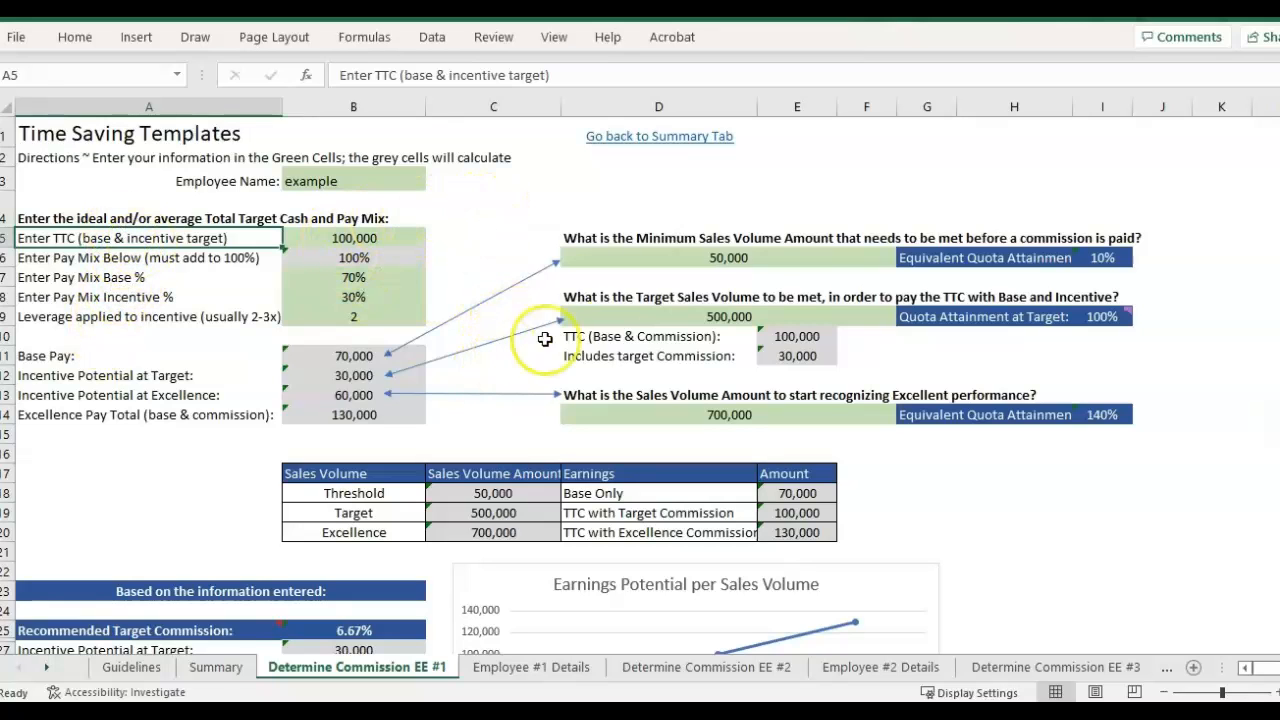
click(830, 297)
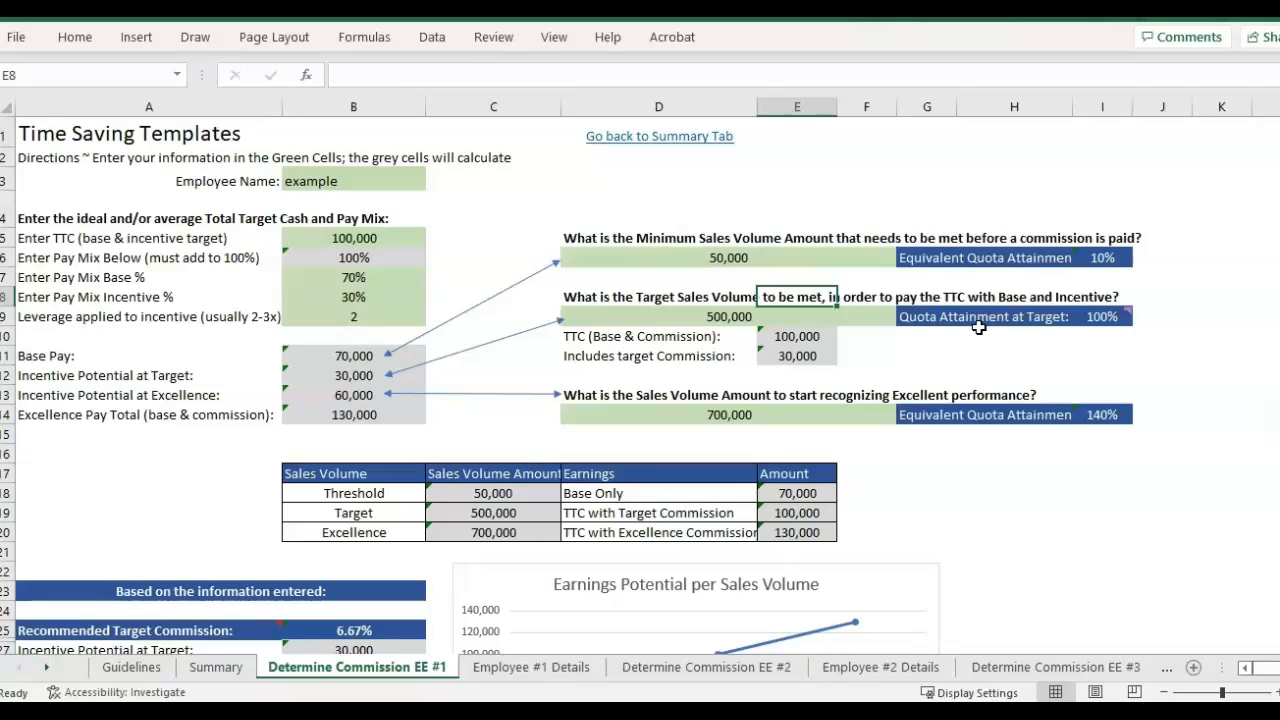
mouse_move(848, 387)
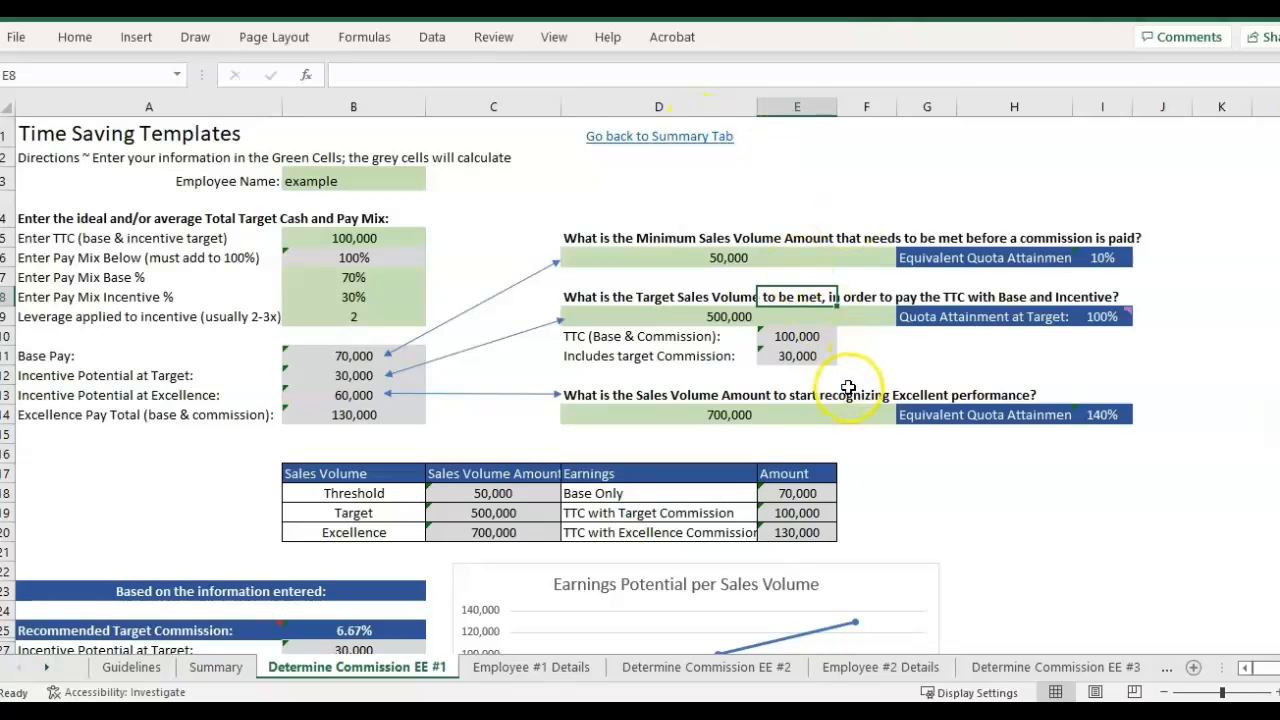
- Review the minimum sales volume question on the commission calculator
click(866, 435)
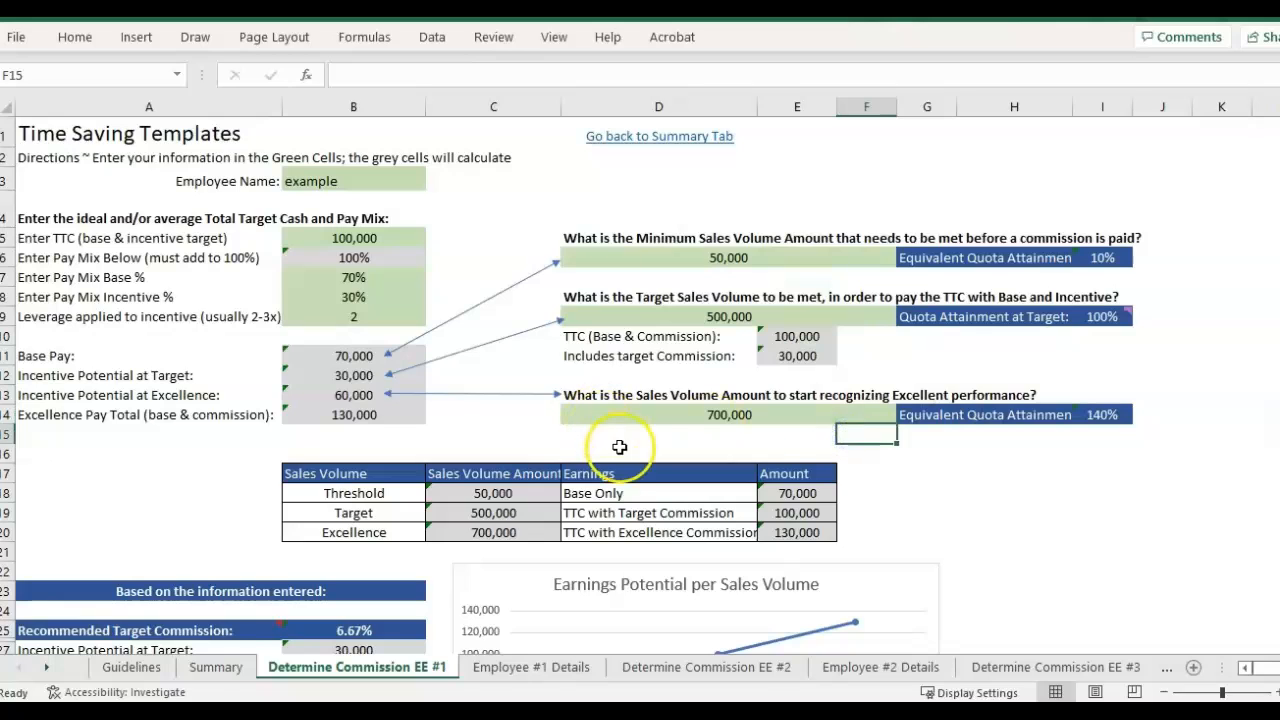
click(659, 453)
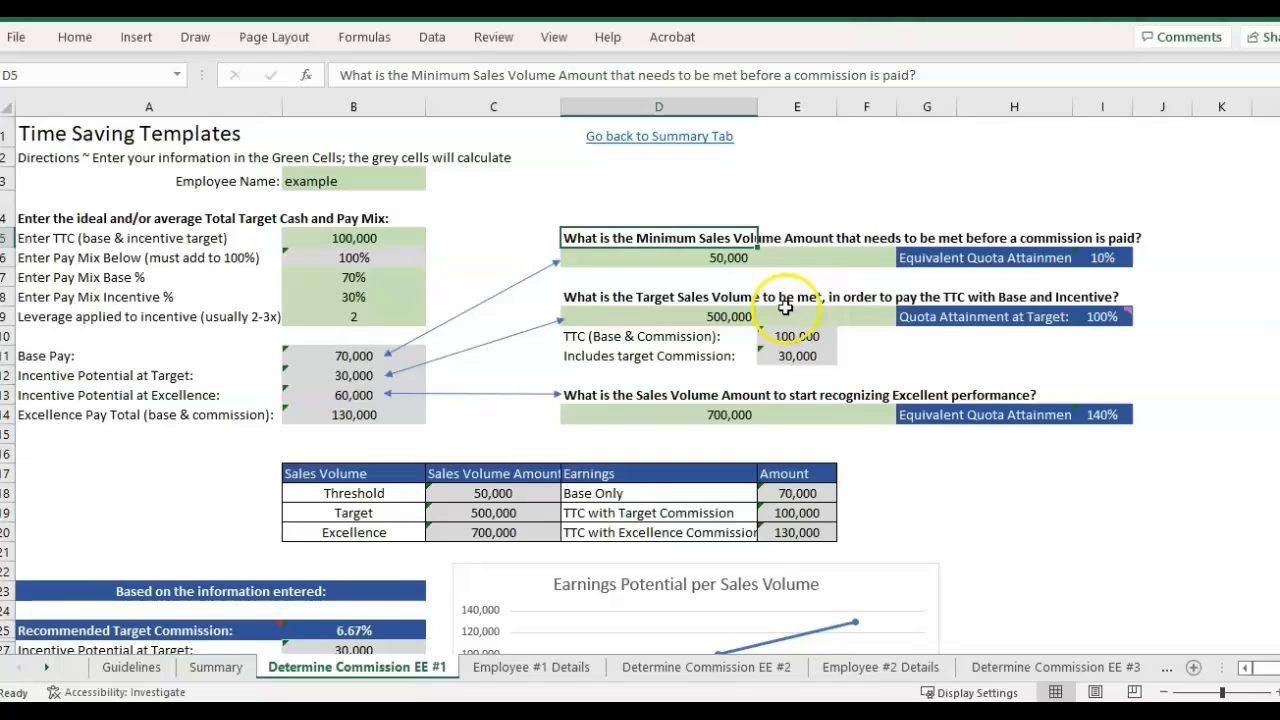
mouse_move(818, 296)
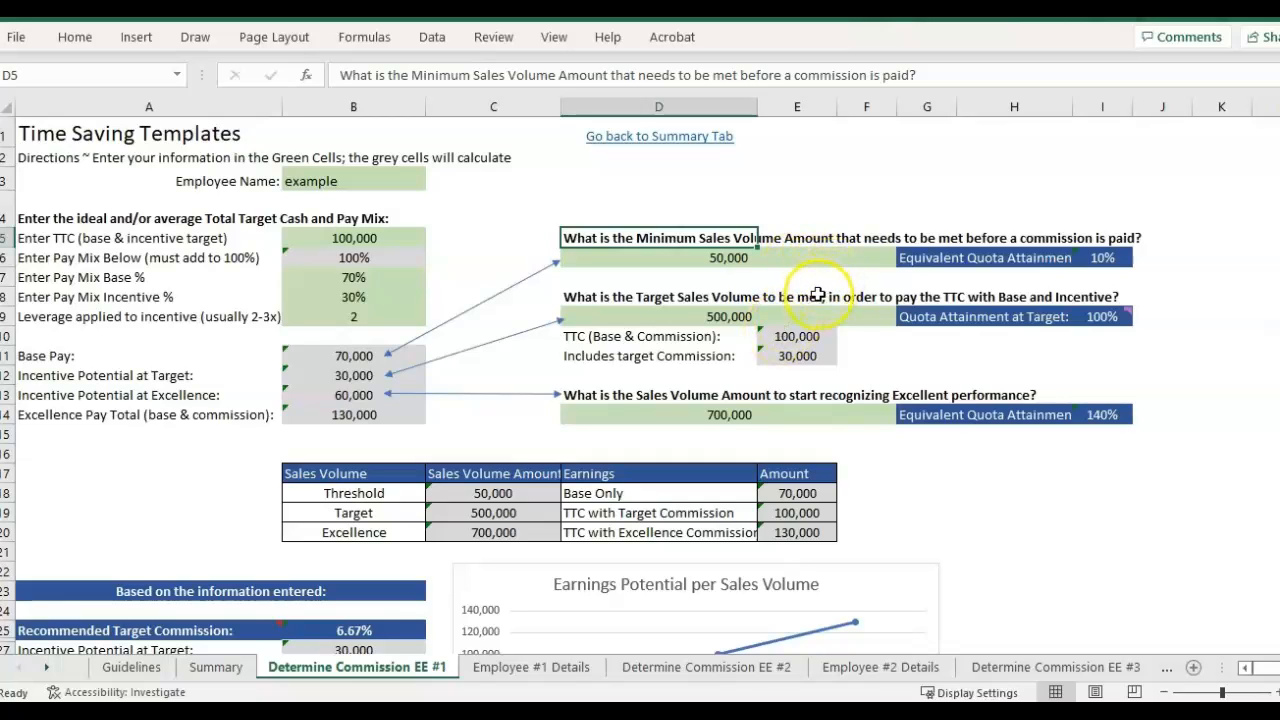
mouse_move(824, 280)
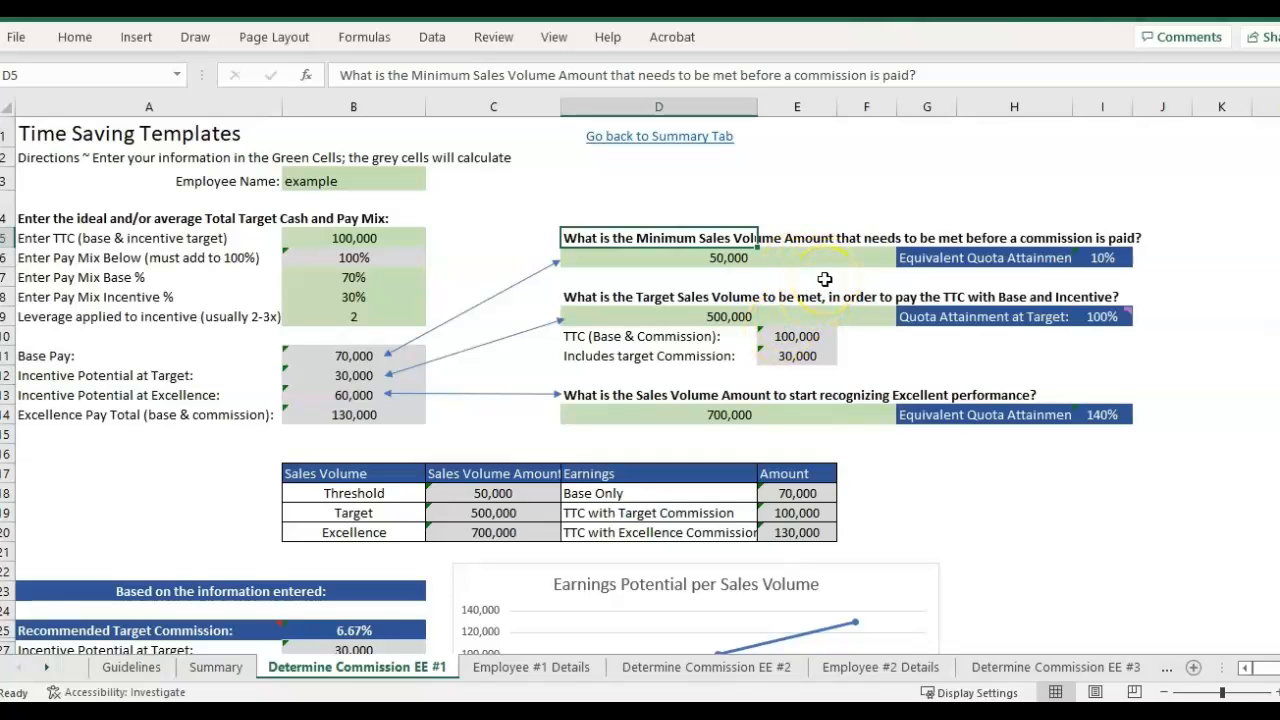
click(925, 491)
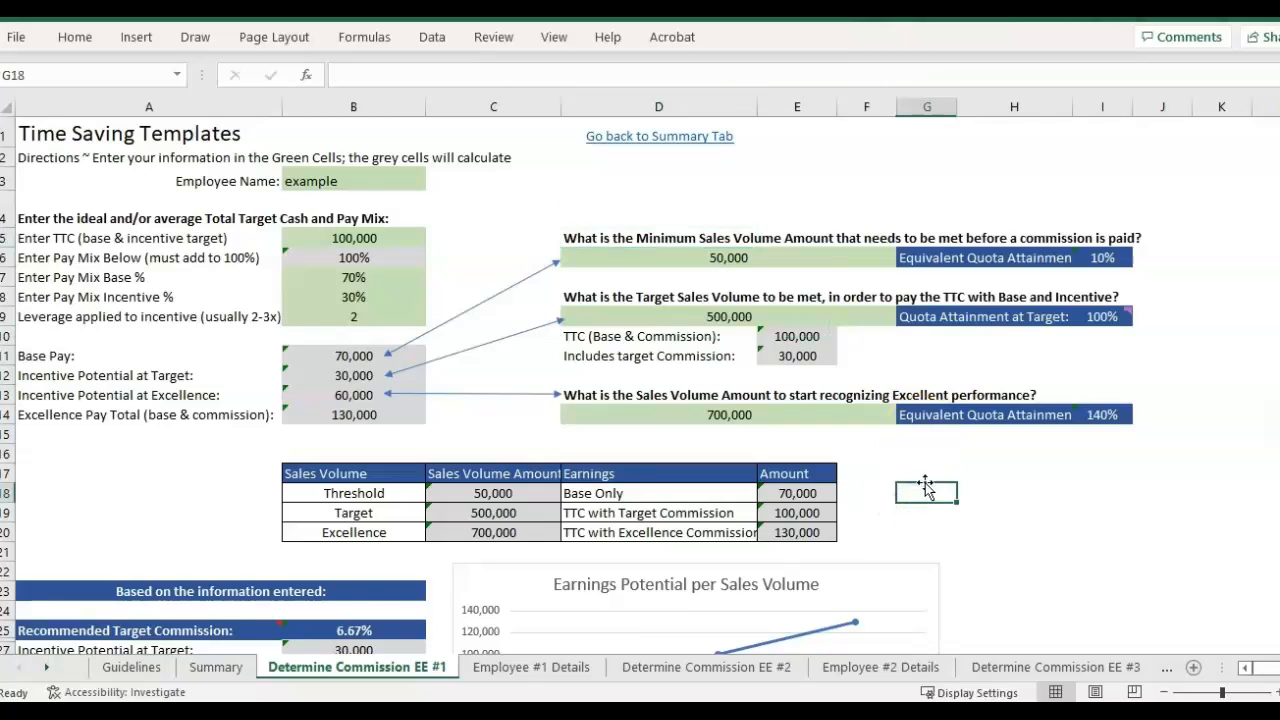
scroll(down, 3)
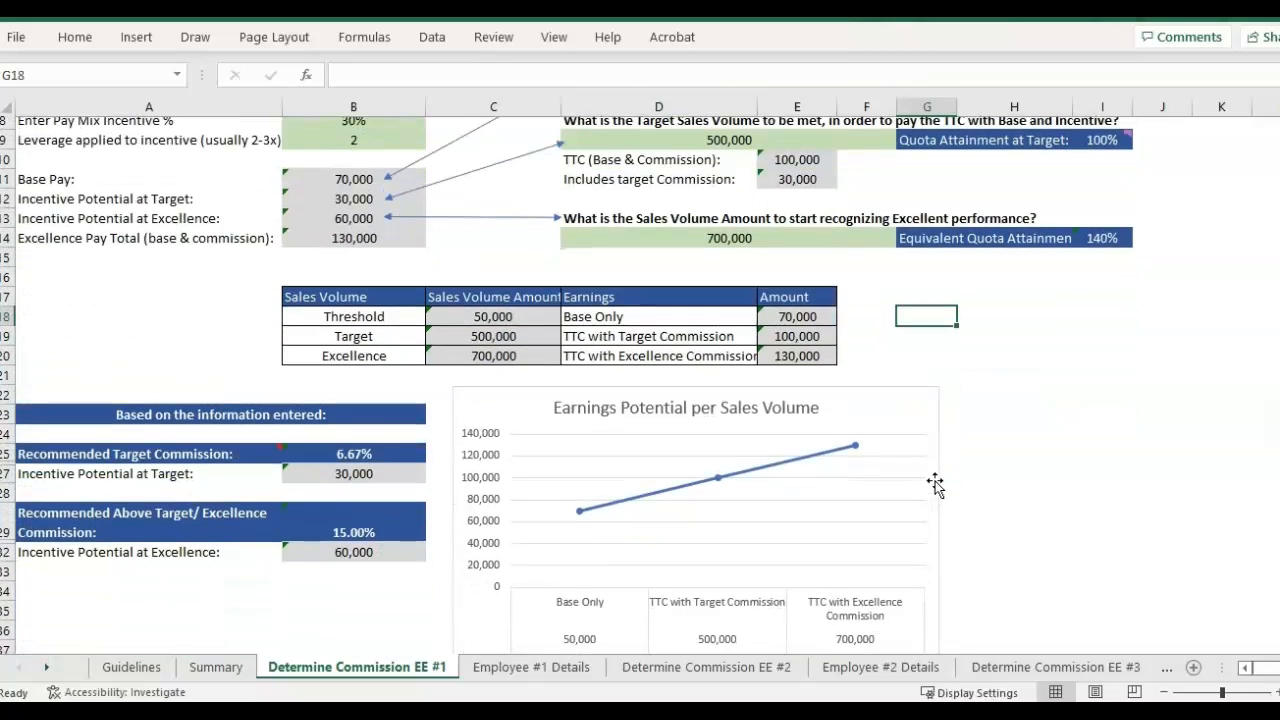
scroll(up, 3)
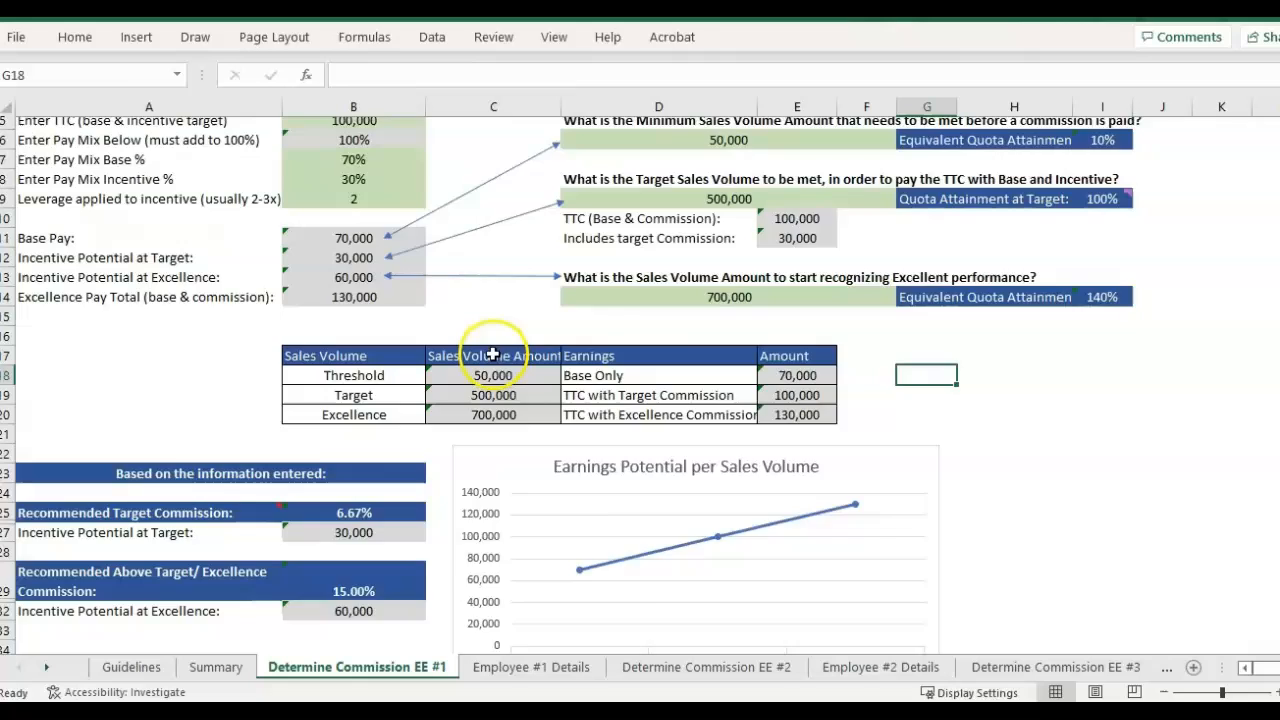
scroll(up, 3)
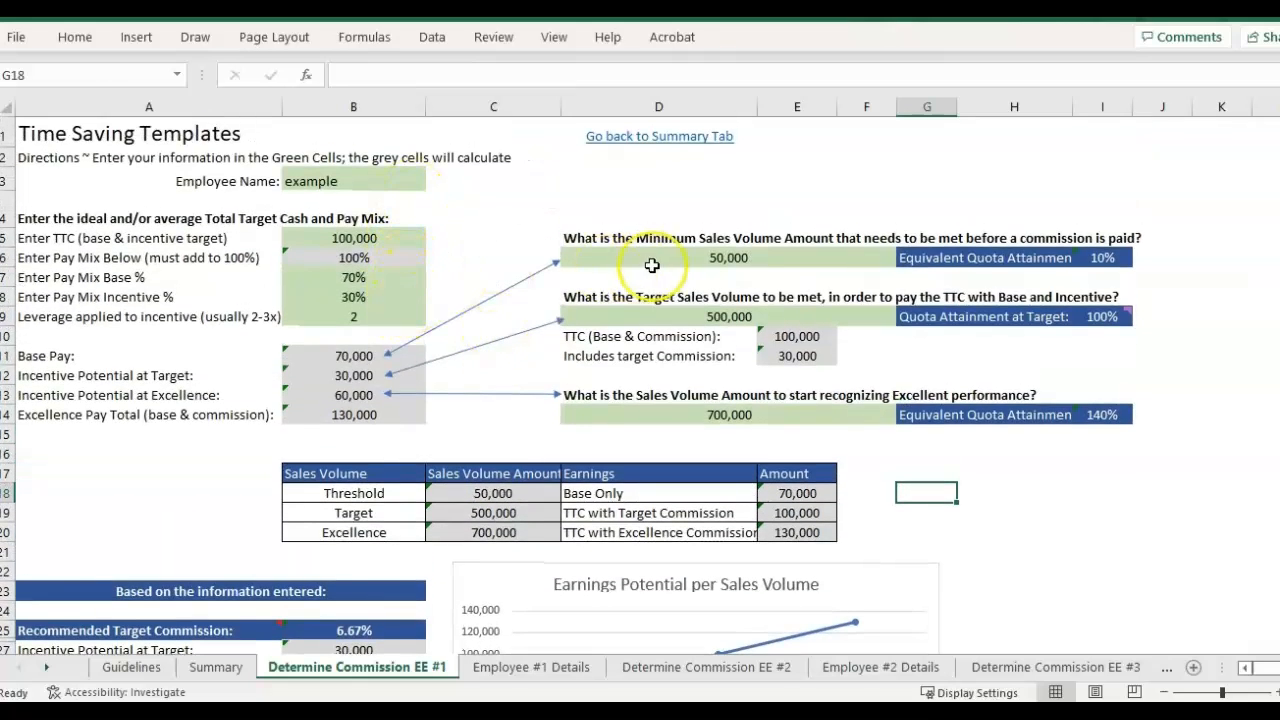
mouse_move(1002, 373)
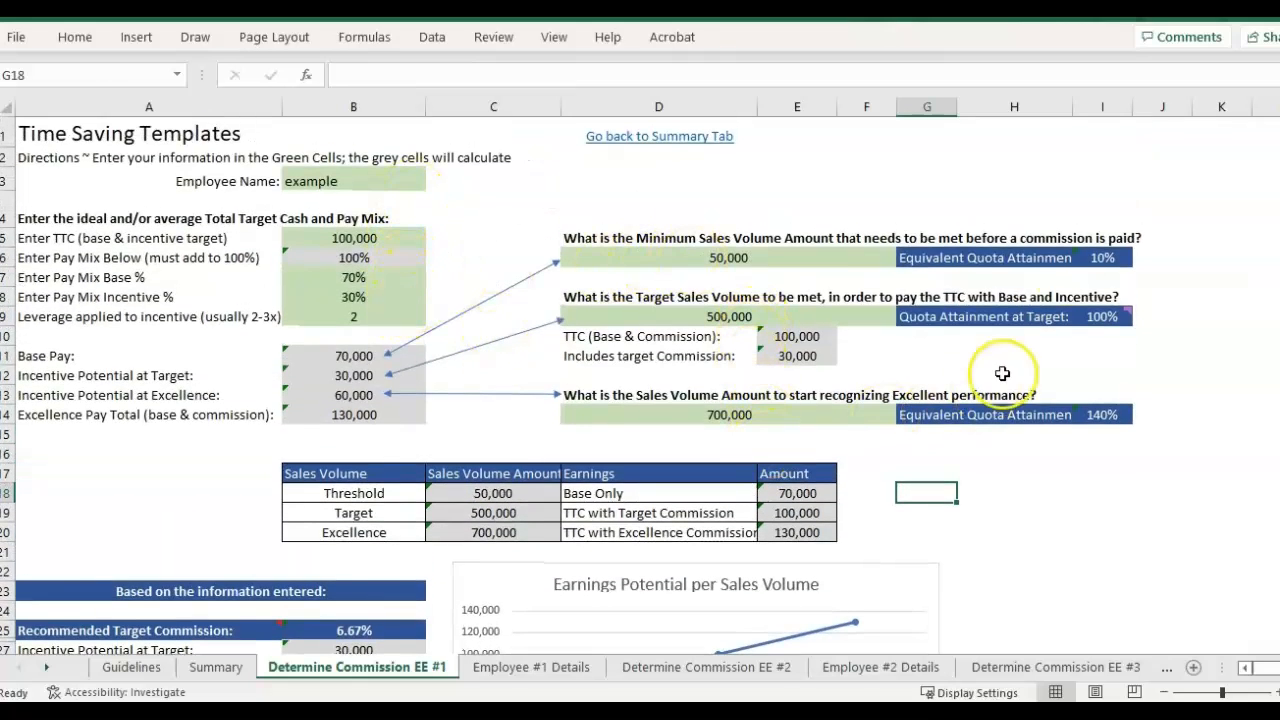
mouse_move(950, 475)
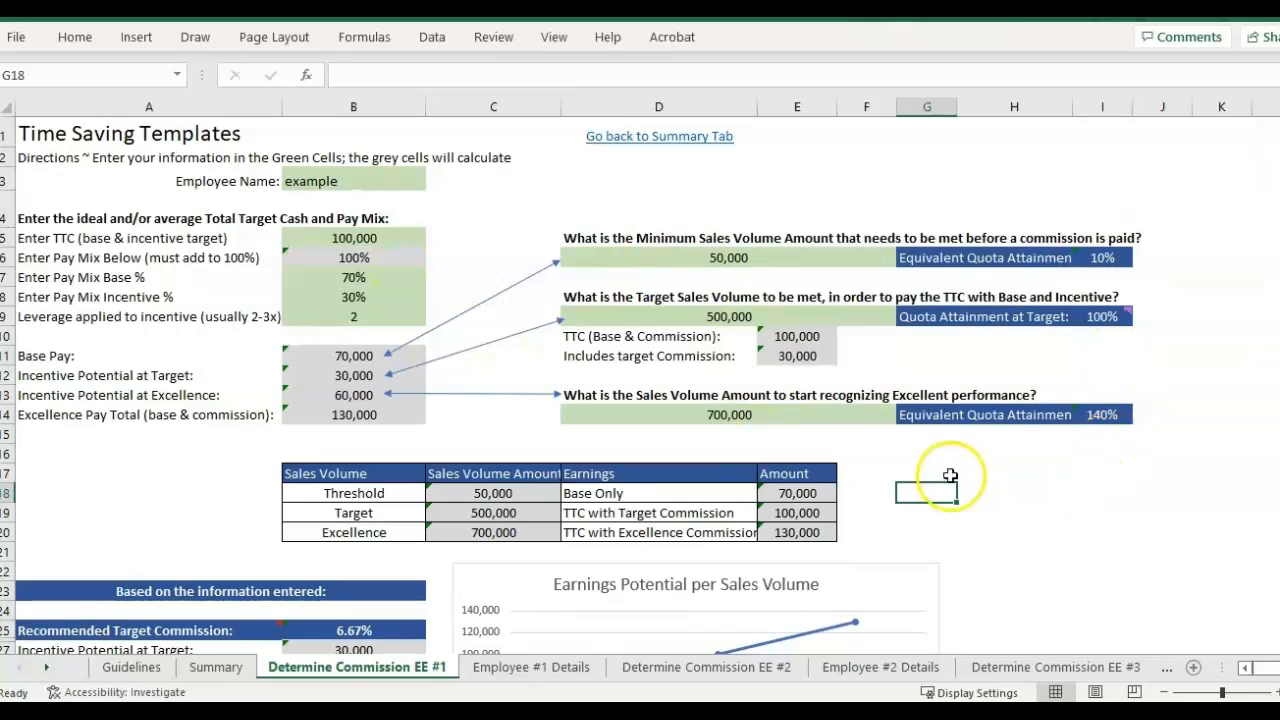
mouse_move(1017, 524)
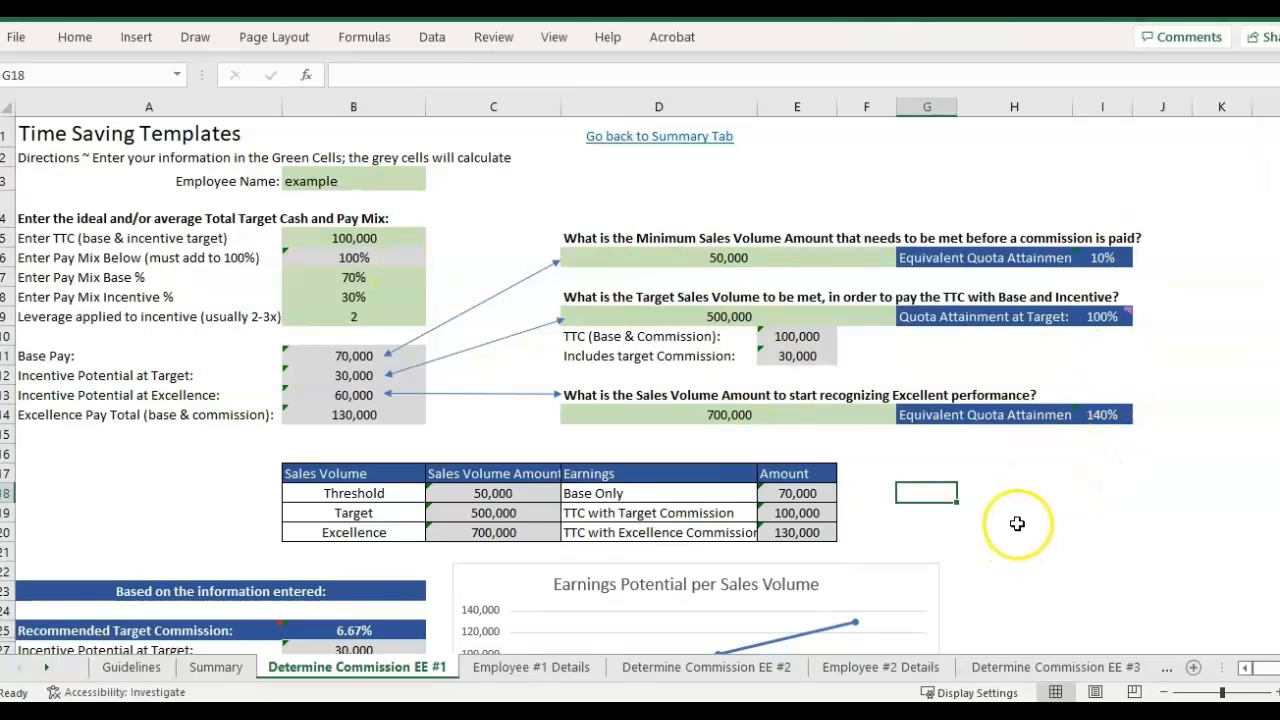
scroll(down, 3)
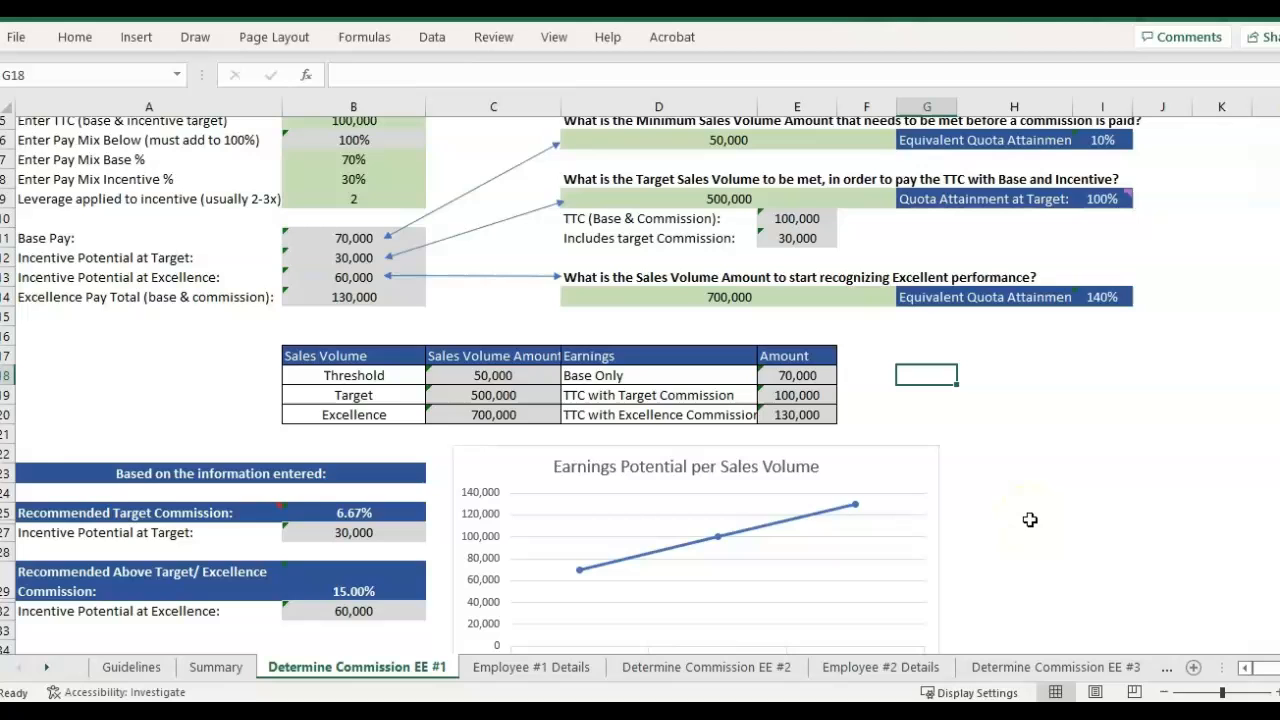
scroll(down, 3)
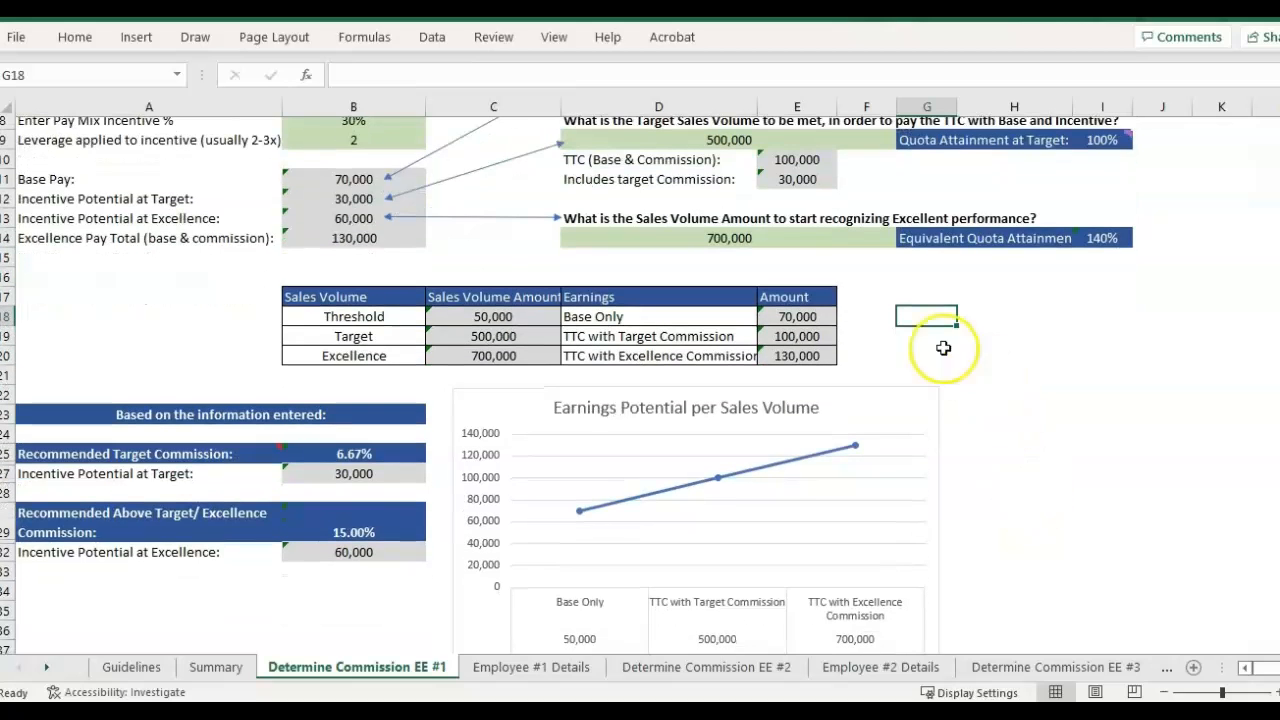
mouse_move(211, 158)
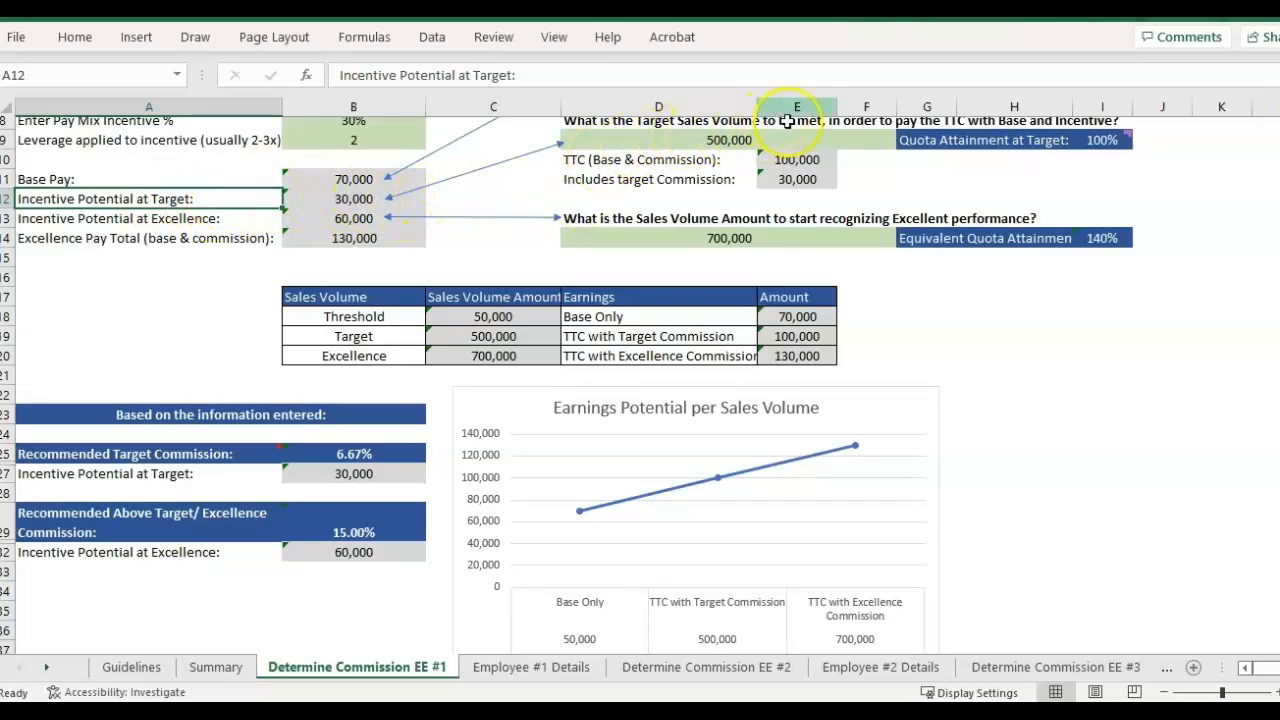
- Review the 500,000 target sales volume and the recommended target and excellence commission rows
click(658, 140)
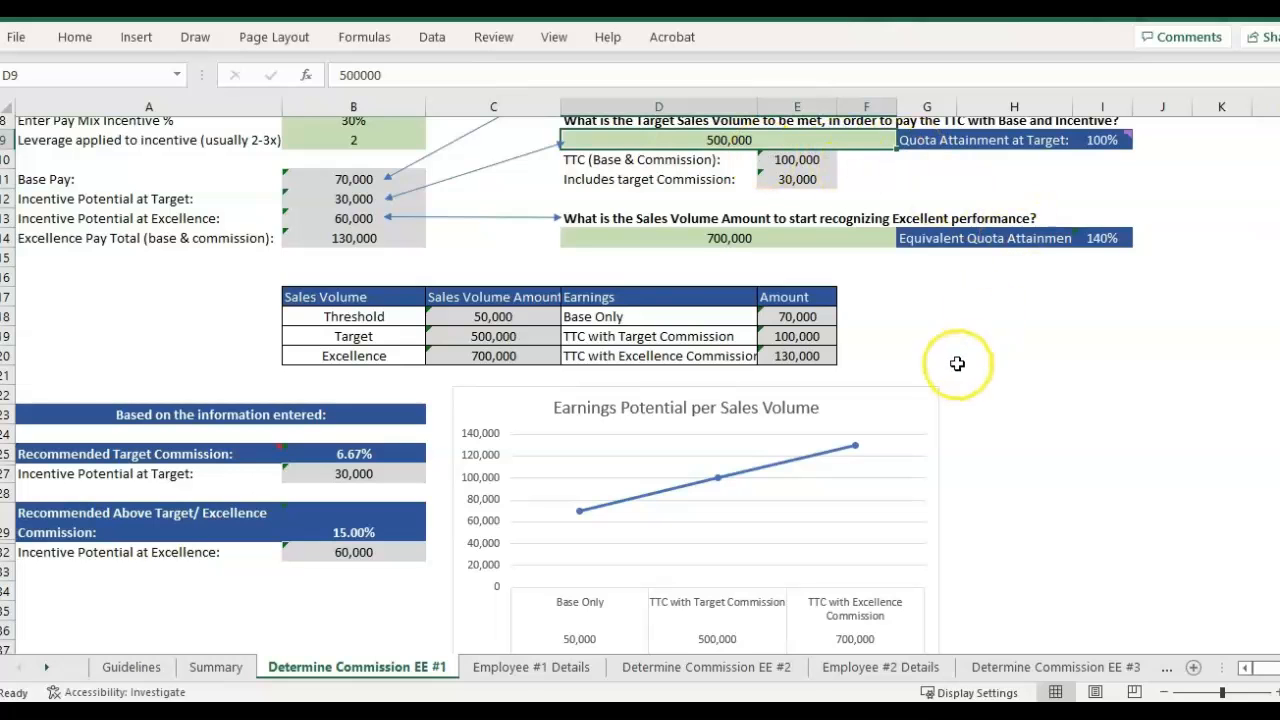
mouse_move(253, 427)
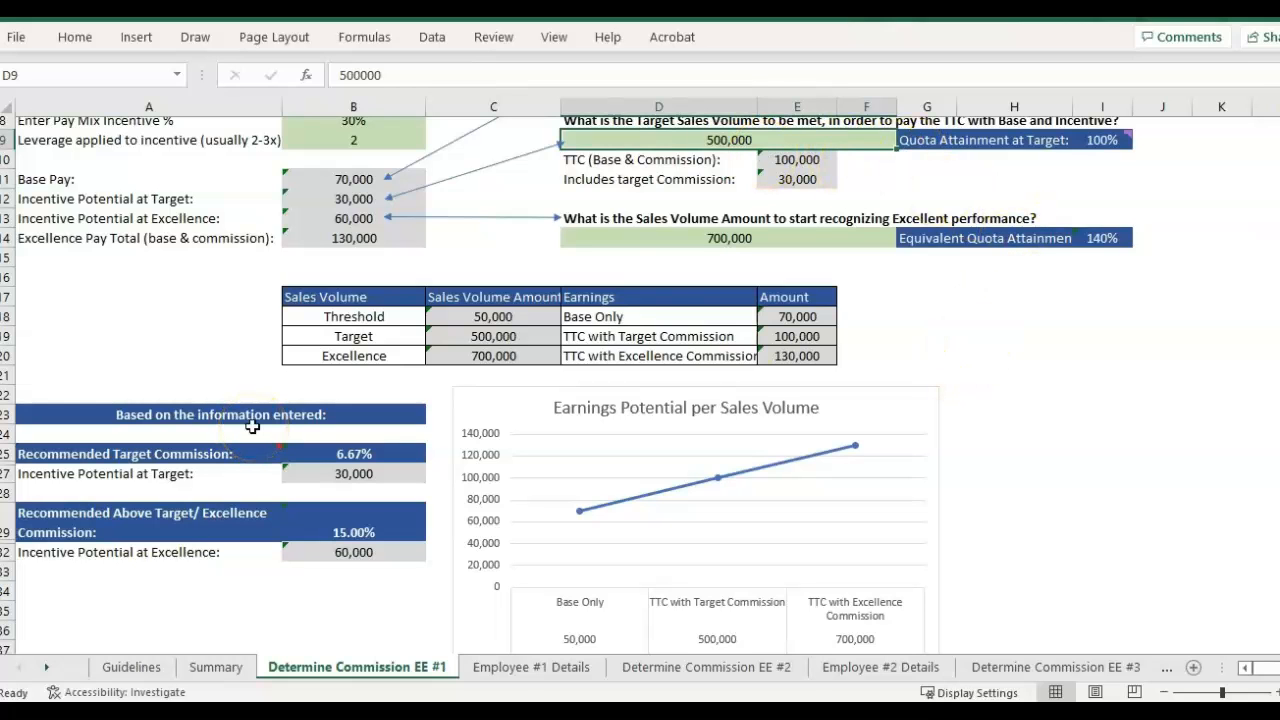
scroll(up, 3)
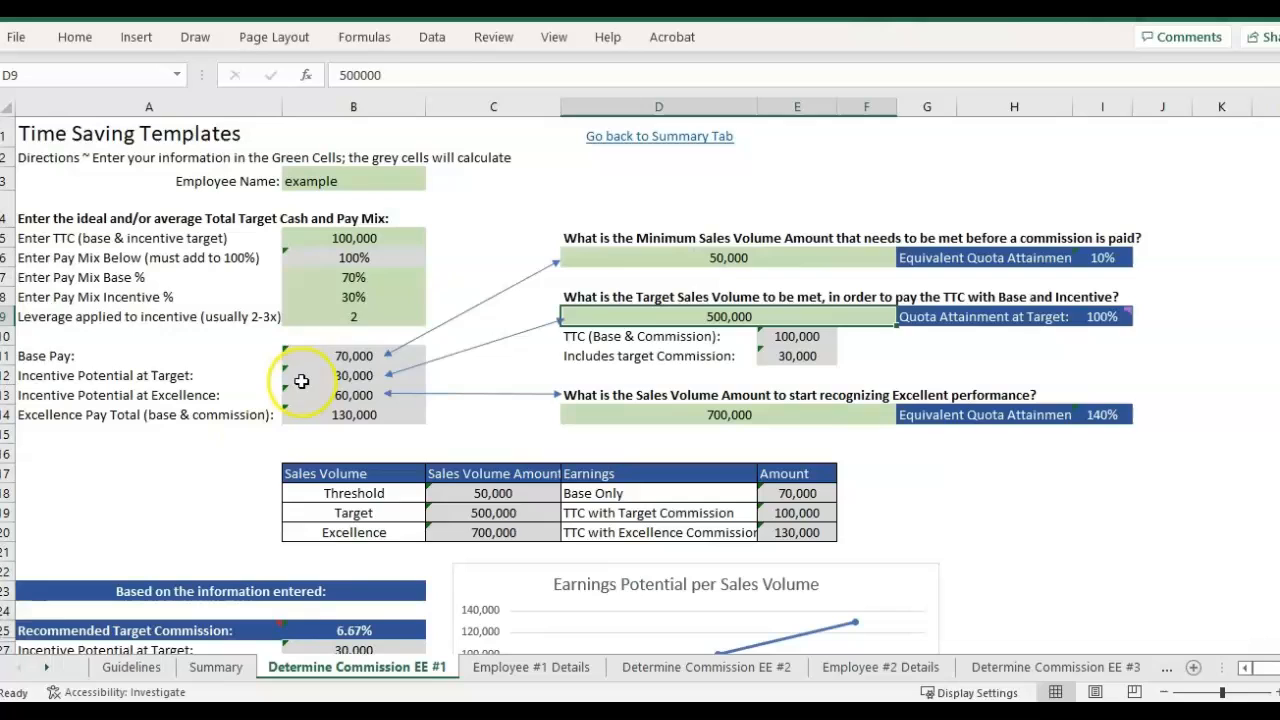
mouse_move(1036, 203)
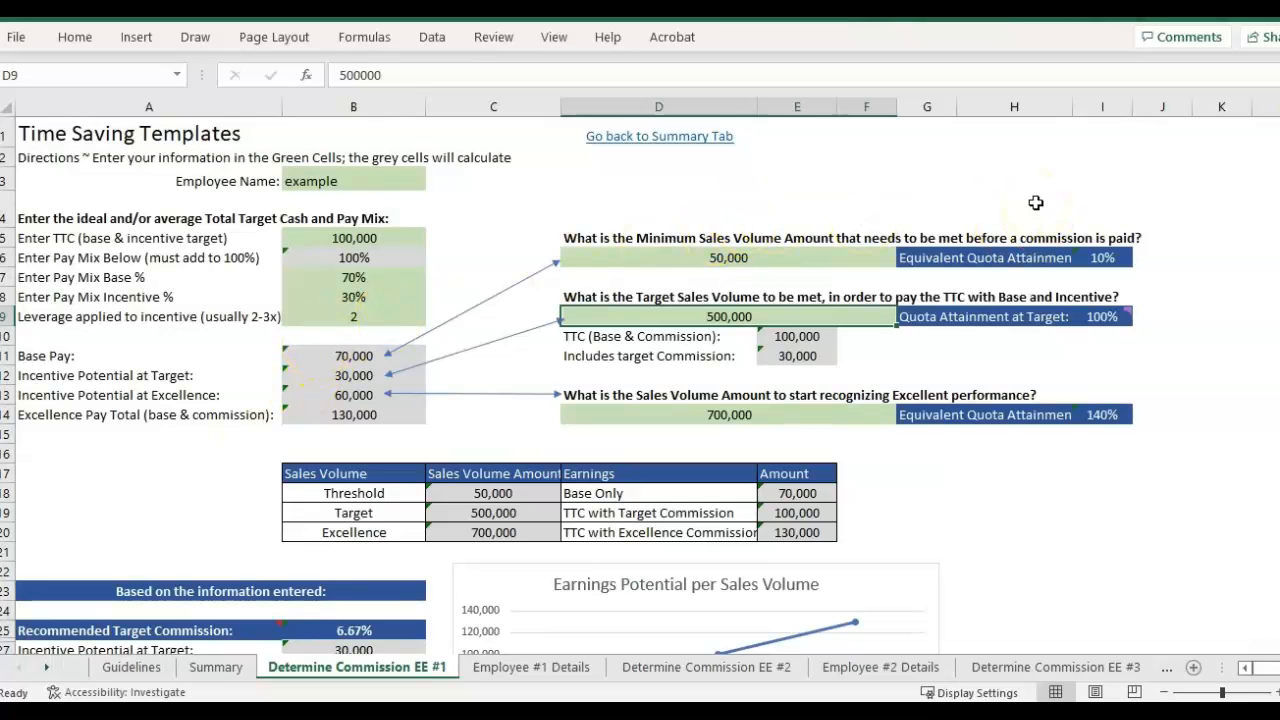
mouse_move(773, 245)
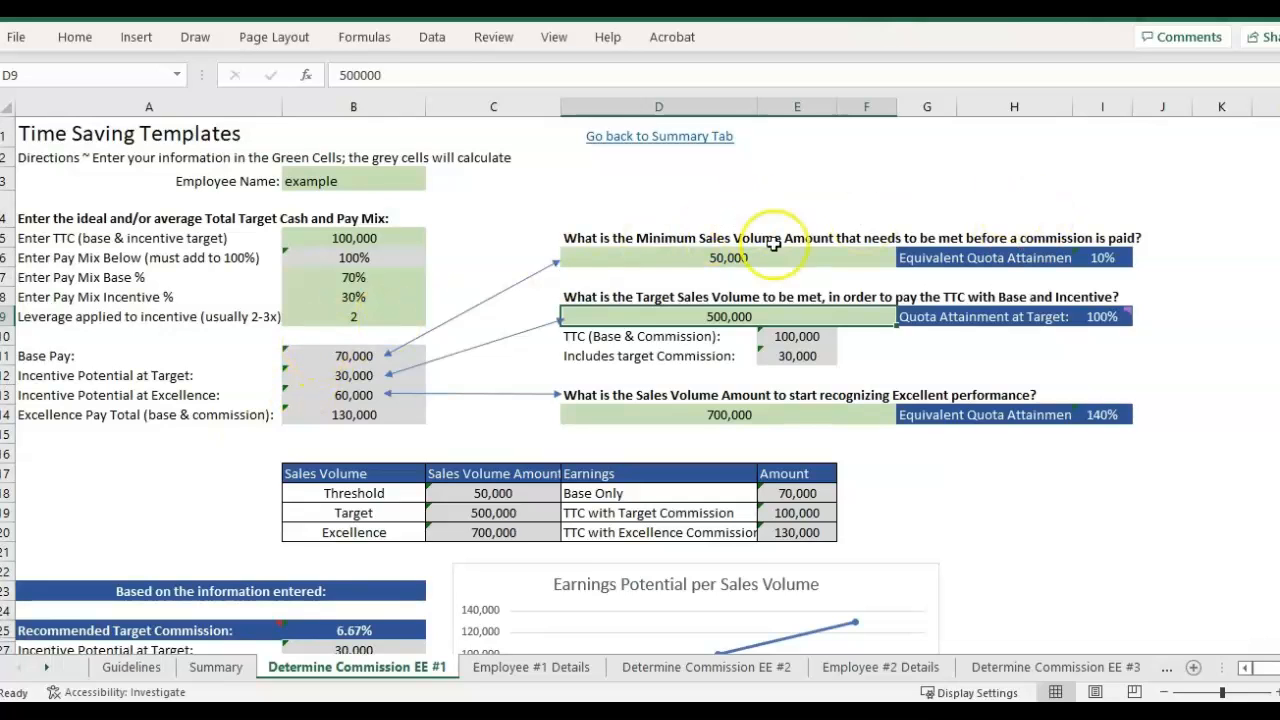
scroll(down, 3)
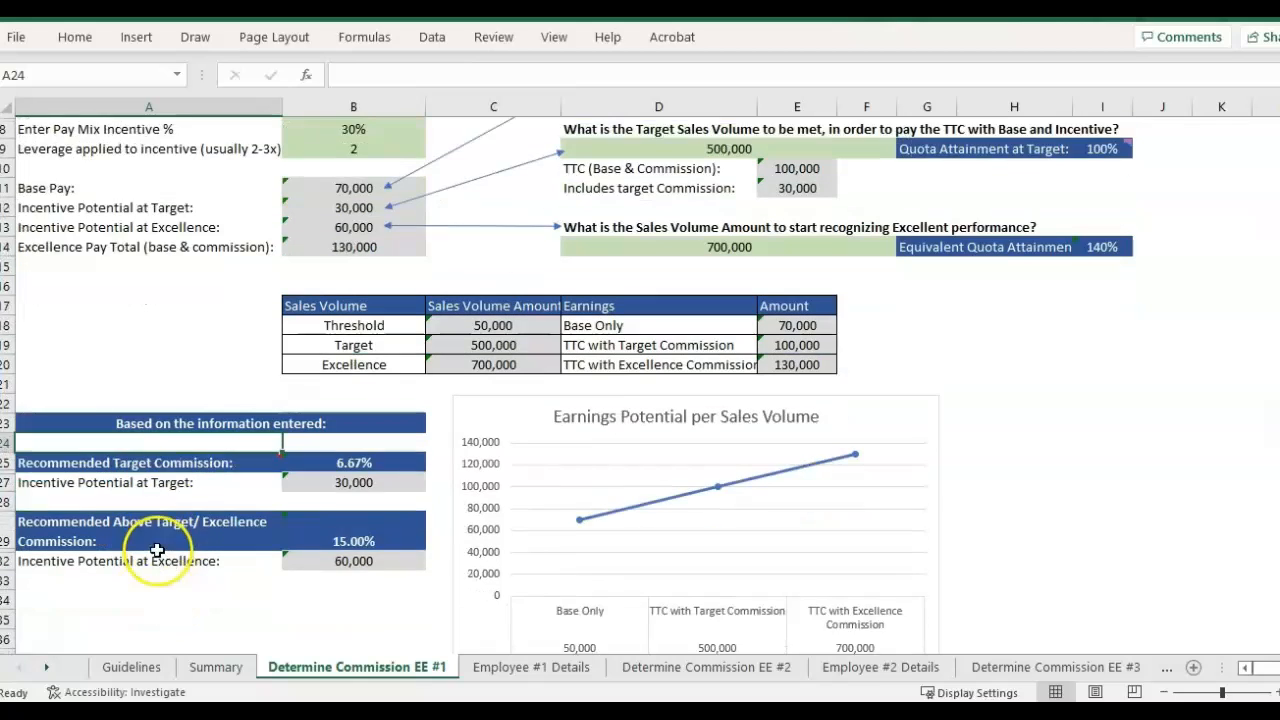
click(149, 454)
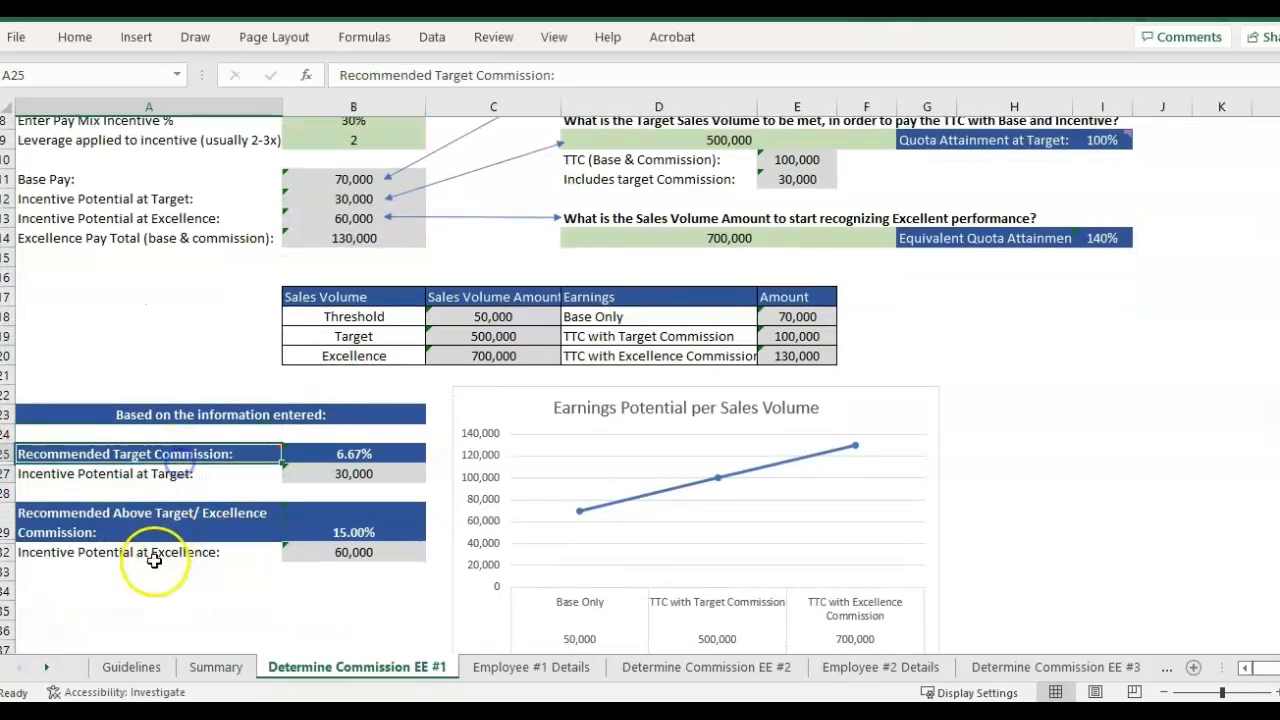
click(148, 522)
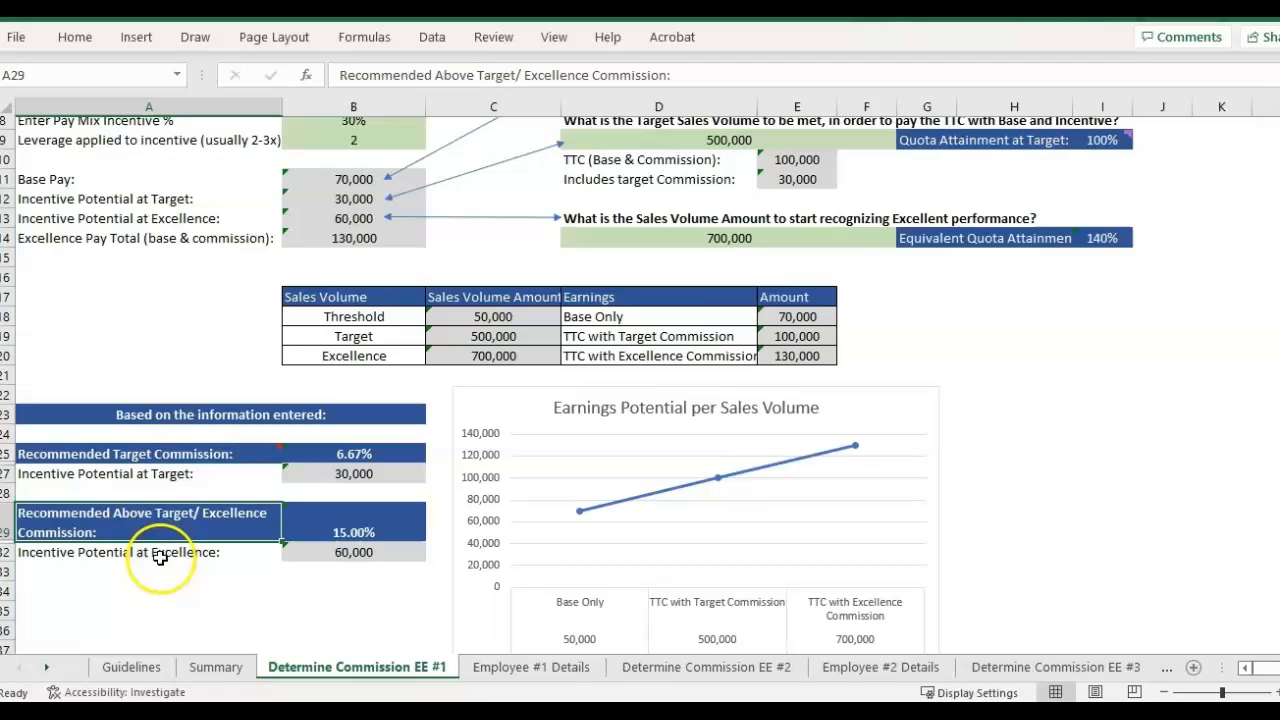
mouse_move(273, 532)
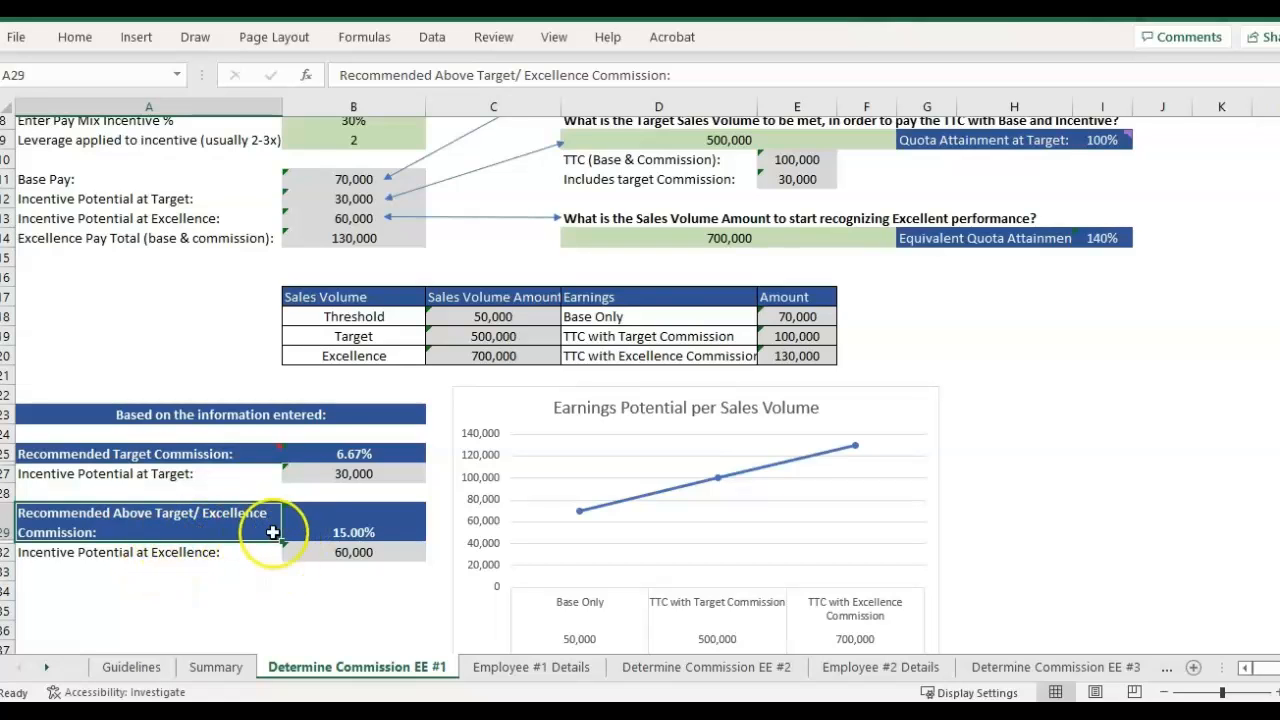
mouse_move(372, 512)
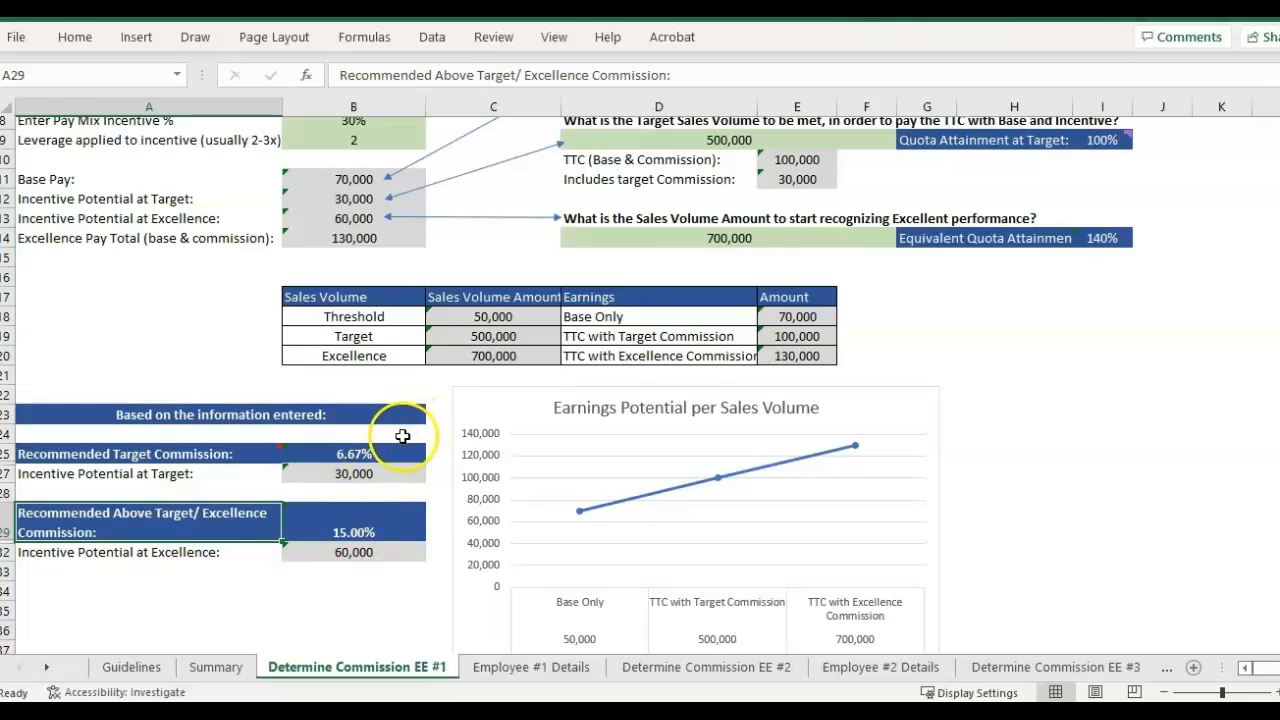
click(148, 432)
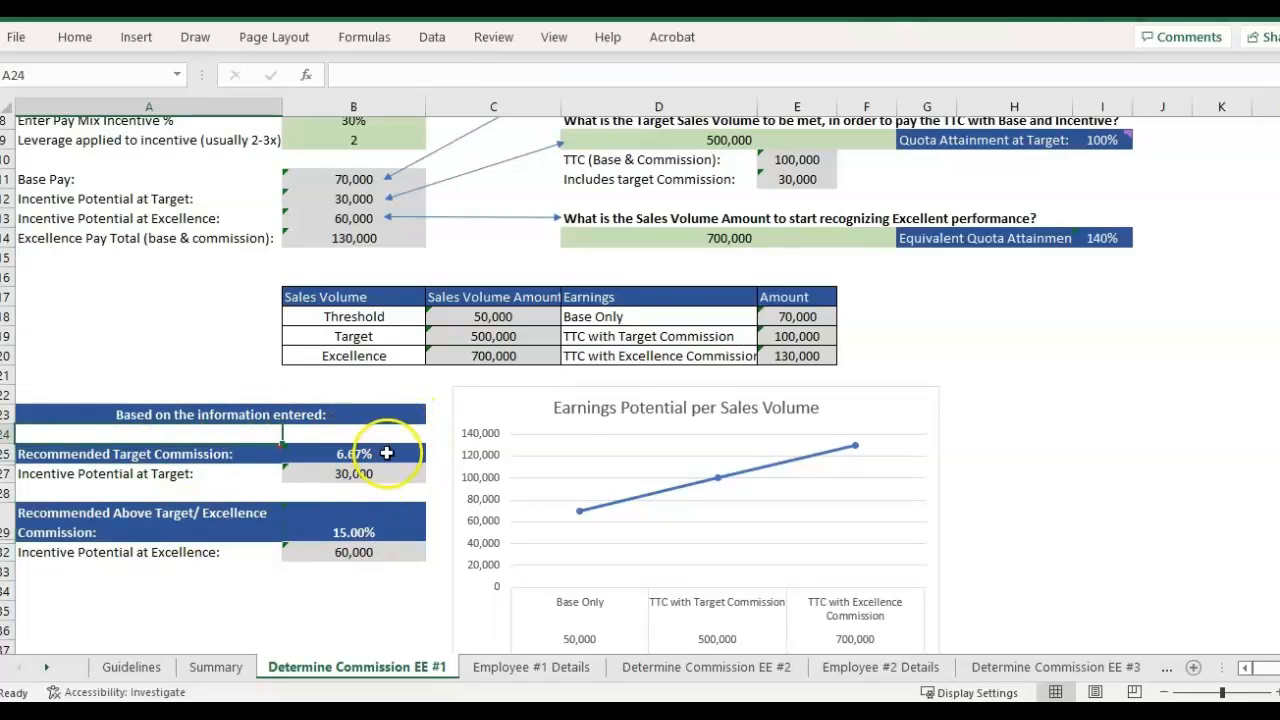
scroll(up, 3)
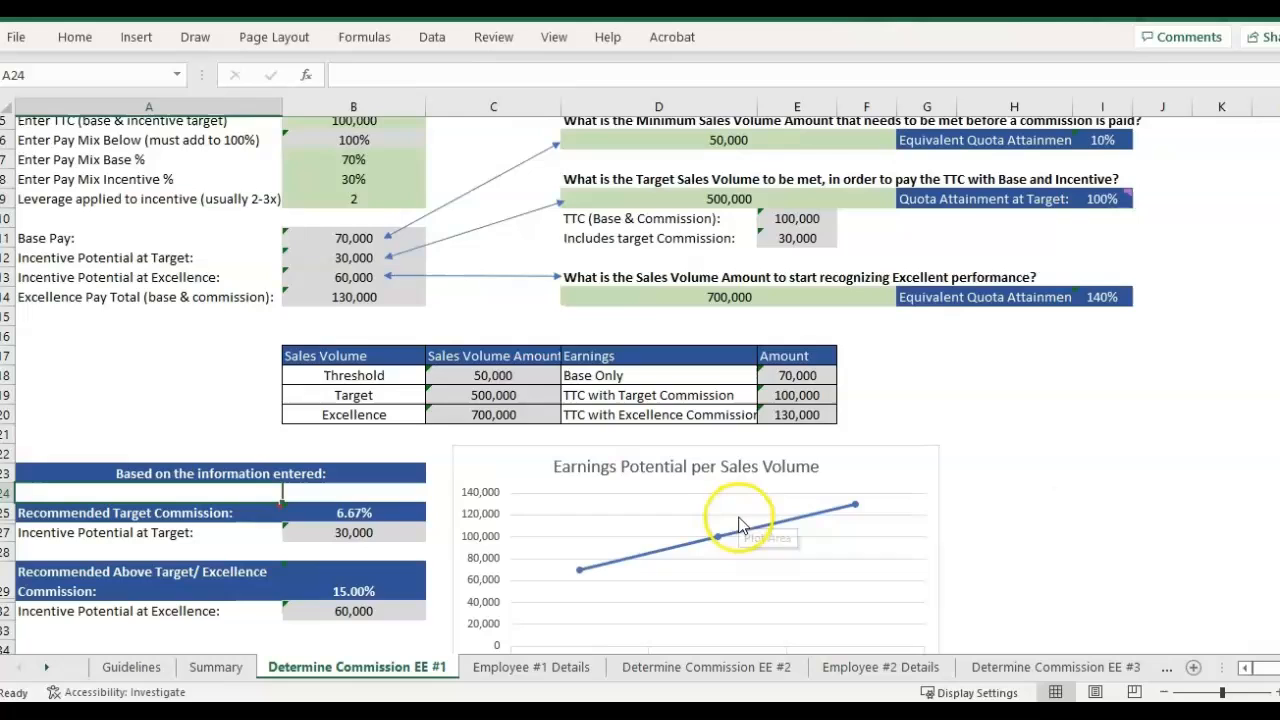
scroll(up, 3)
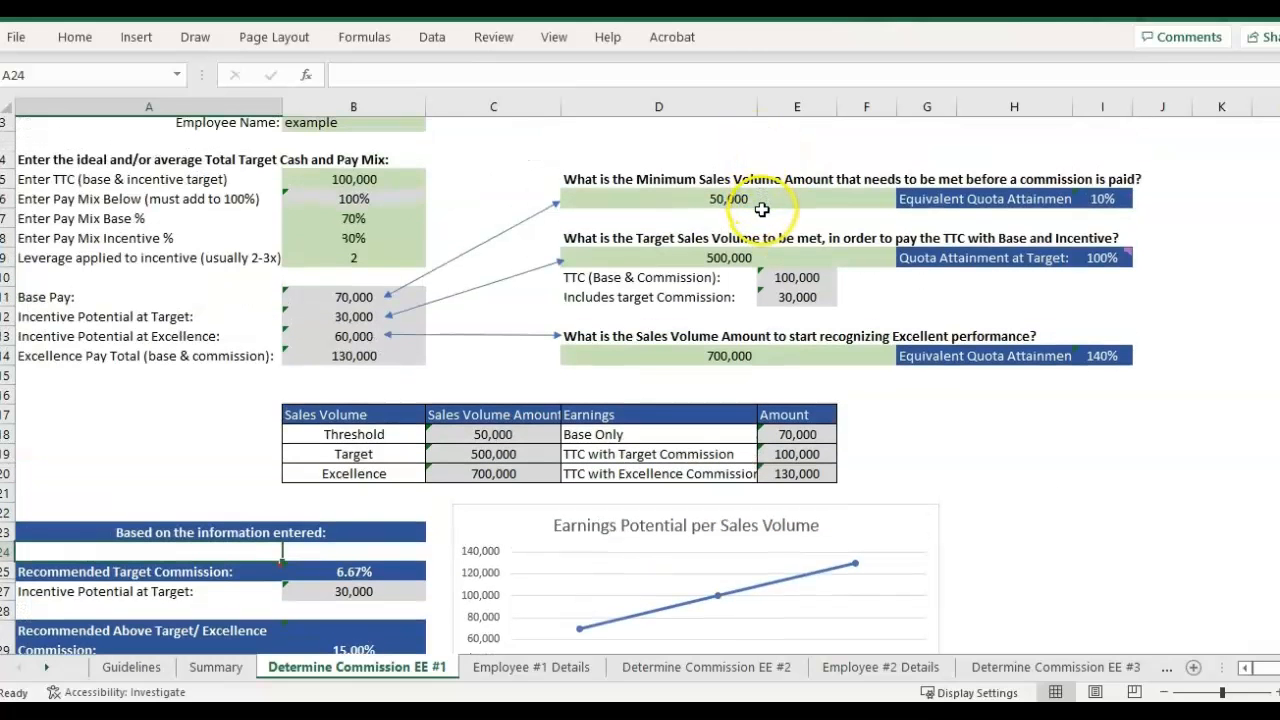
mouse_move(386, 579)
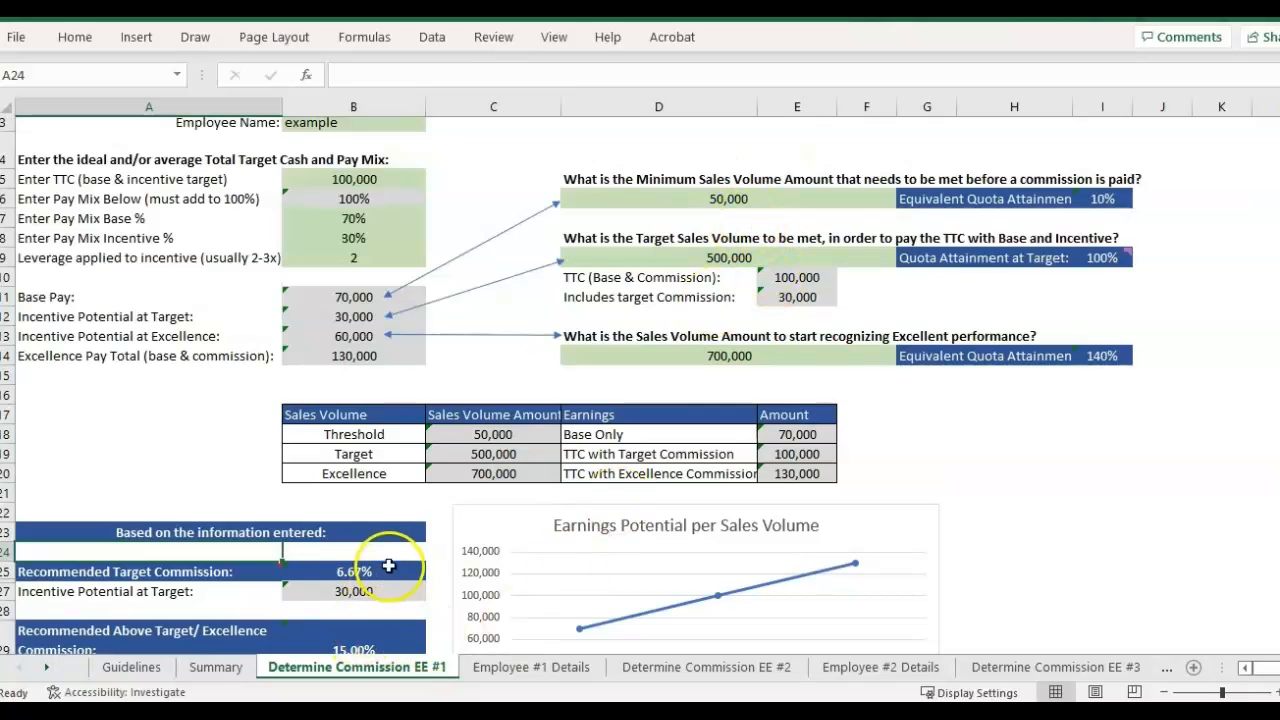
mouse_move(745, 262)
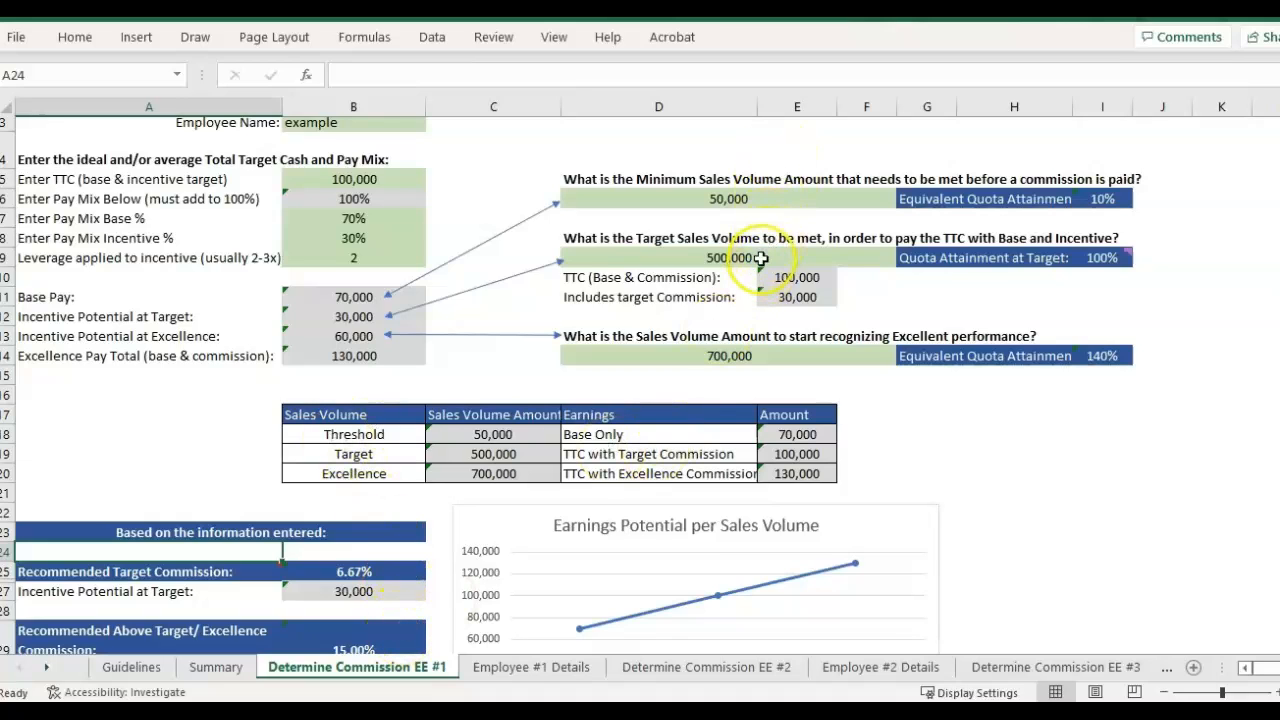
mouse_move(744, 372)
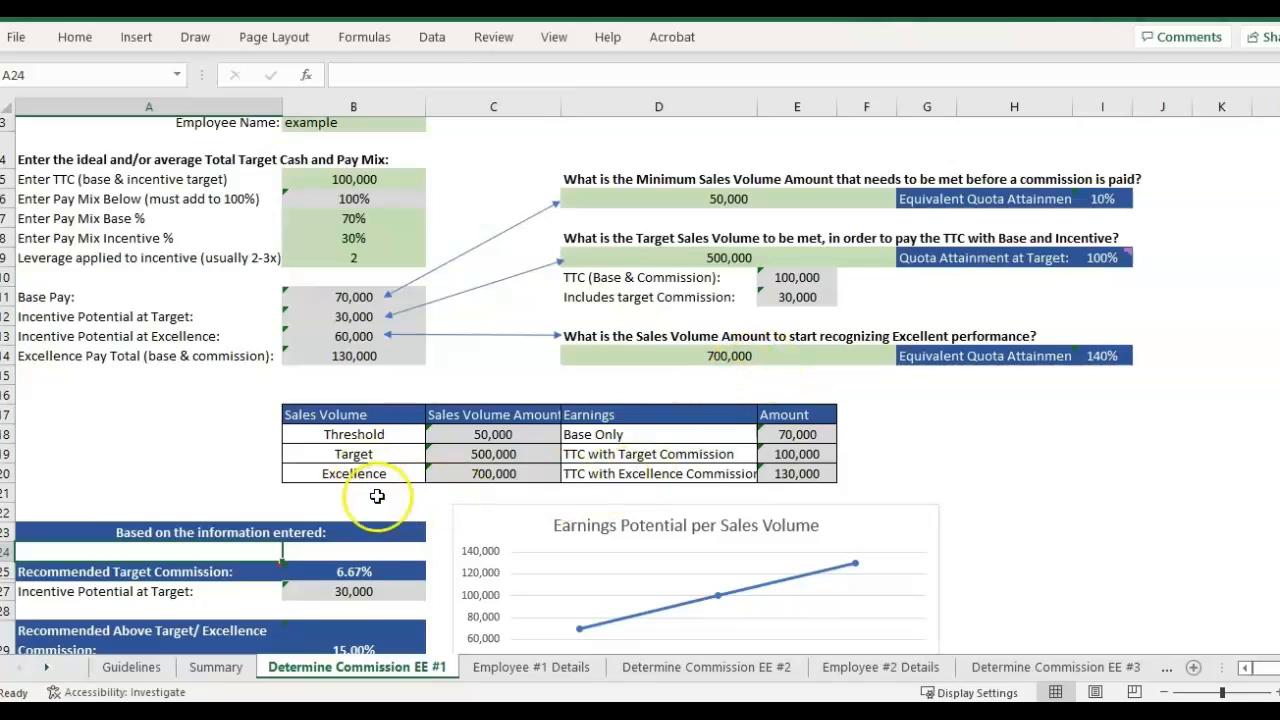
- Check the excellence commission rate and set leverage applied to incentive to 3
scroll(down, 3)
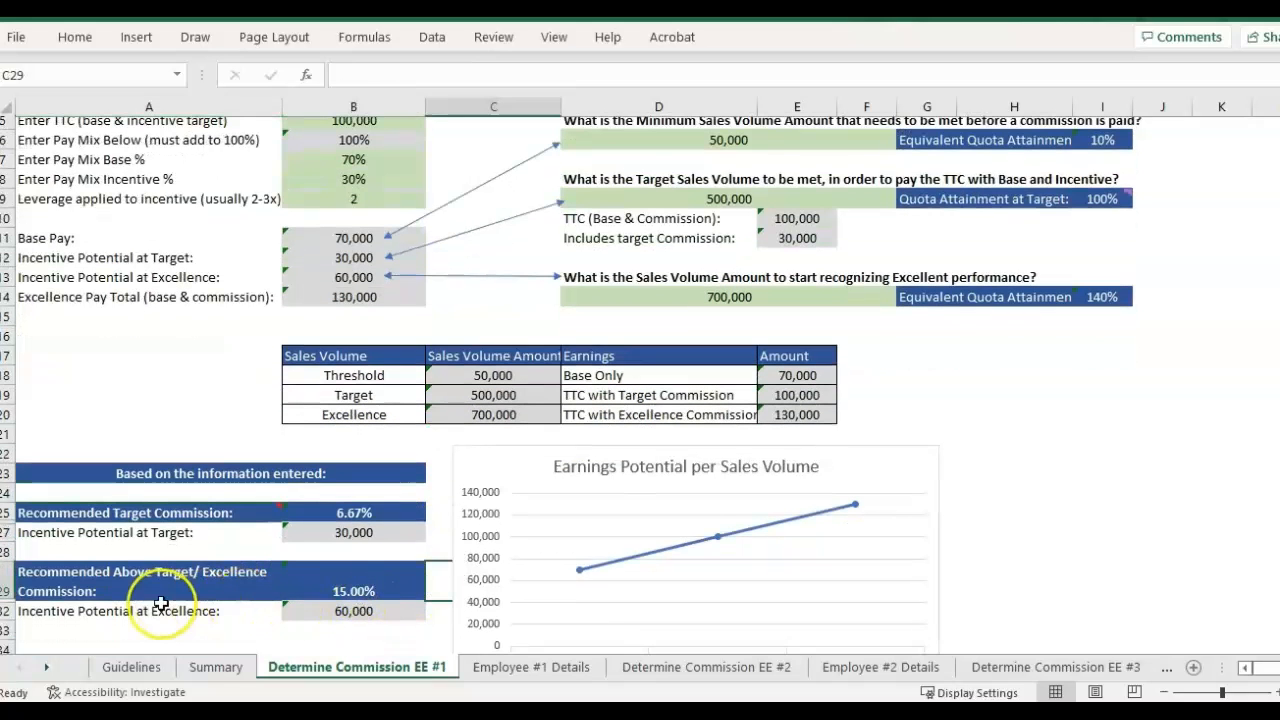
click(148, 581)
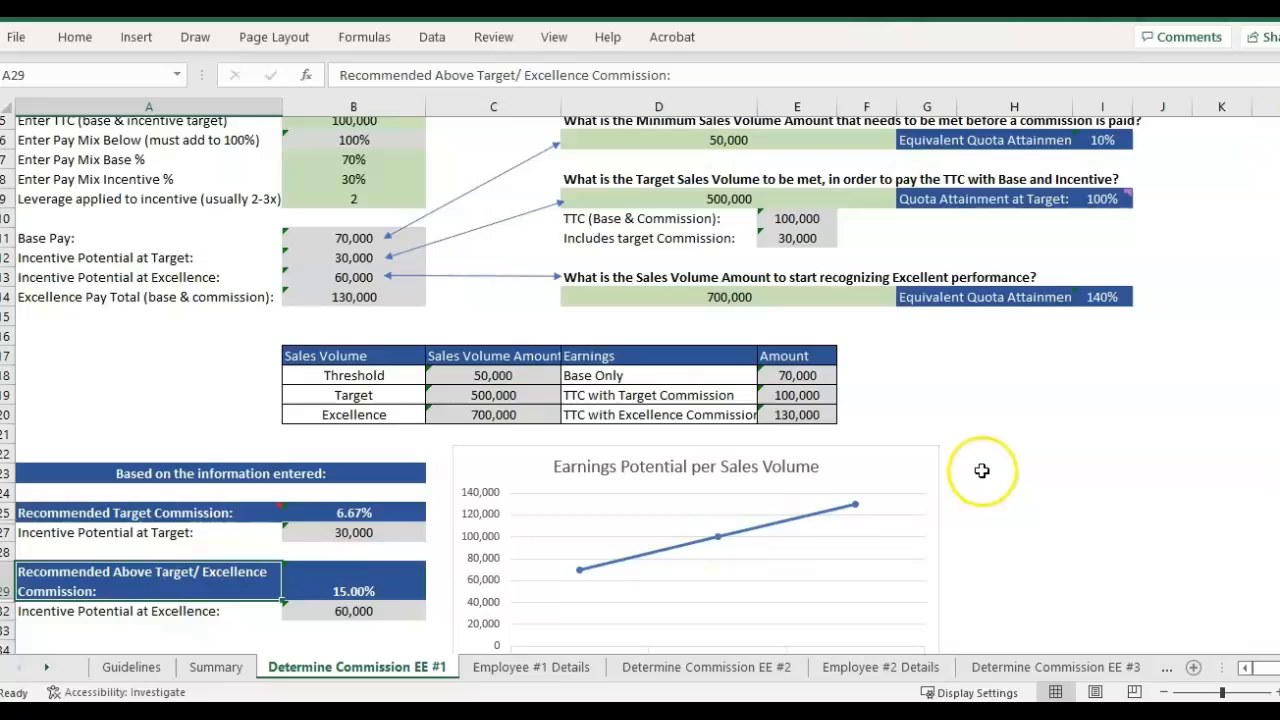
click(353, 198)
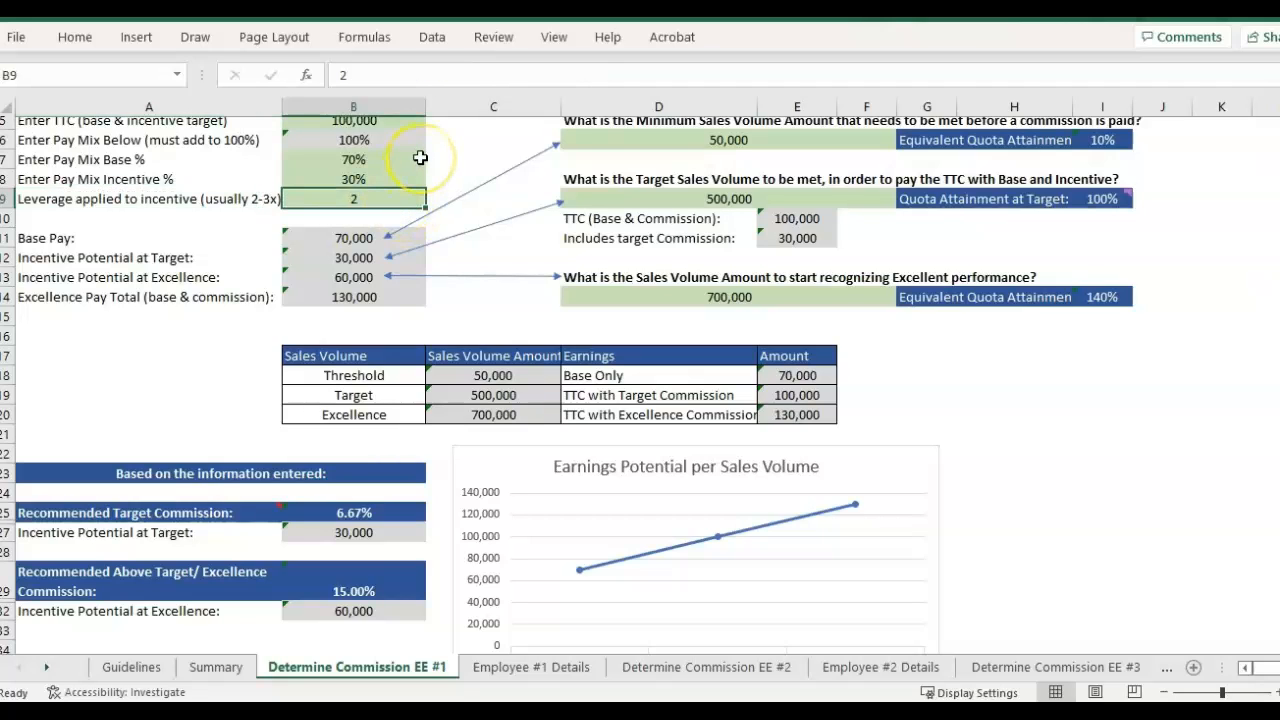
text(3)
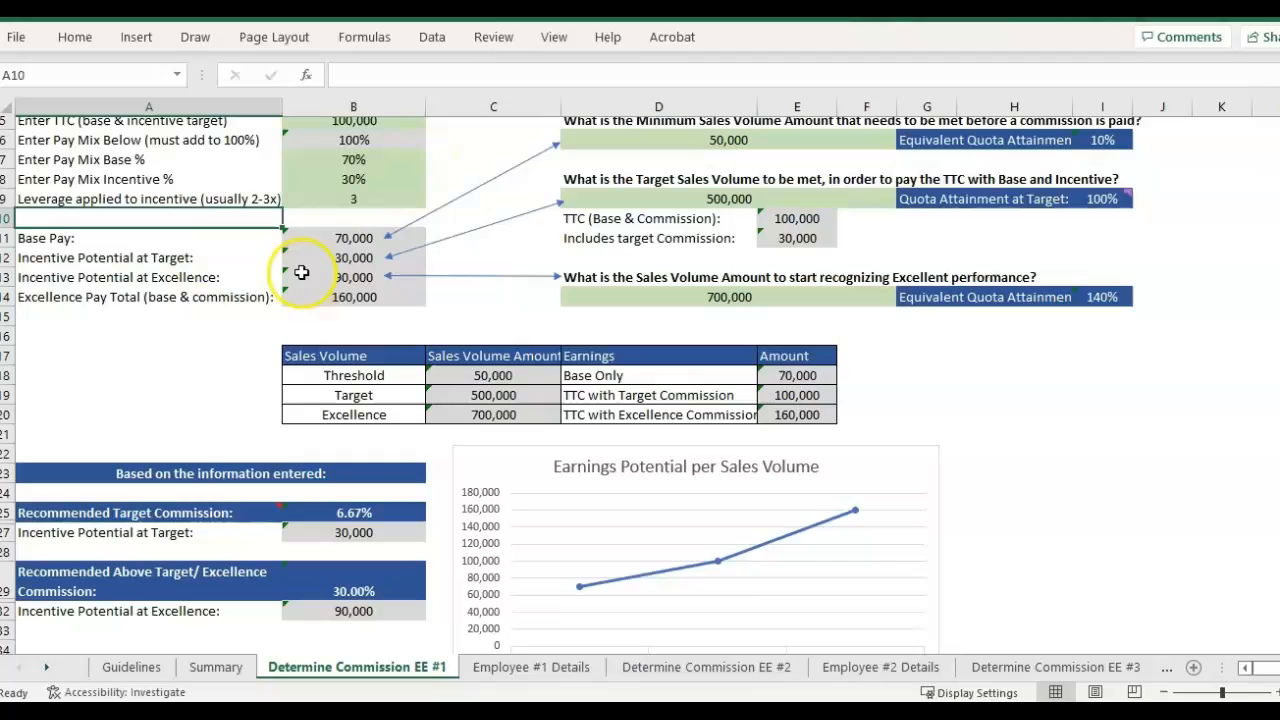
mouse_move(728, 562)
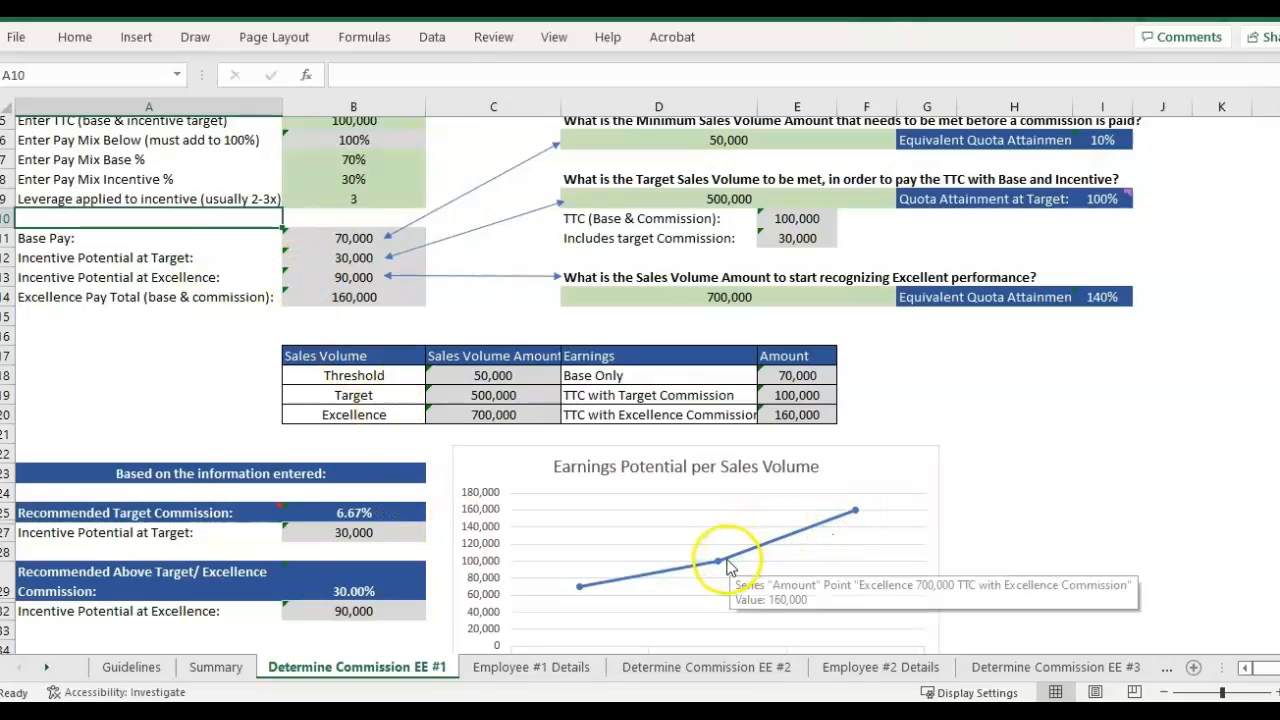
mouse_move(895, 515)
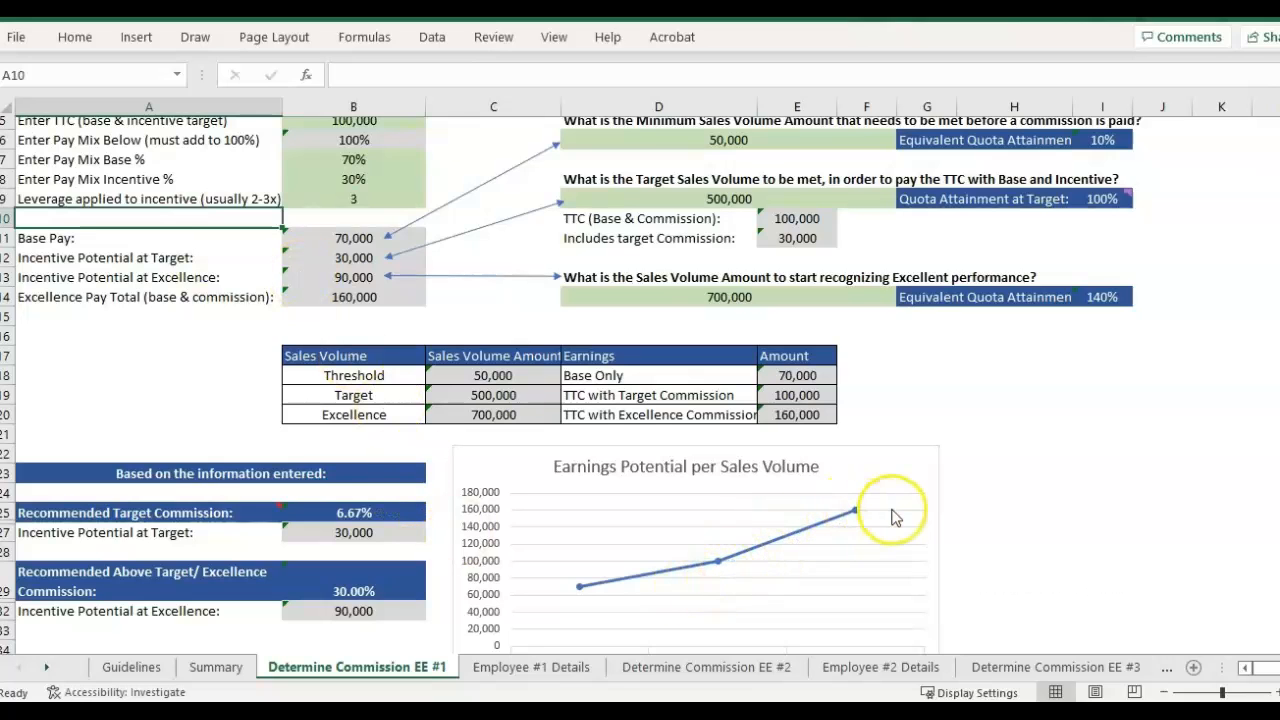
scroll(up, 3)
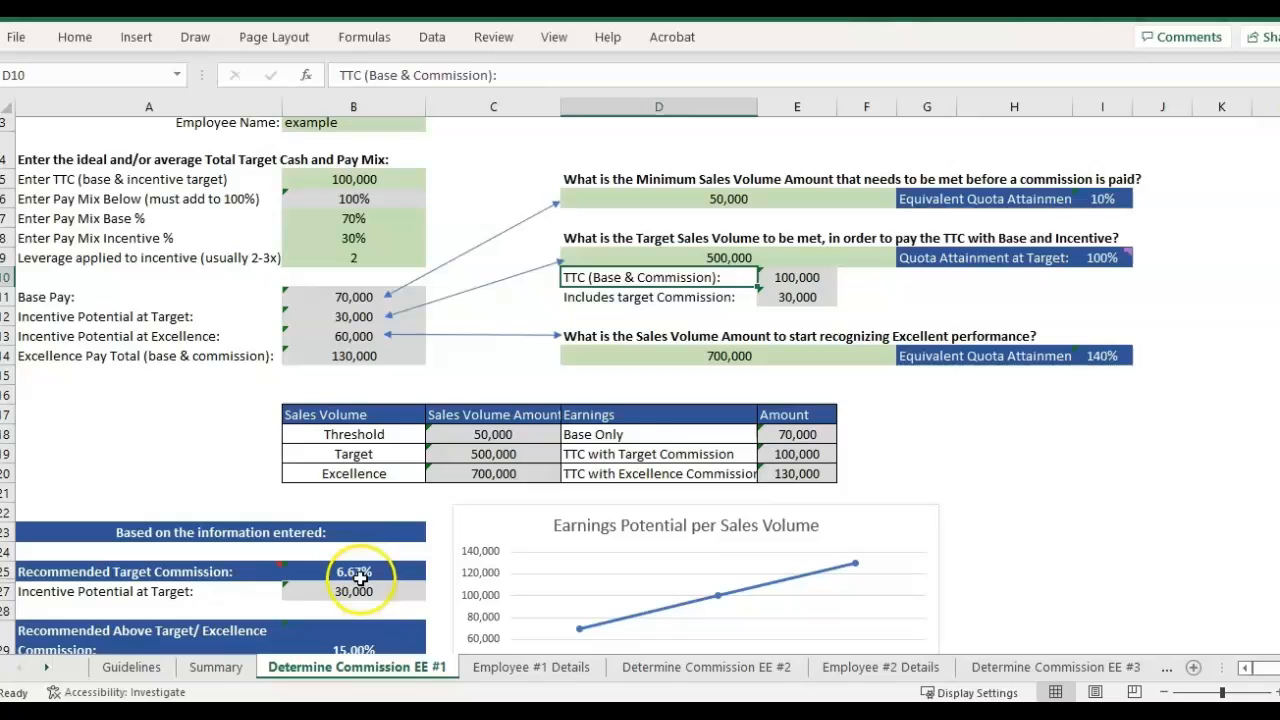
mouse_move(546, 317)
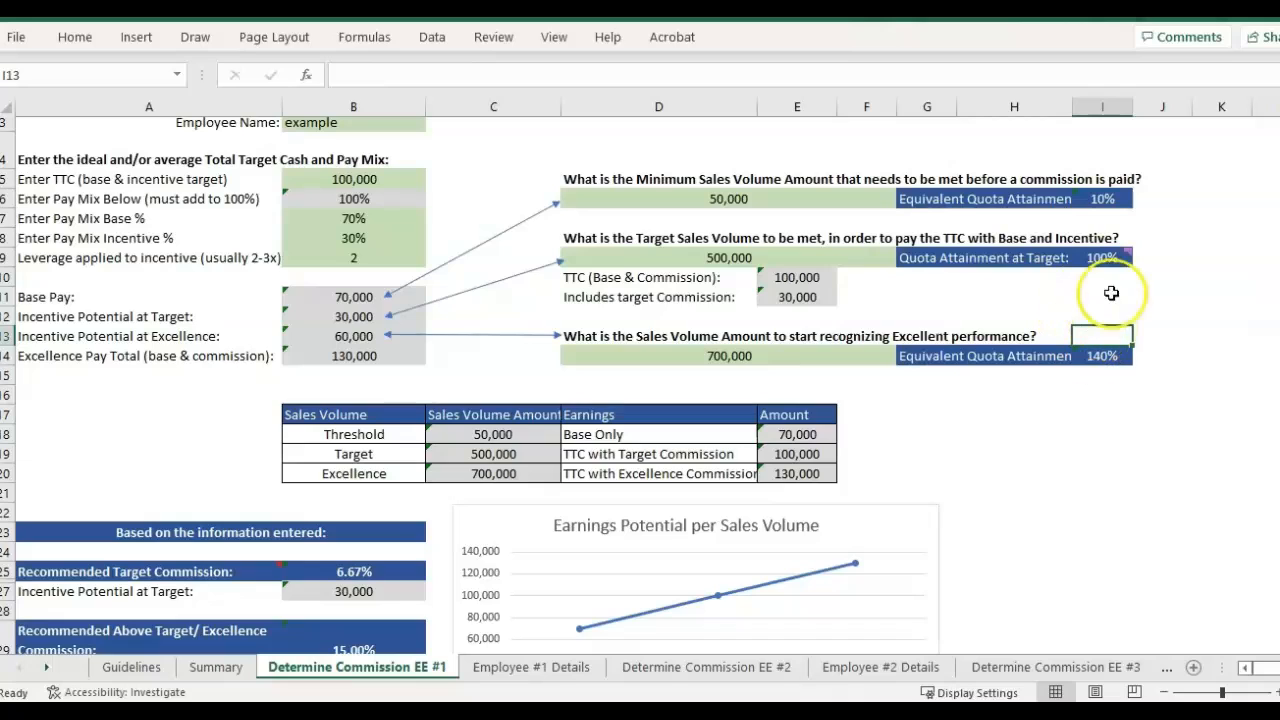
click(1013, 295)
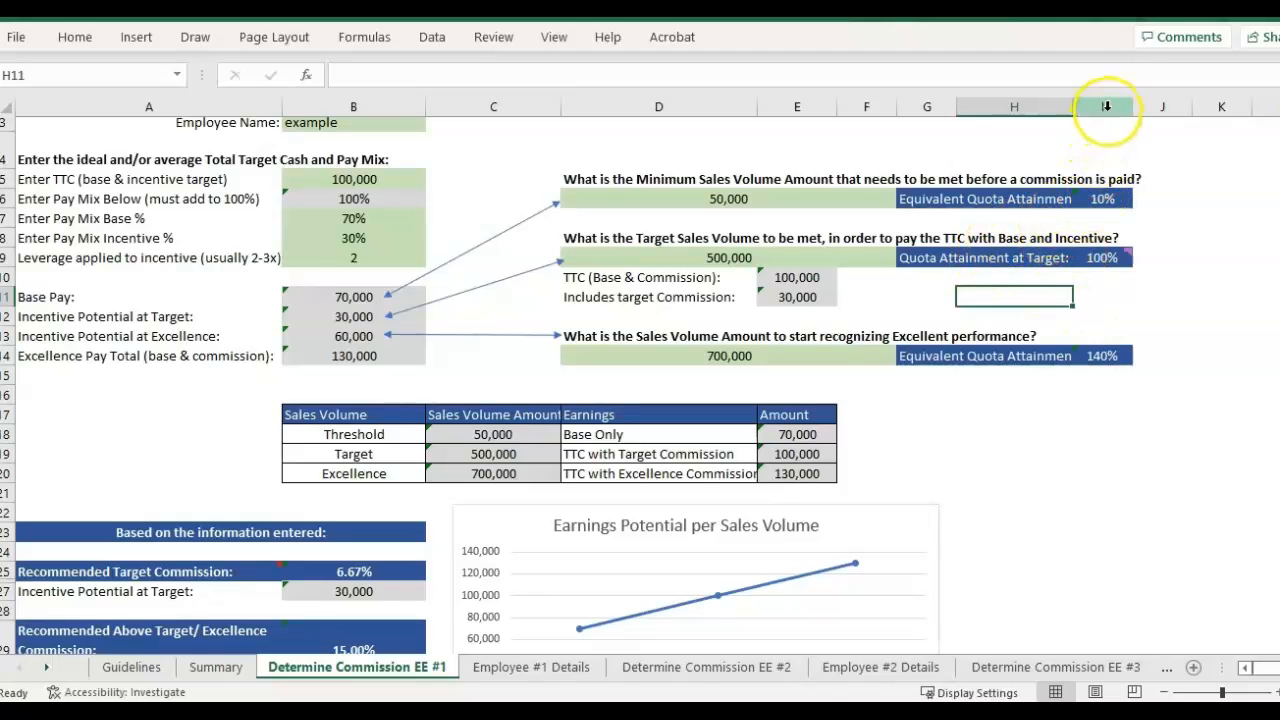
click(1160, 320)
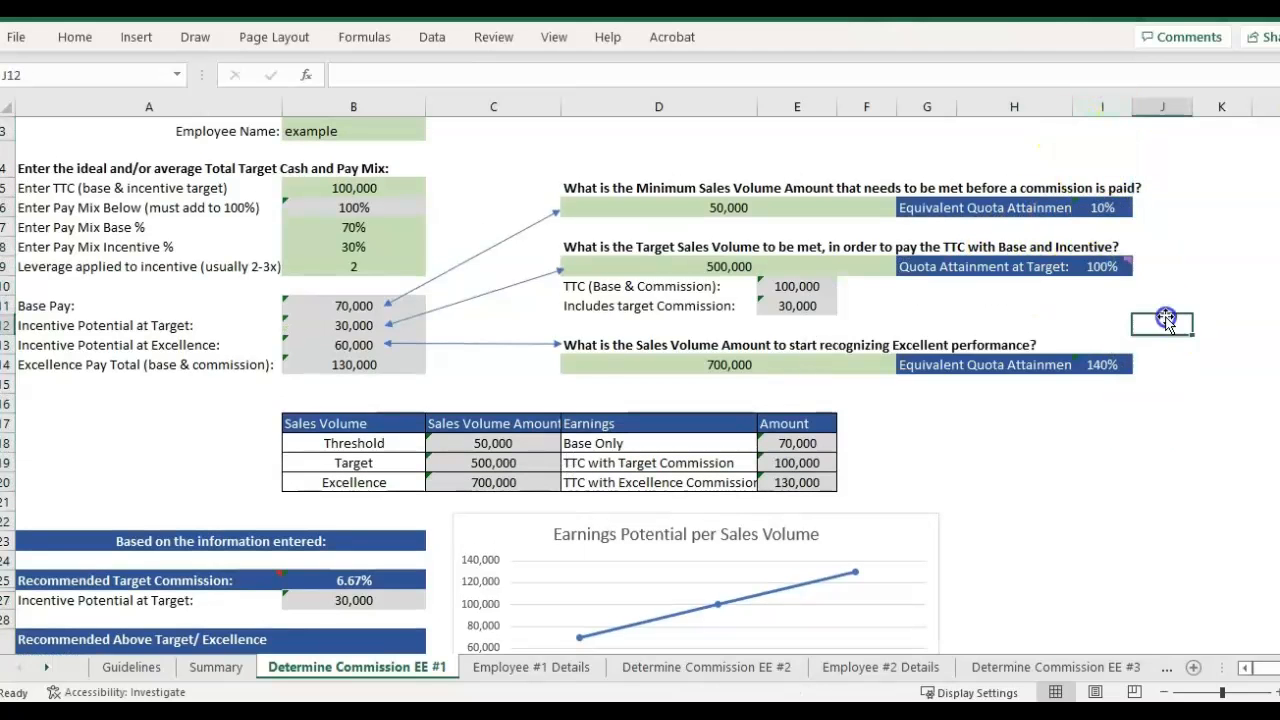
mouse_move(1123, 314)
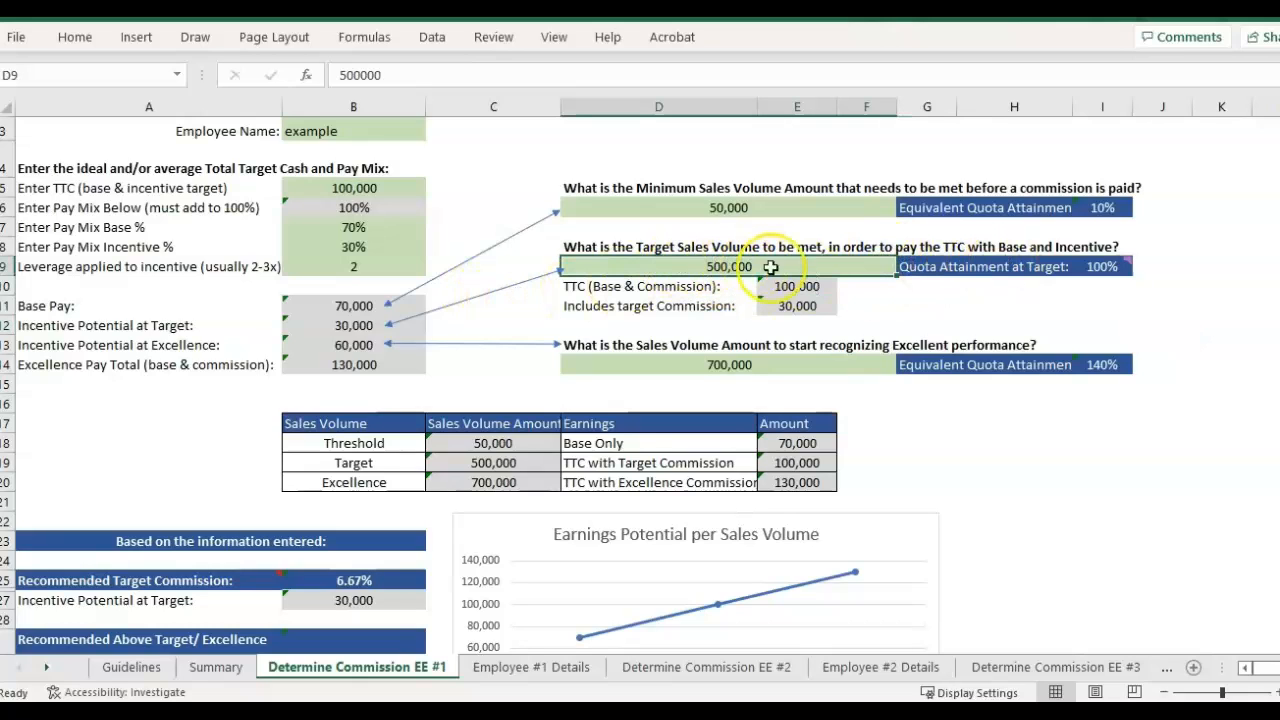
mouse_move(750, 345)
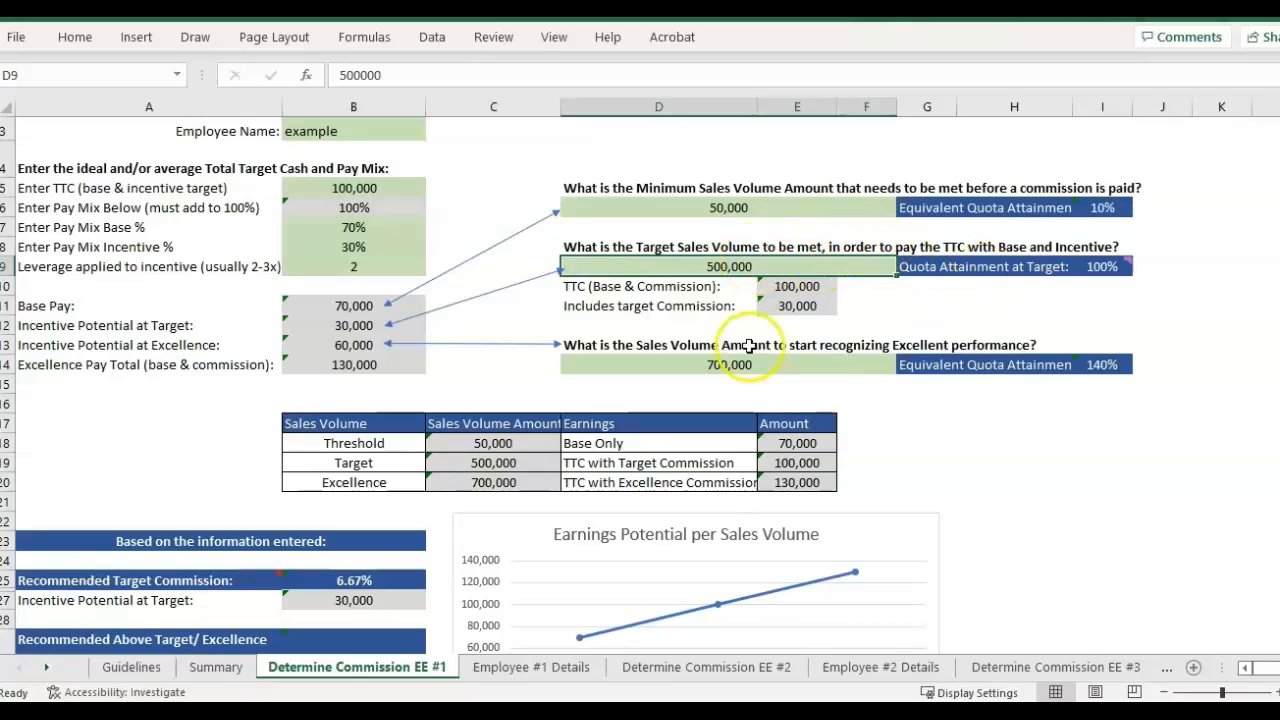
click(1100, 266)
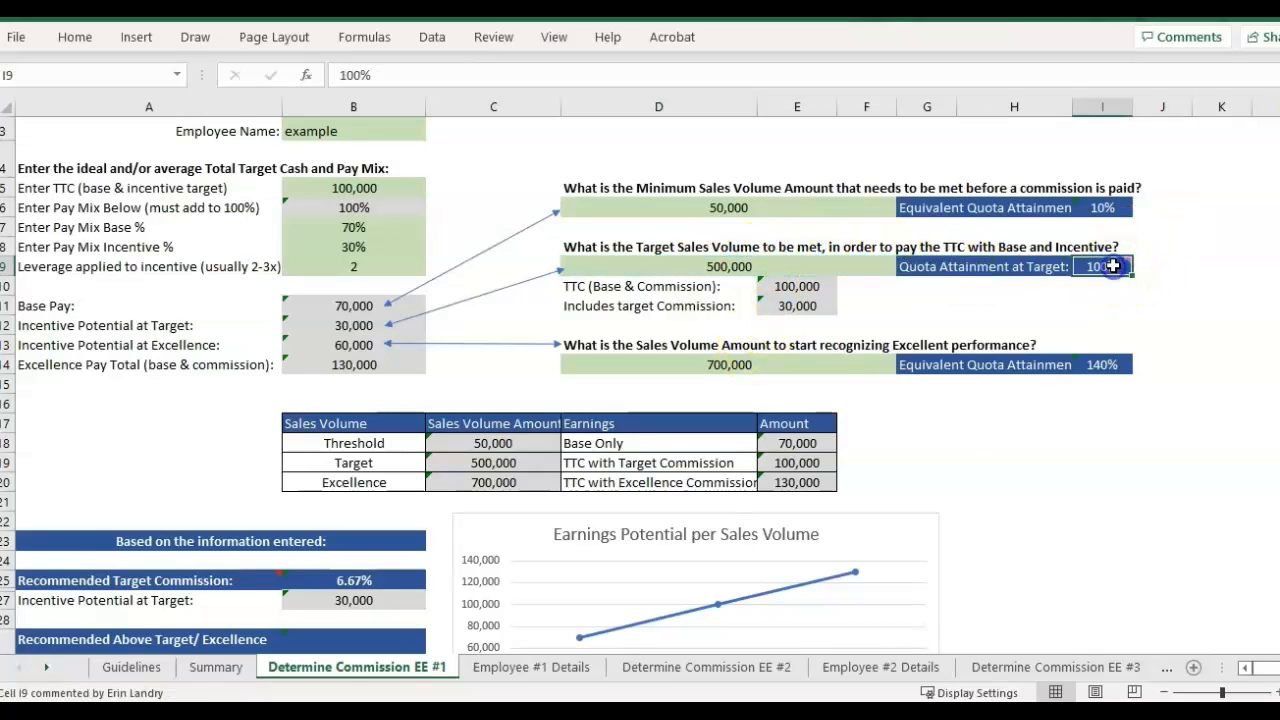
mouse_move(1155, 338)
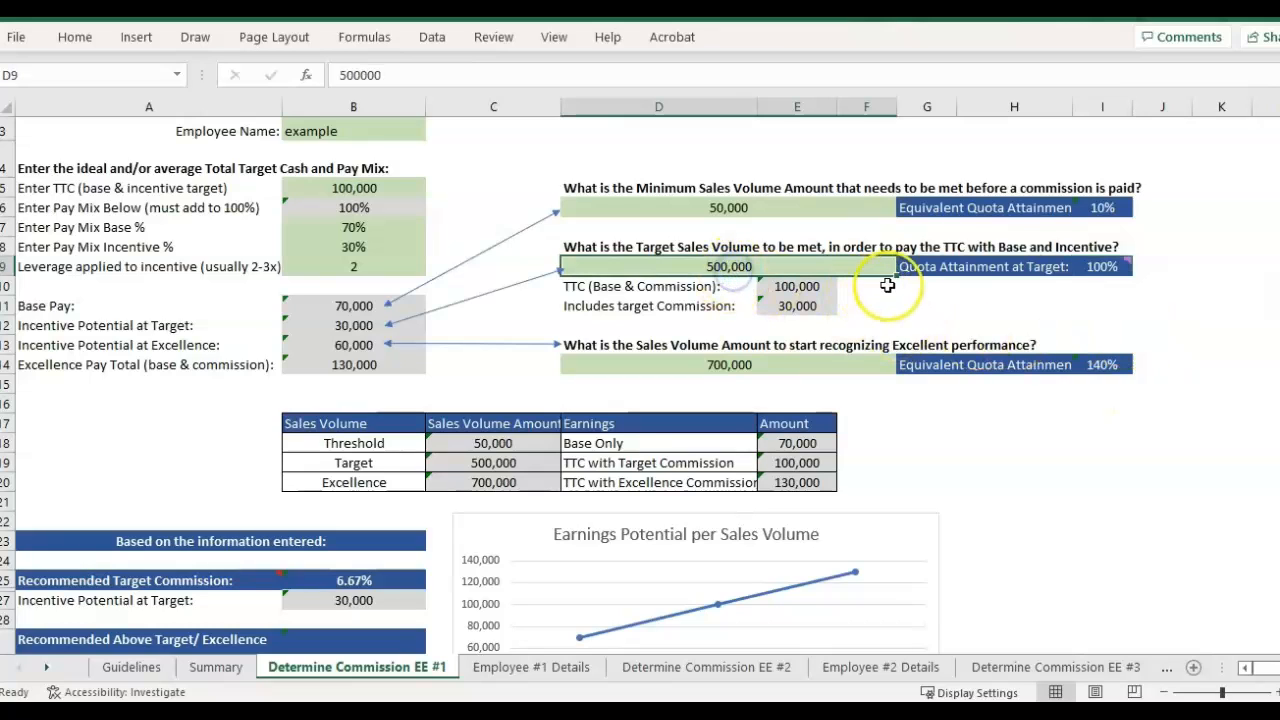
mouse_move(1018, 275)
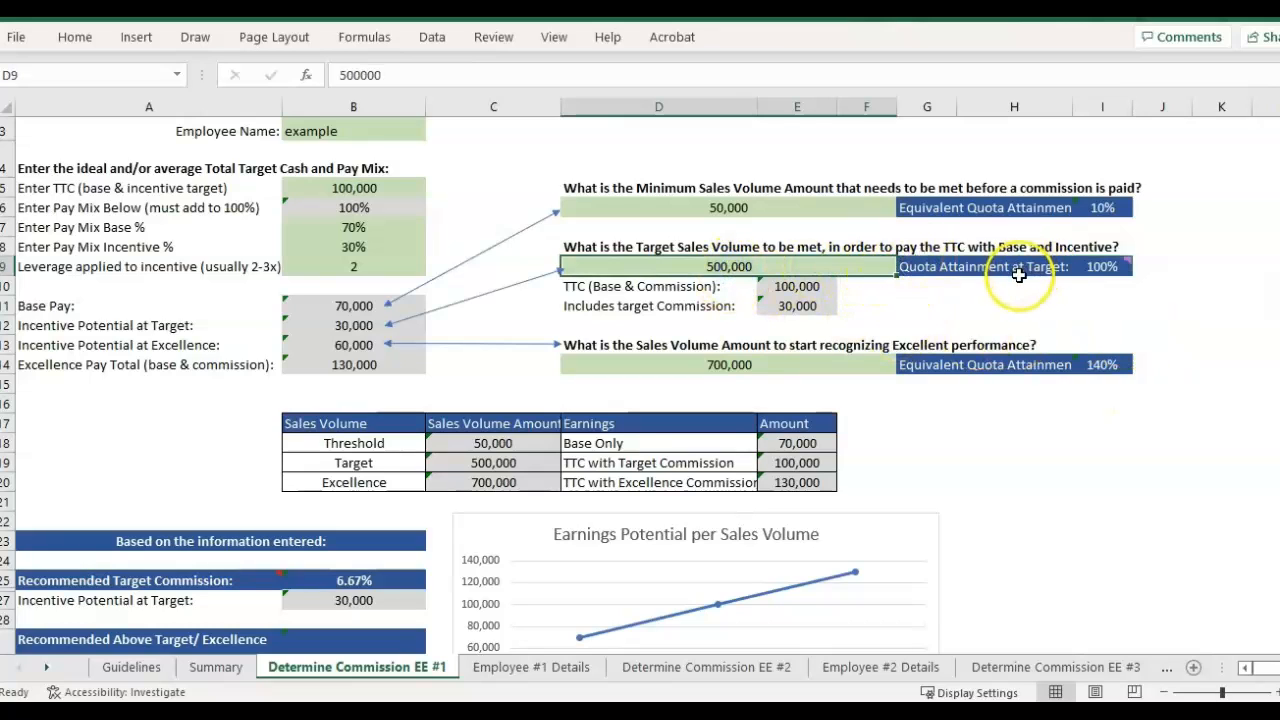
click(1014, 305)
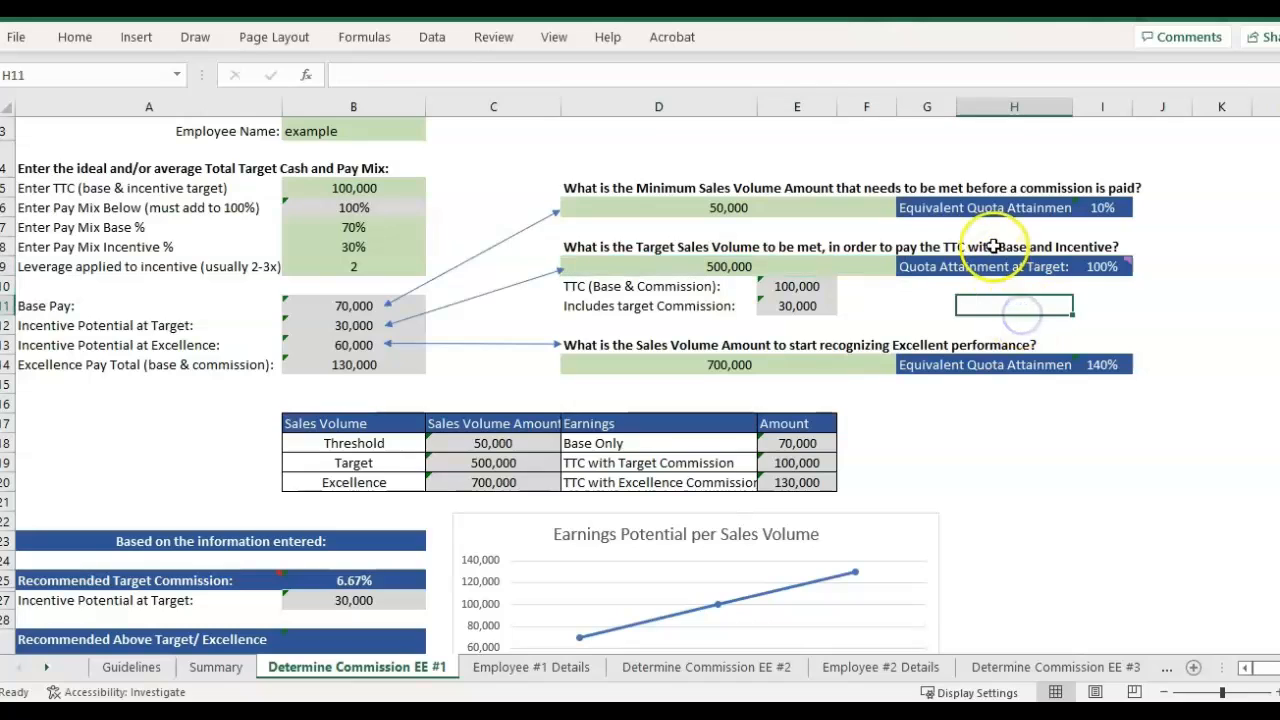
mouse_move(795, 237)
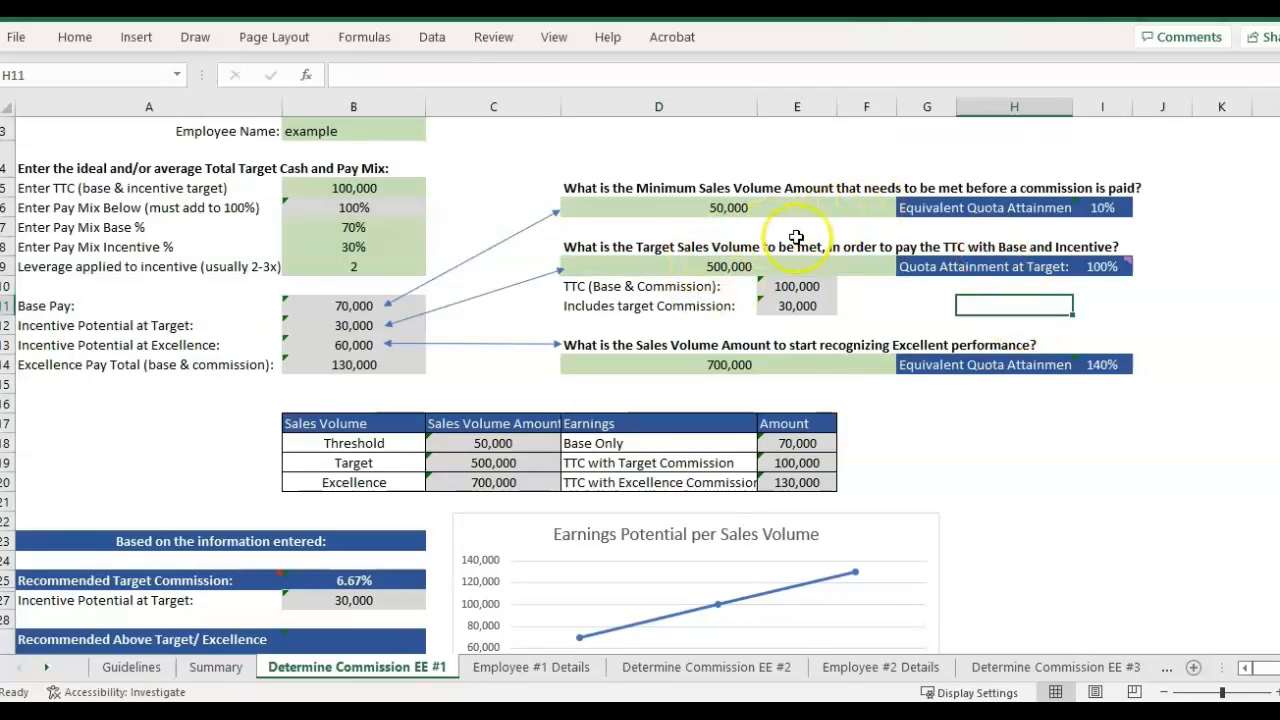
click(729, 266)
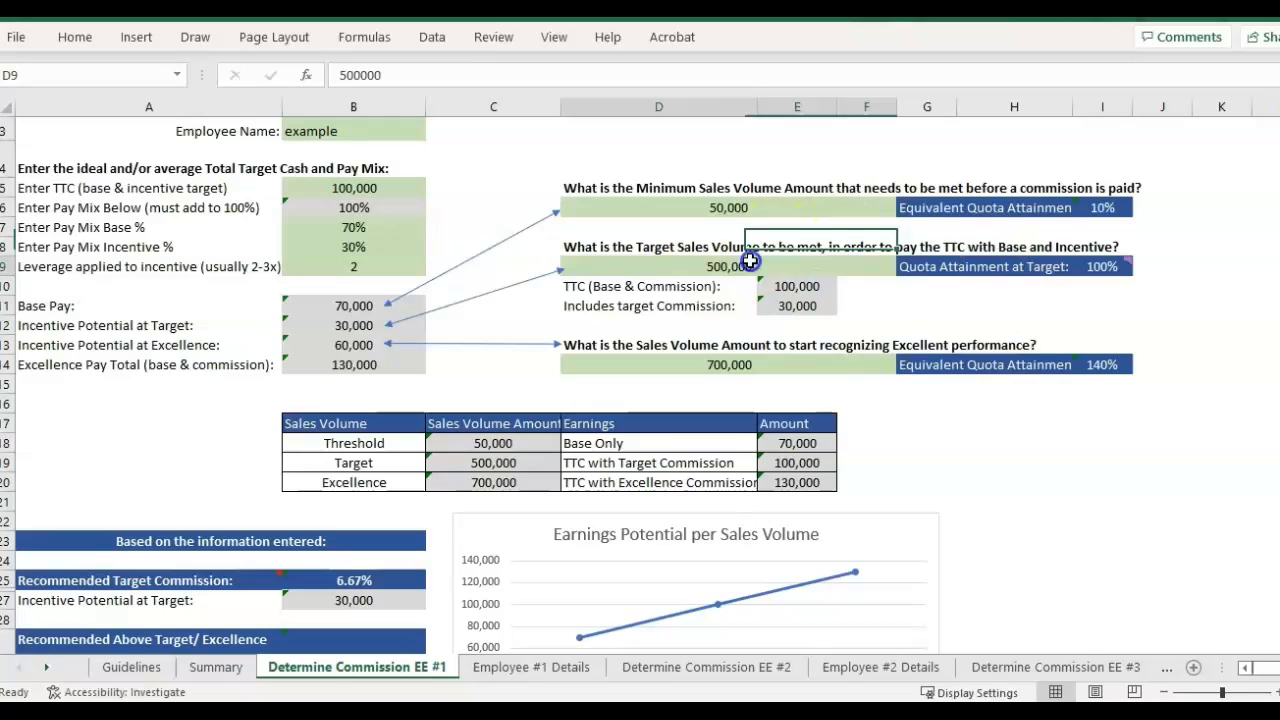
mouse_move(1117, 327)
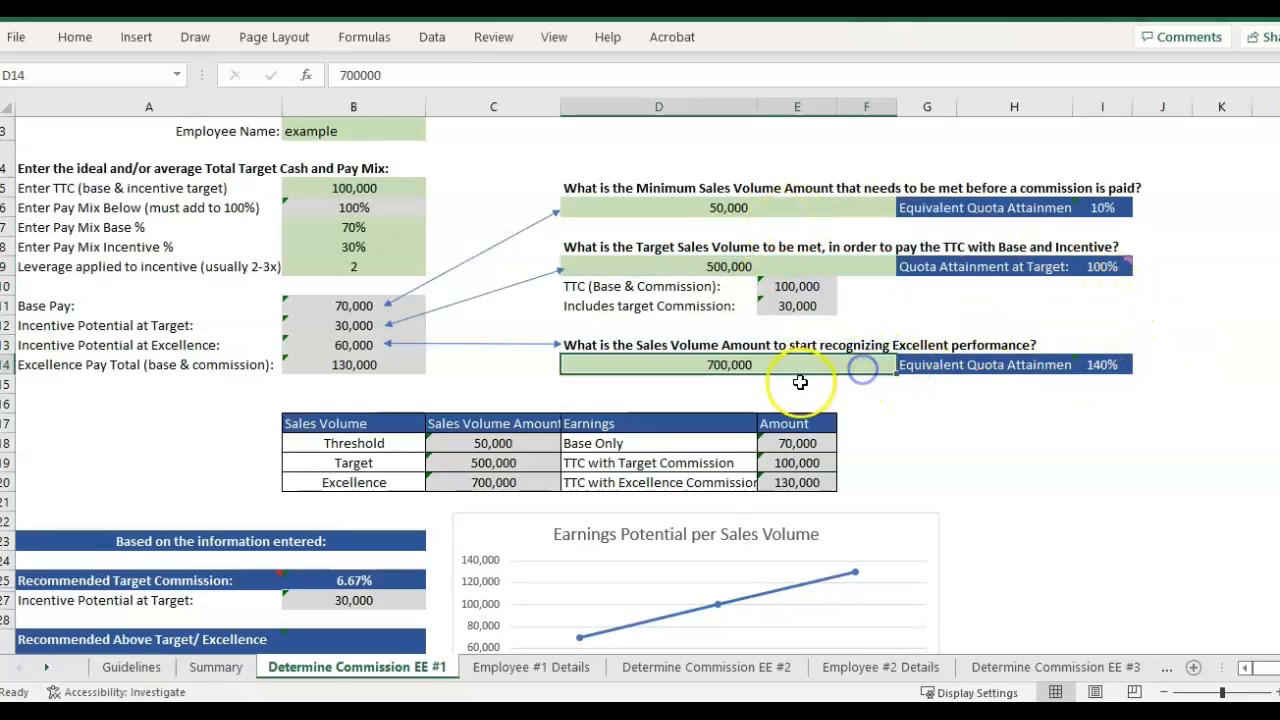
mouse_move(782, 402)
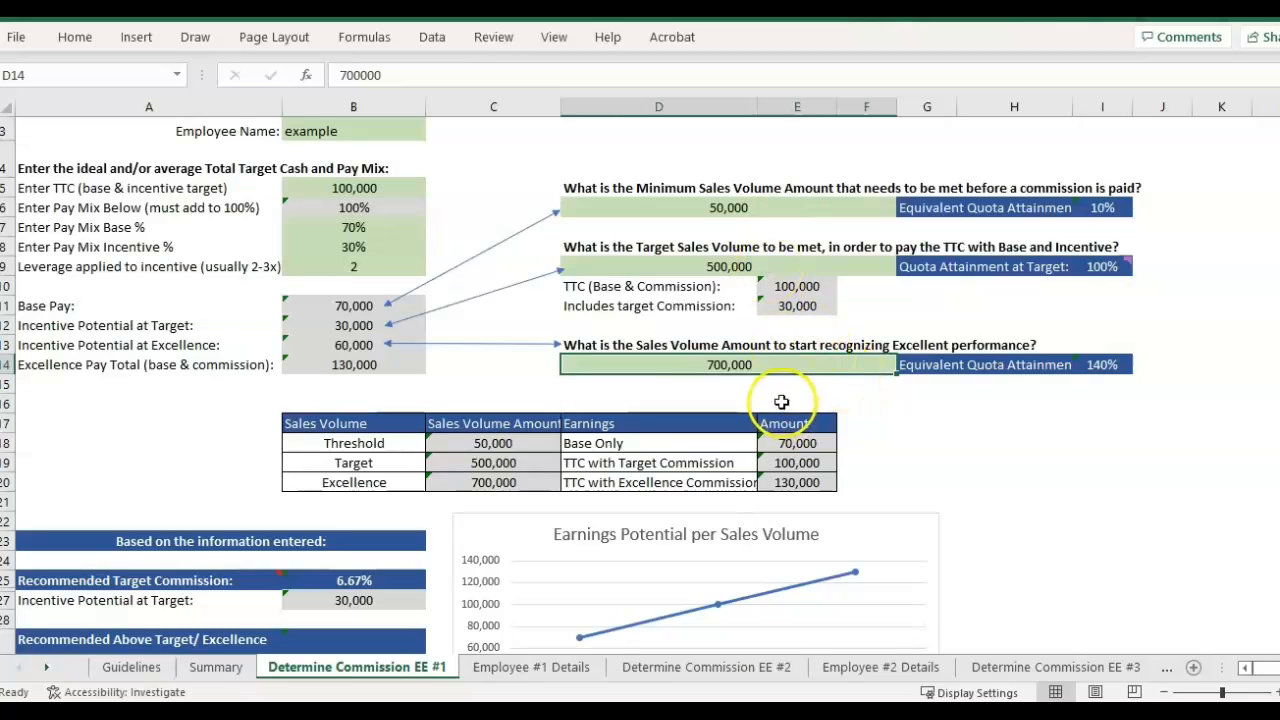
mouse_move(540, 578)
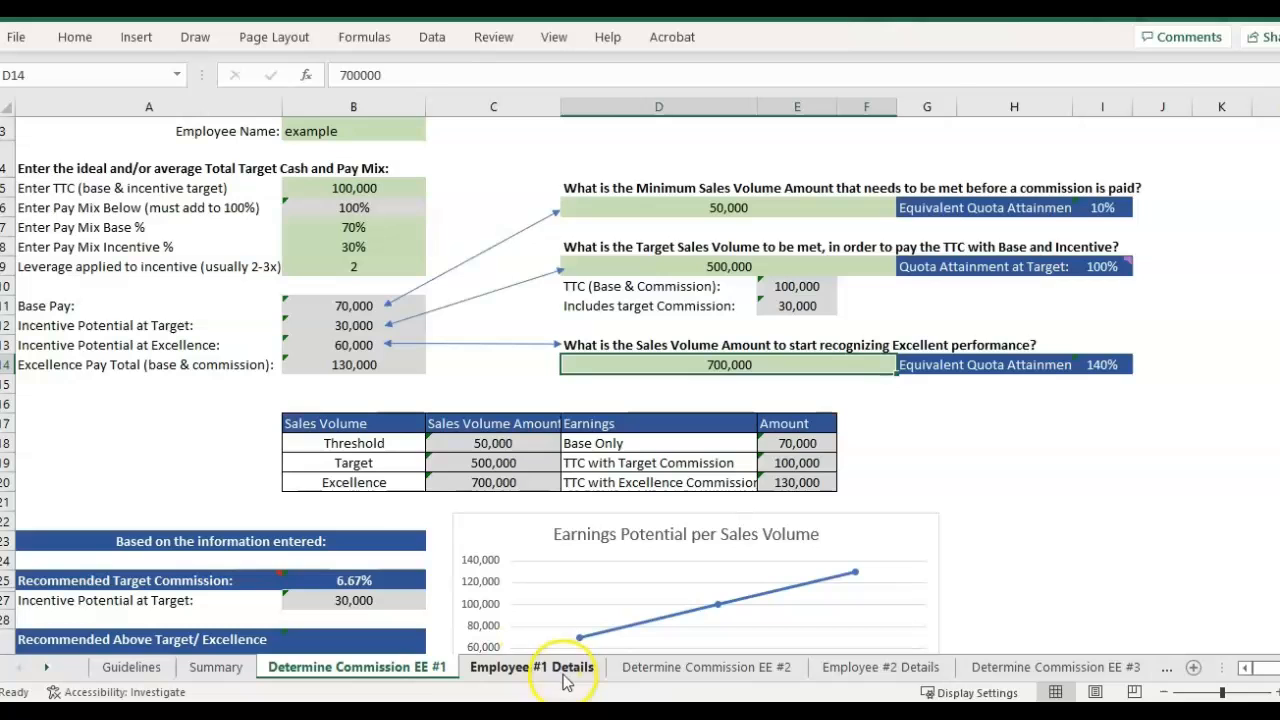
mouse_move(73, 252)
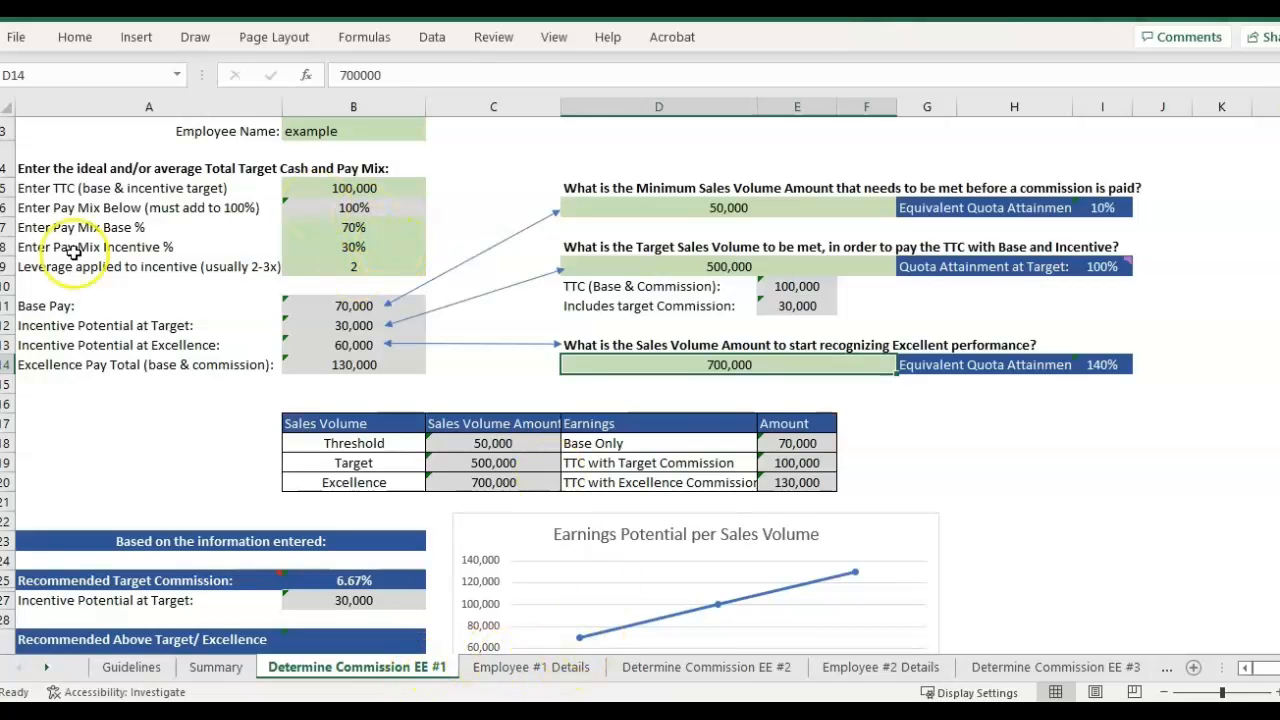
- Inspect the Q2 quota attainment formula and the Annual Threshold and Target Sales Volume headings
scroll(down, 3)
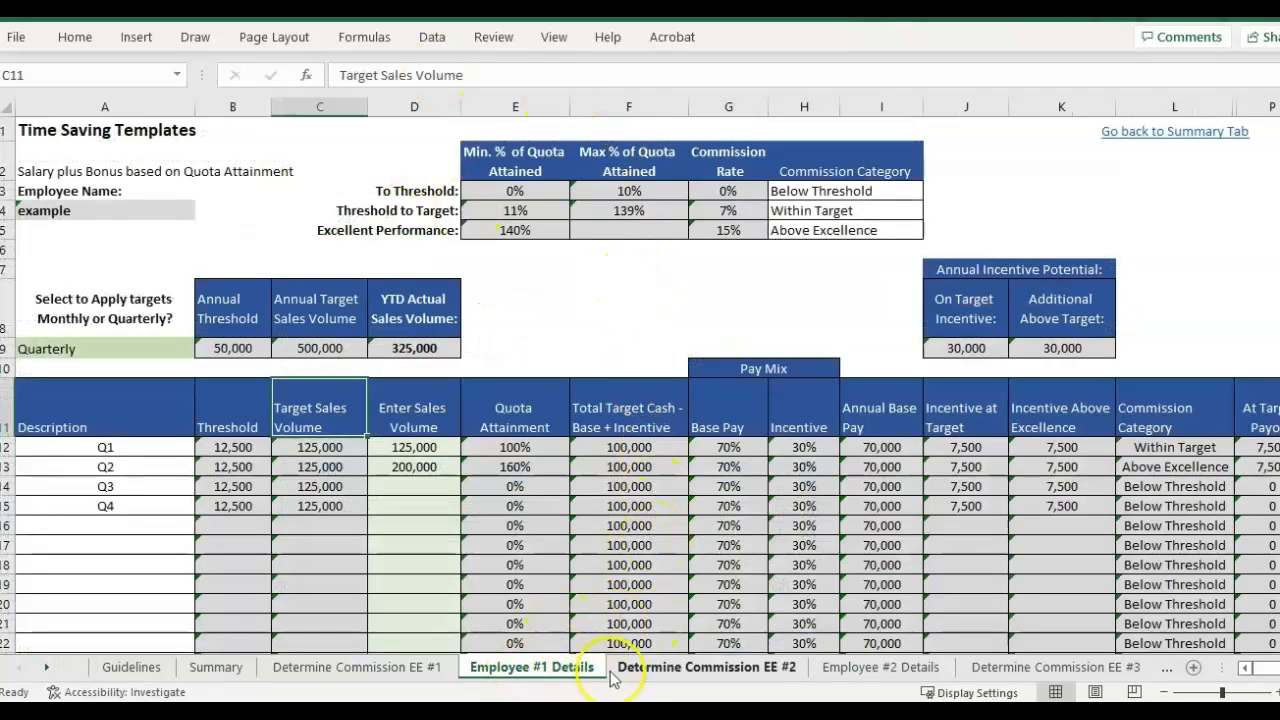
click(513, 345)
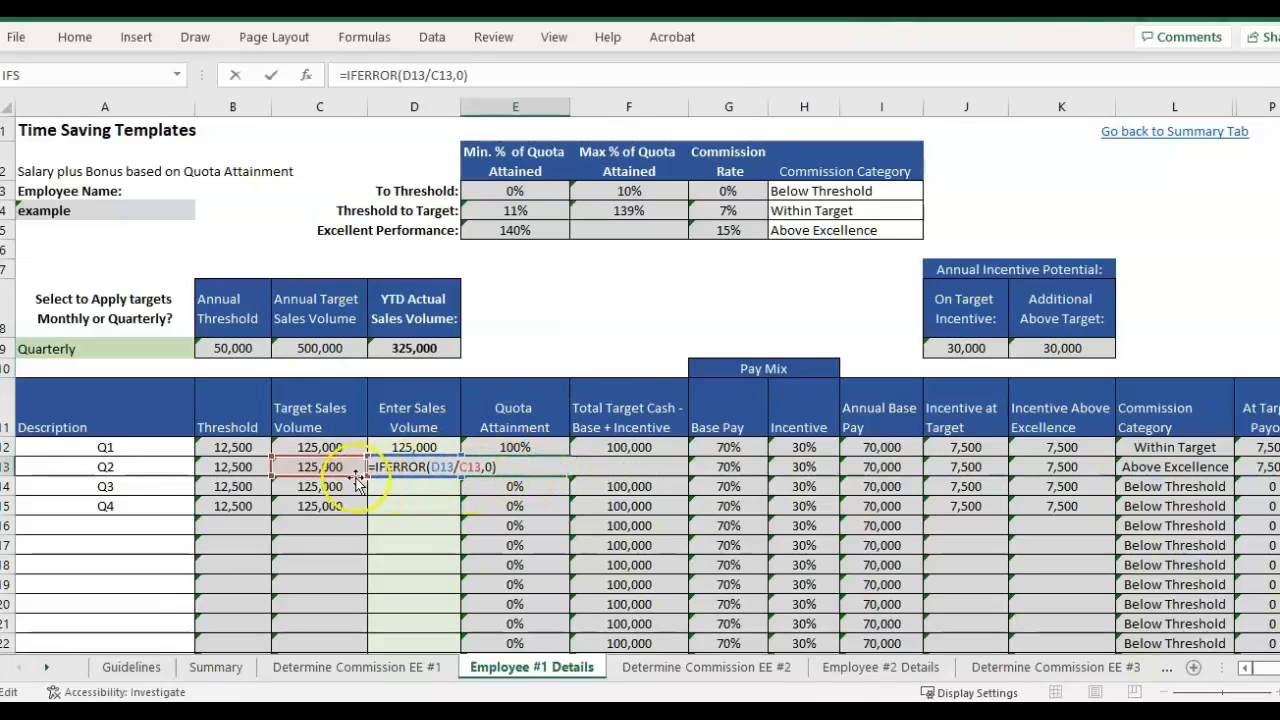
key(Return)
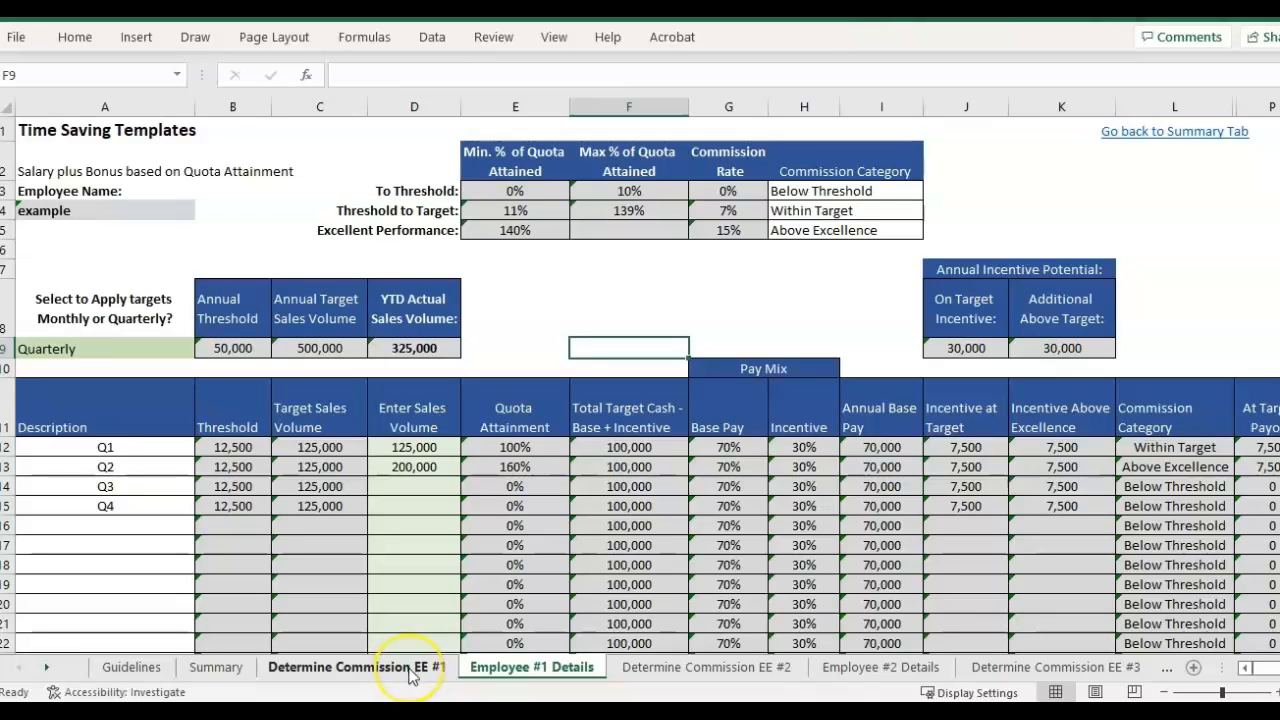
click(231, 308)
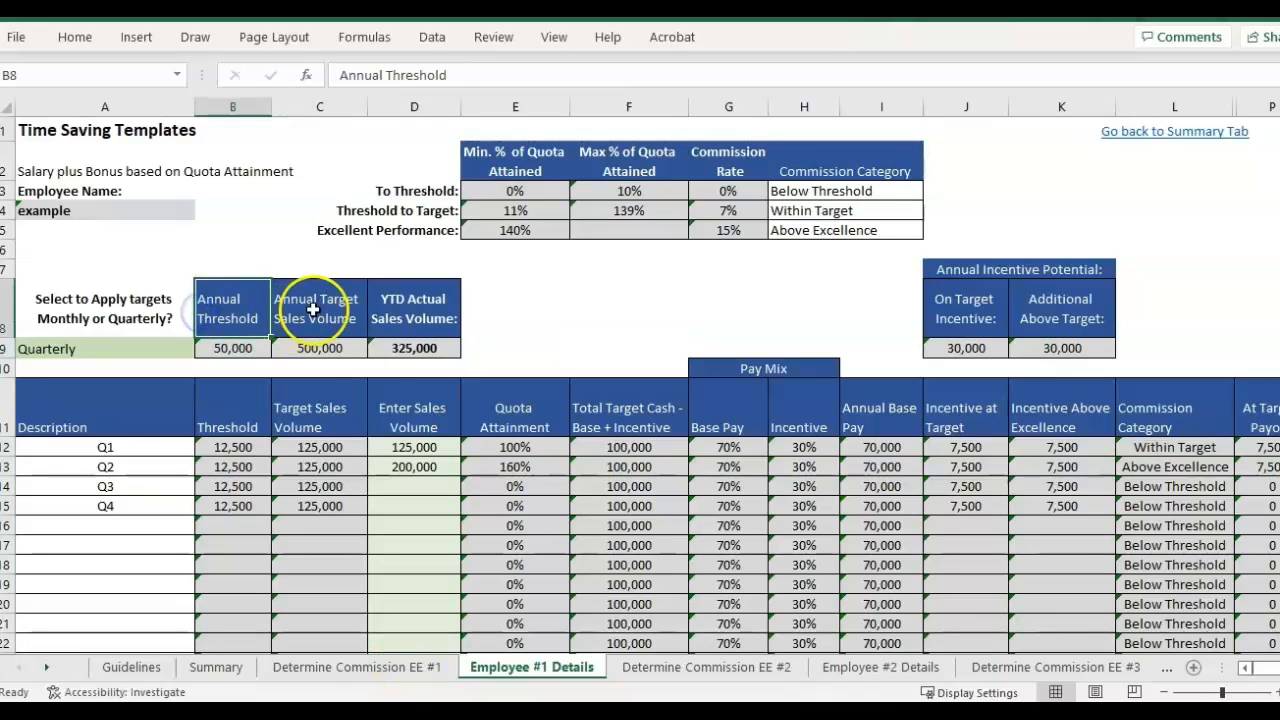
click(318, 307)
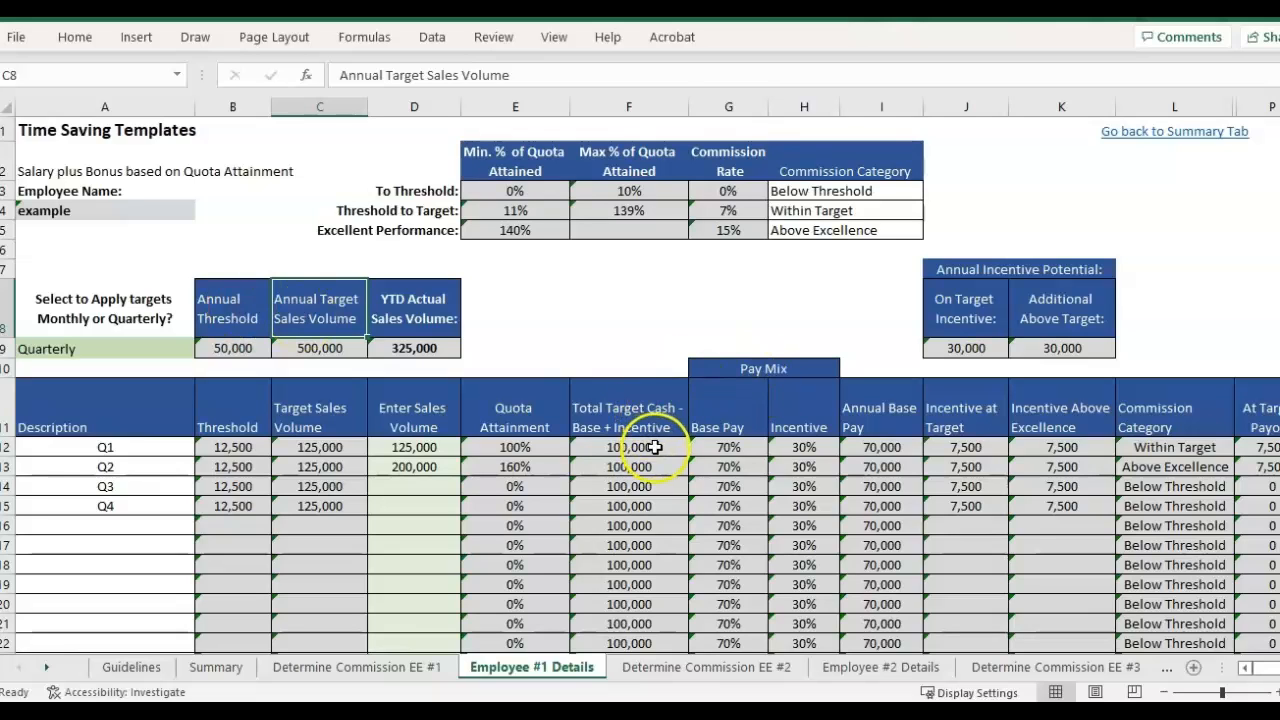
click(80, 348)
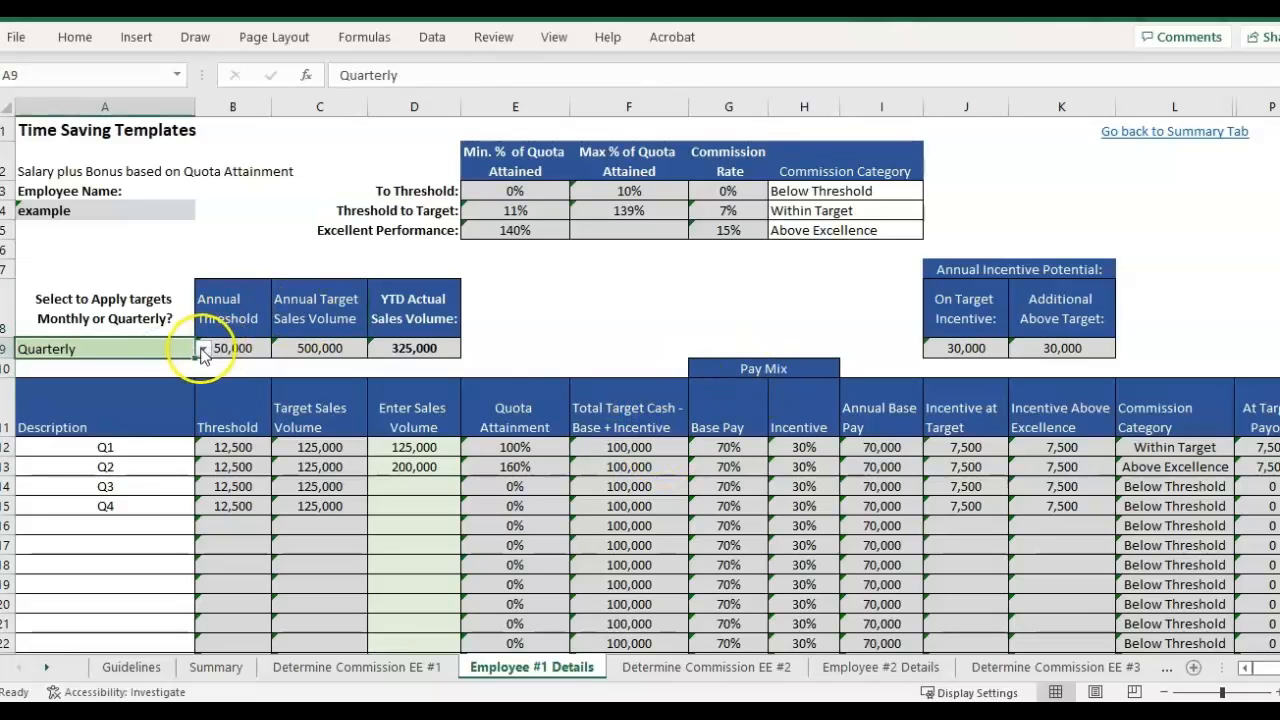
click(104, 367)
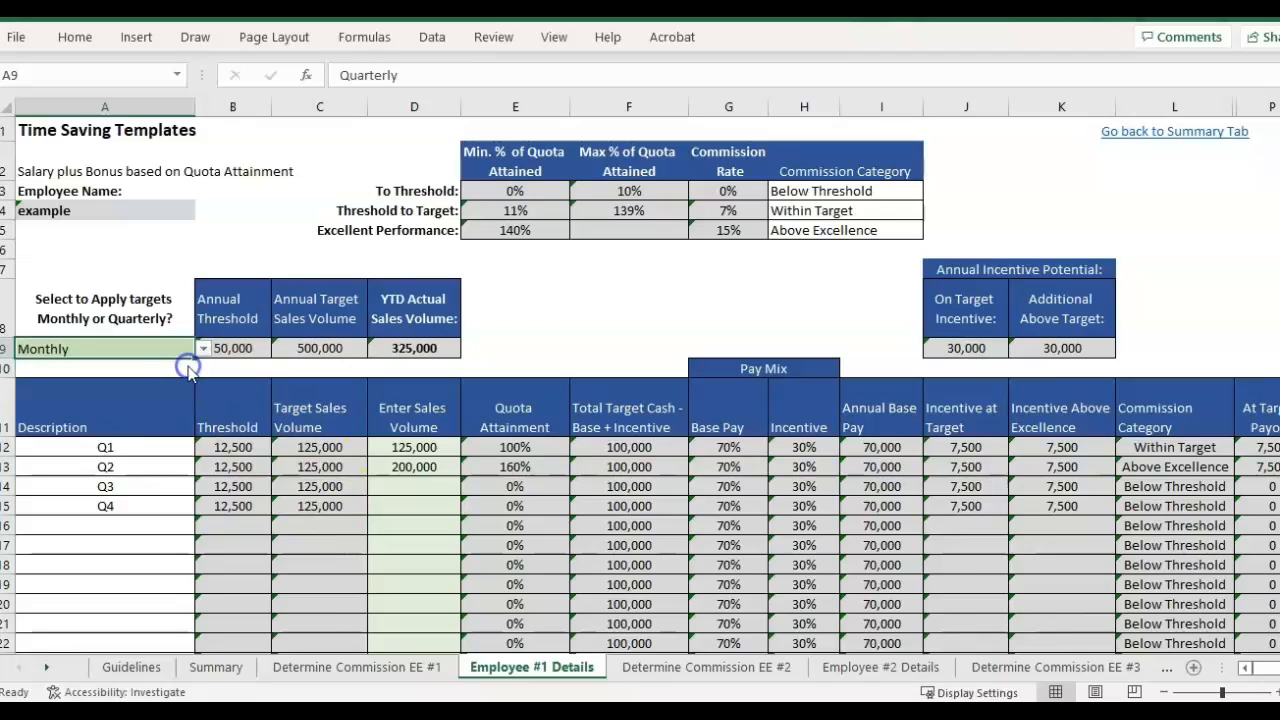
click(205, 348)
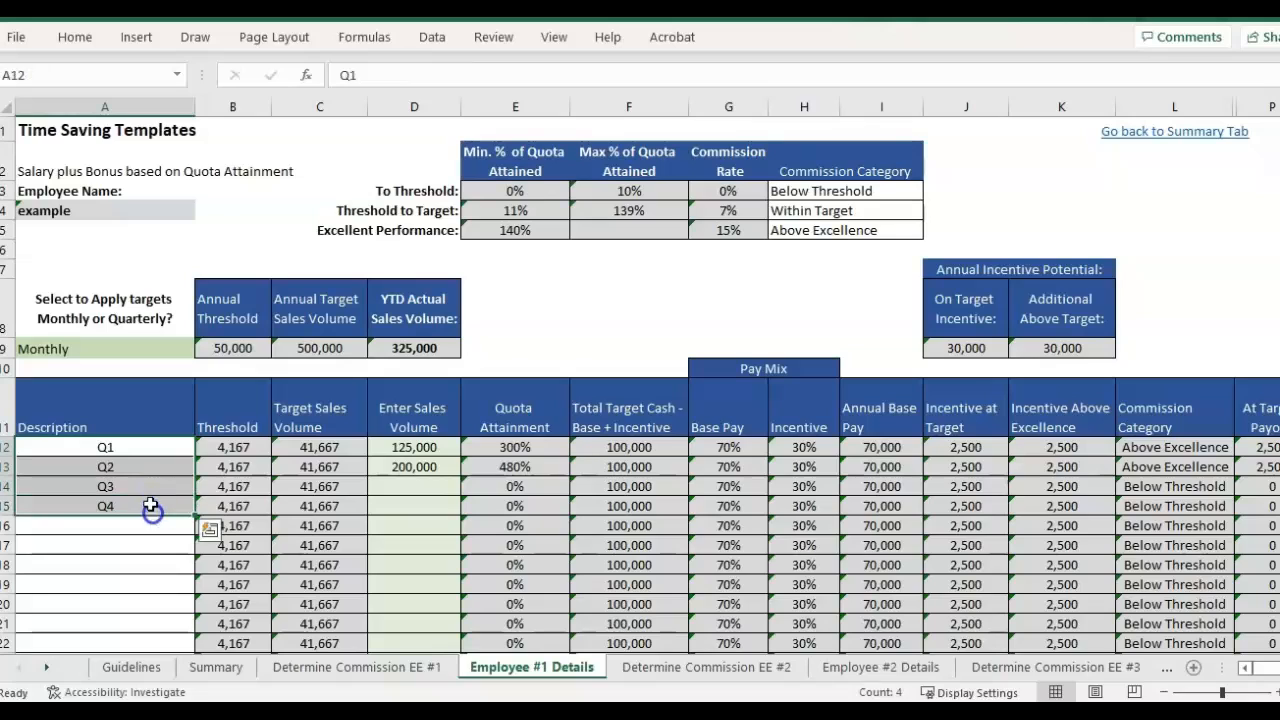
click(203, 348)
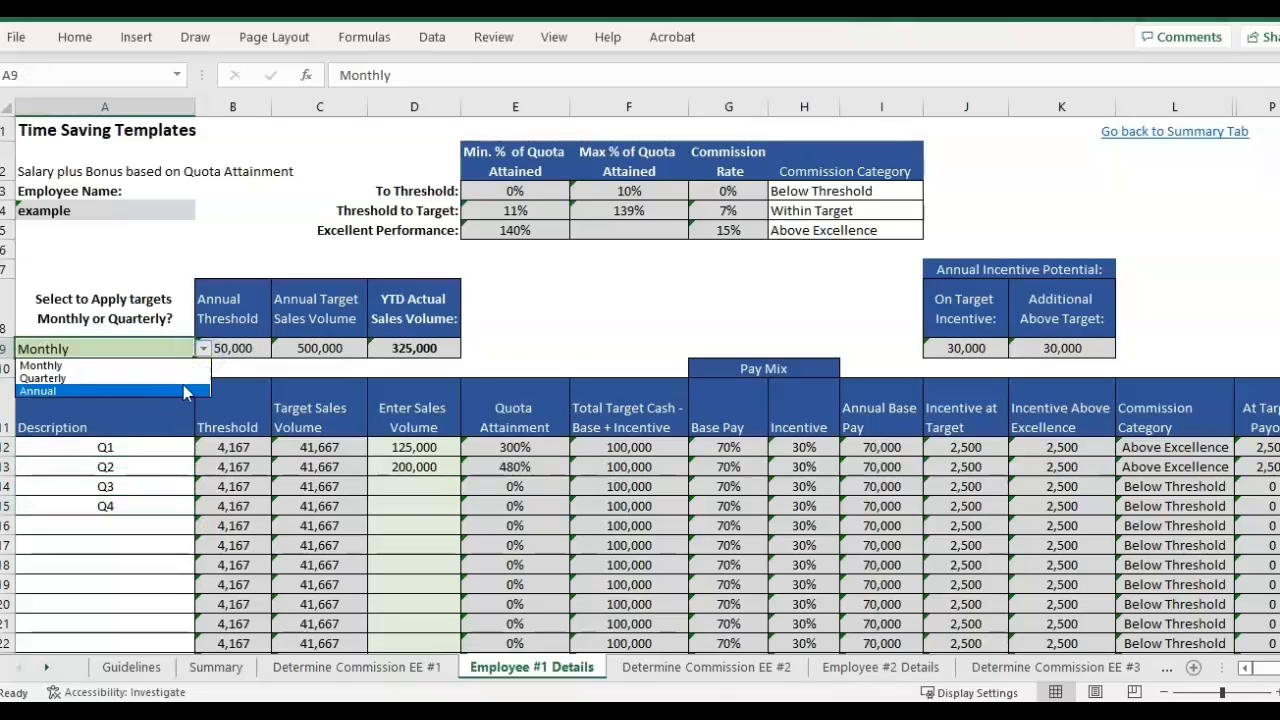
mouse_move(185, 388)
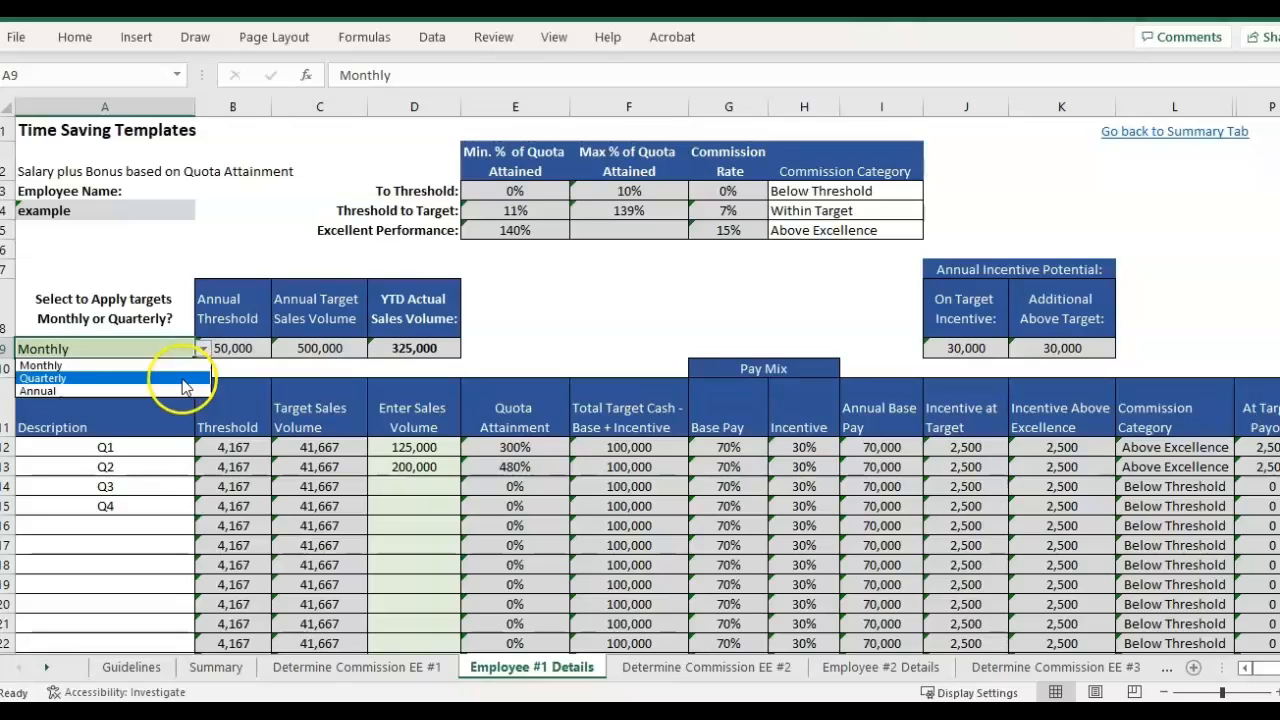
click(42, 378)
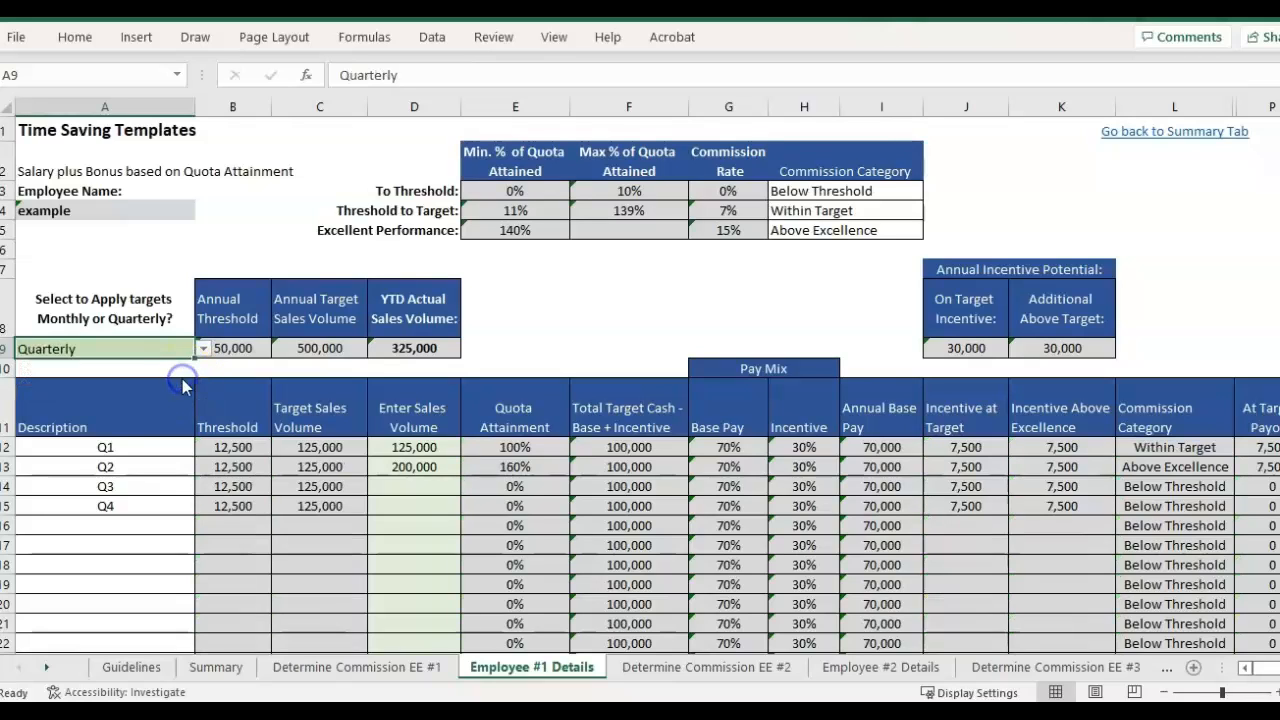
click(413, 408)
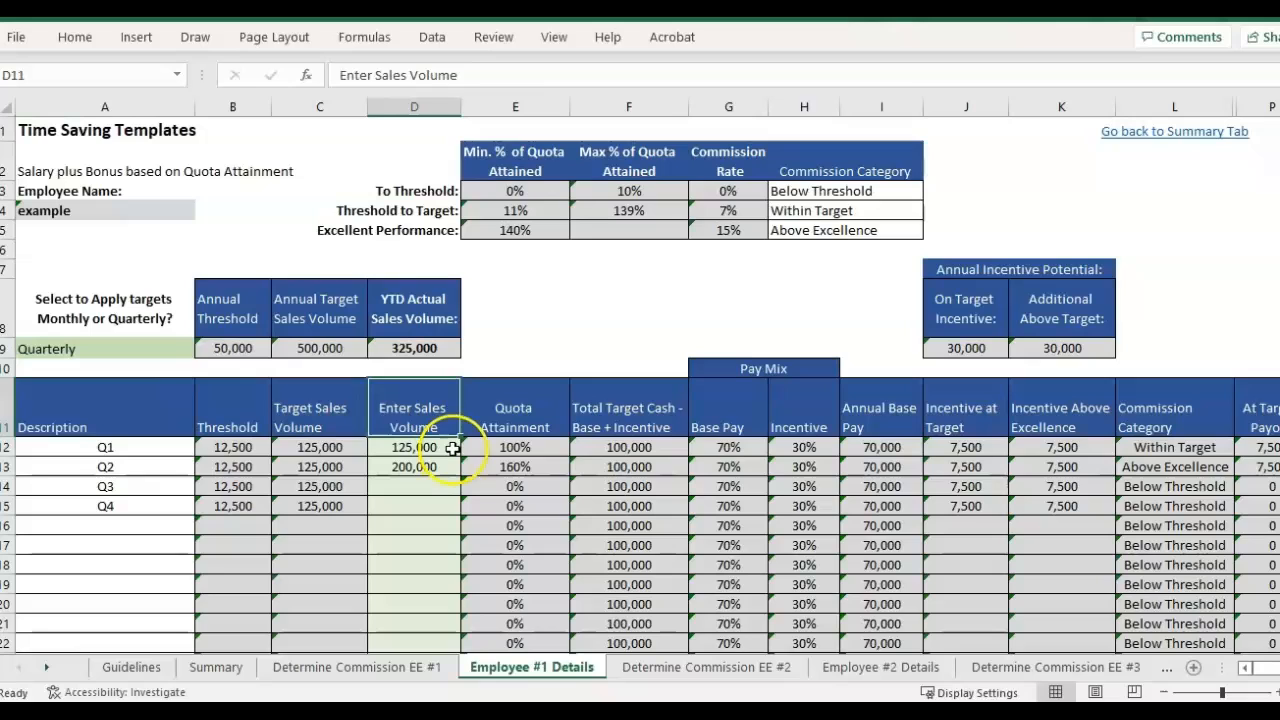
mouse_move(181, 440)
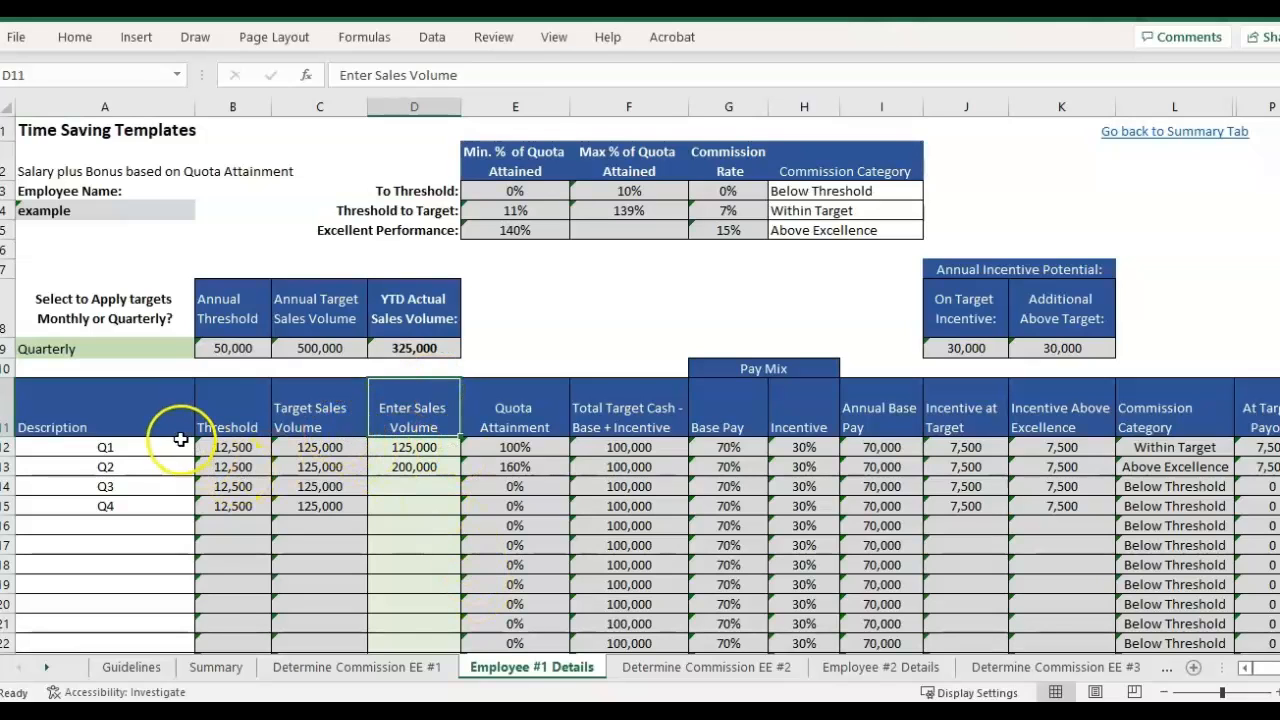
click(103, 308)
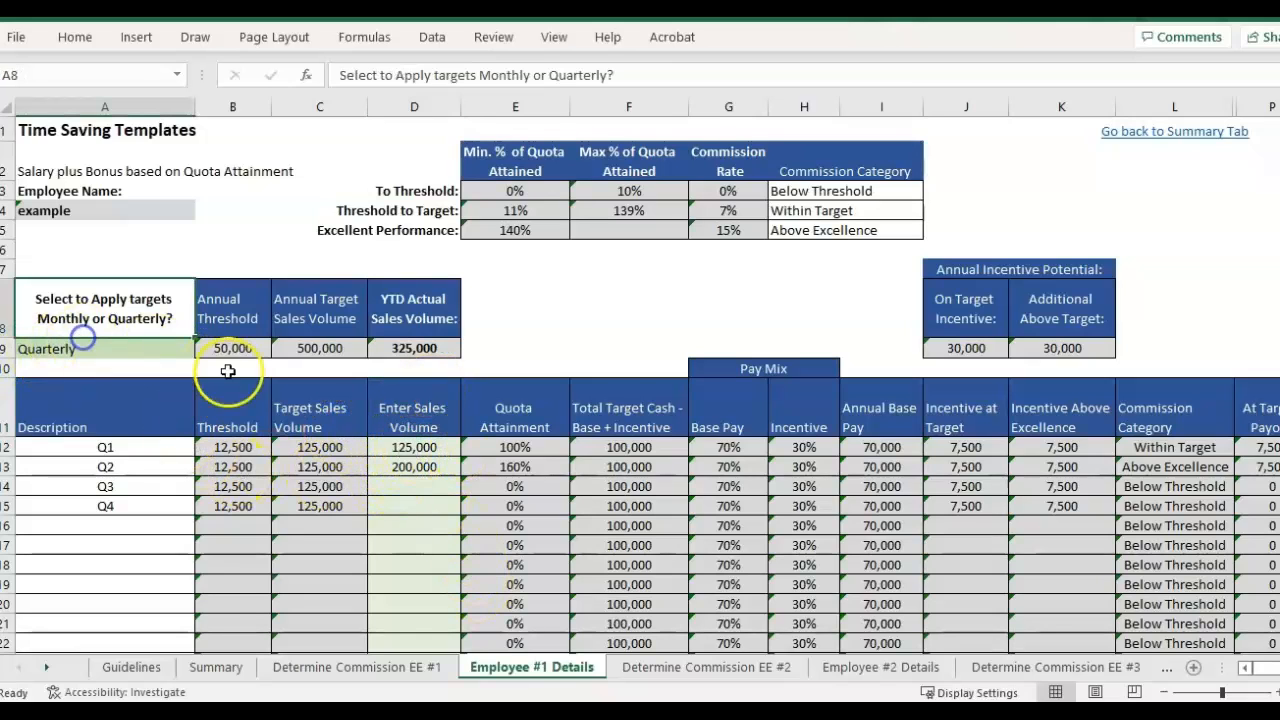
click(414, 447)
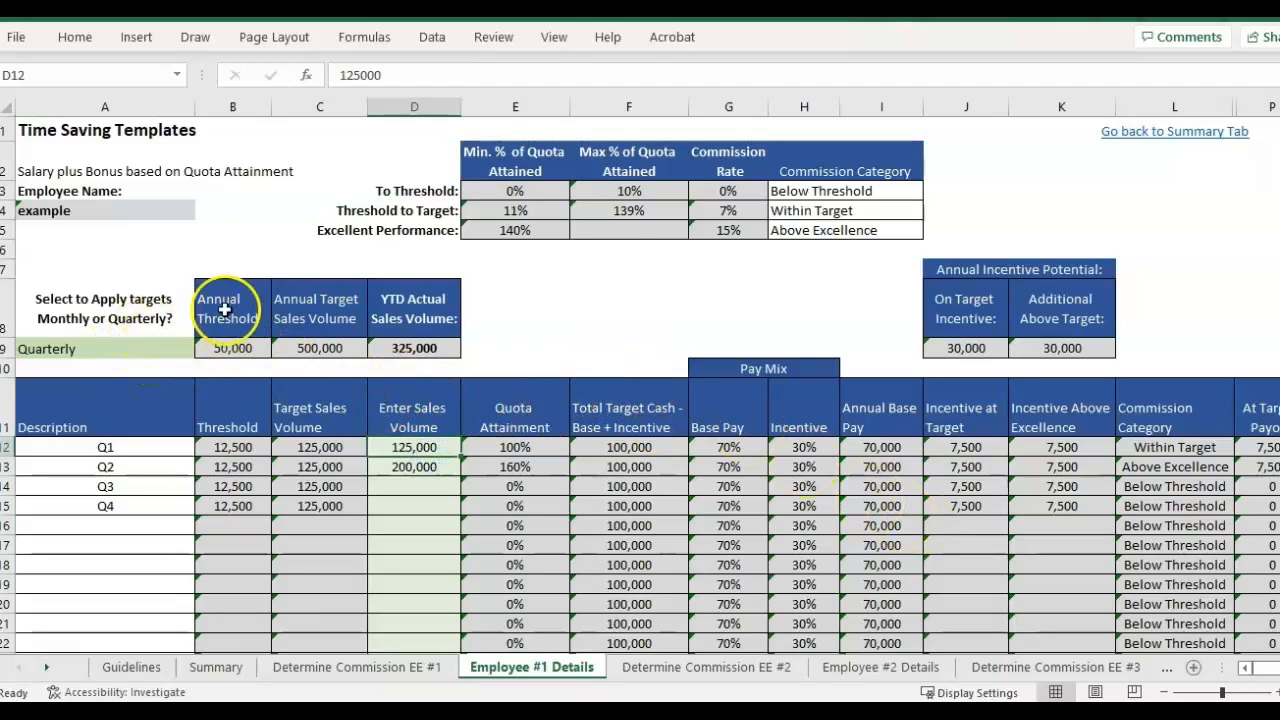
mouse_move(155, 310)
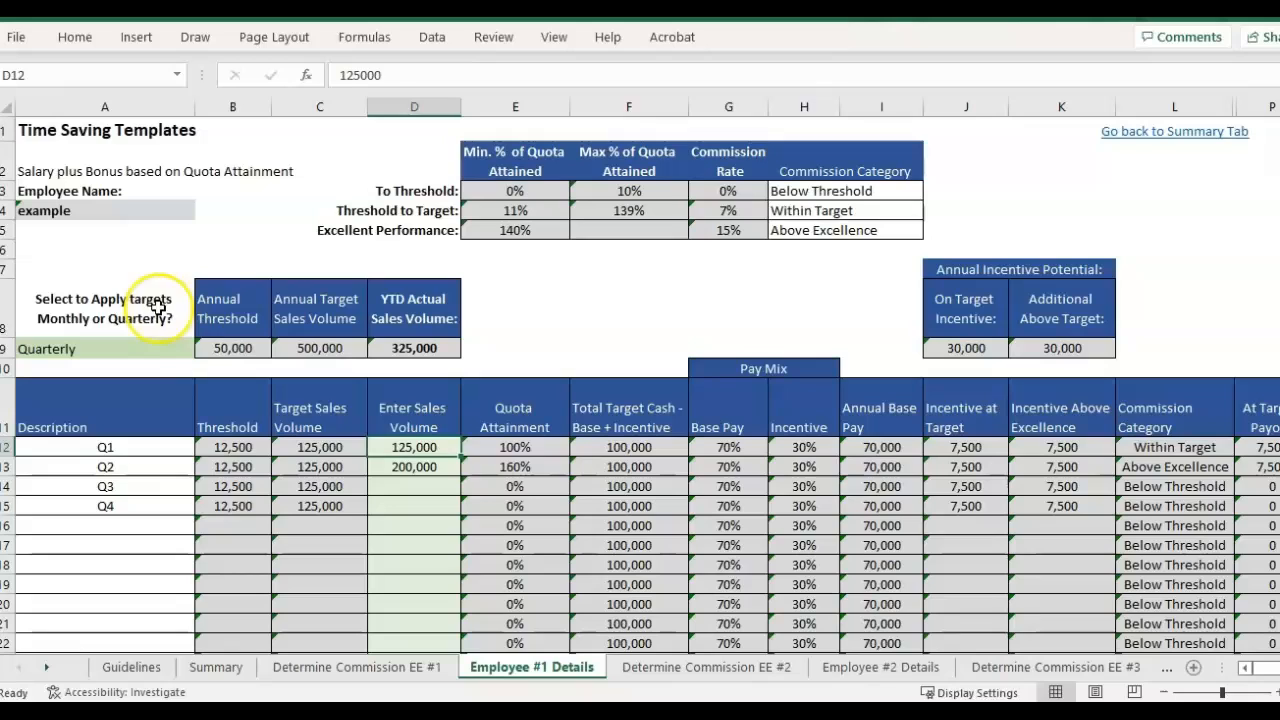
click(105, 348)
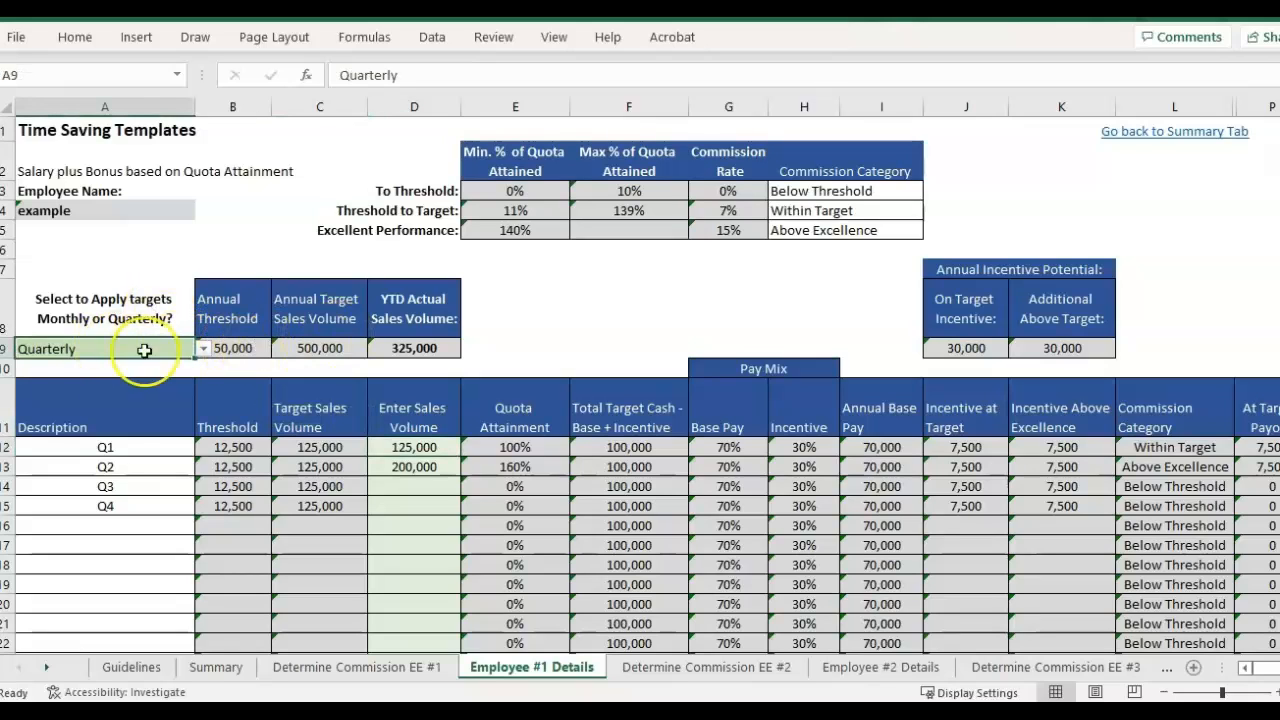
click(414, 447)
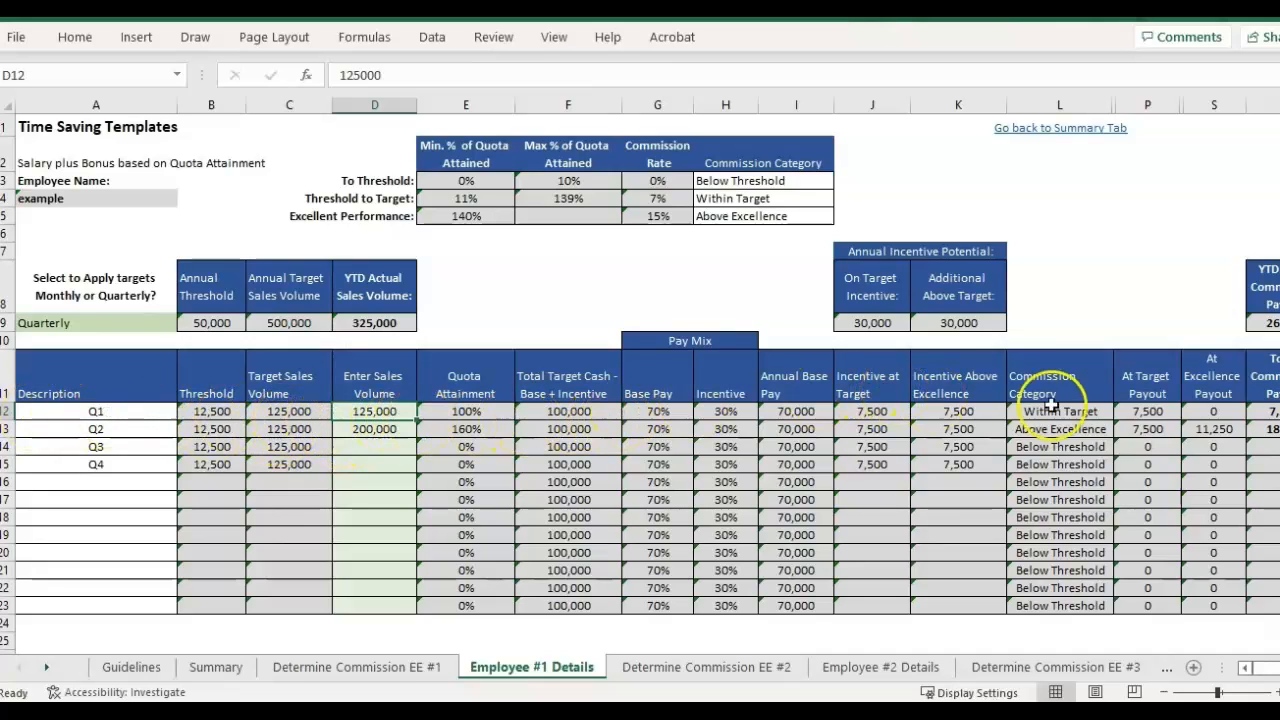
- Review the Incentive Above Excellence and Total Commission Payout columns (Q2 18,750, YTD 26,250)
click(957, 385)
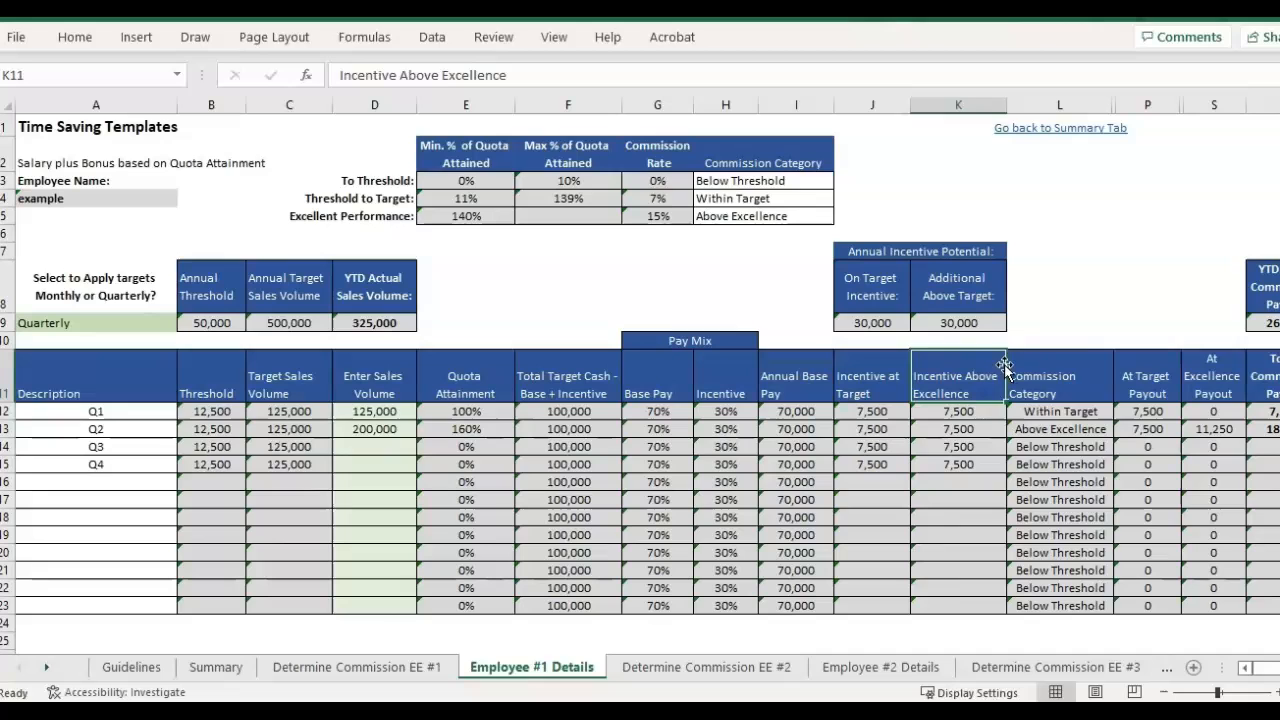
click(1146, 411)
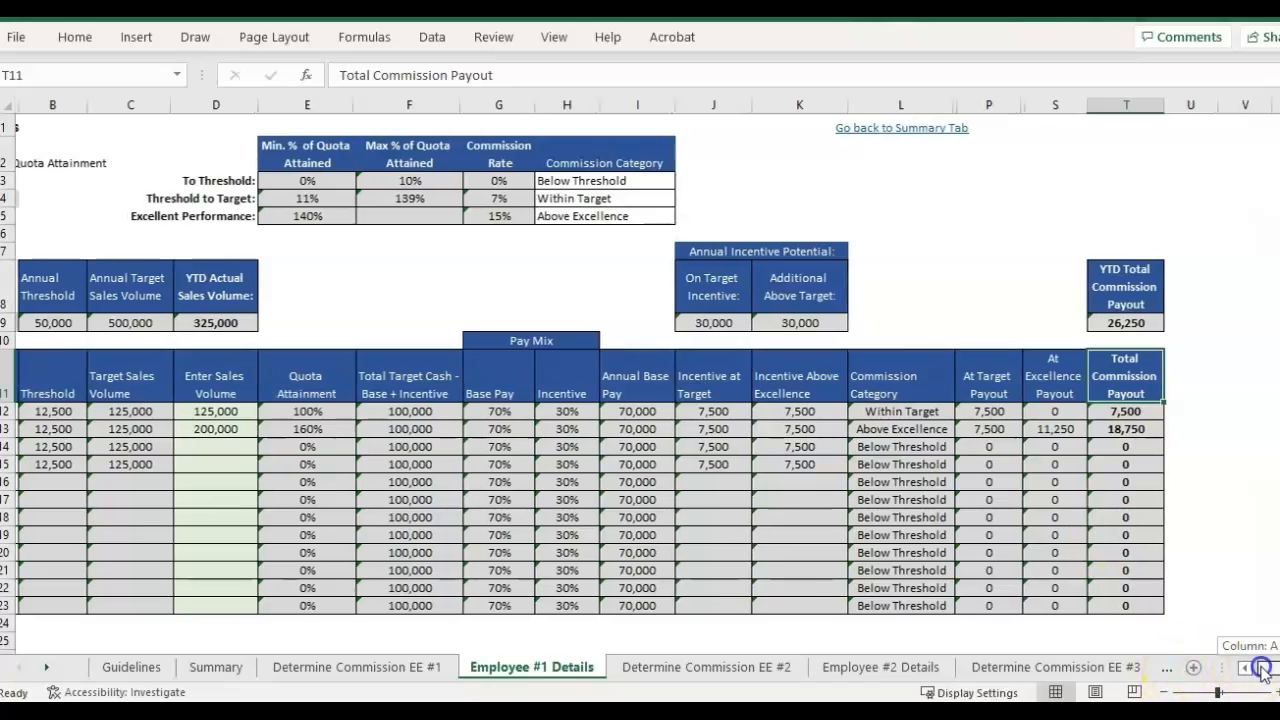
scroll(left, 3)
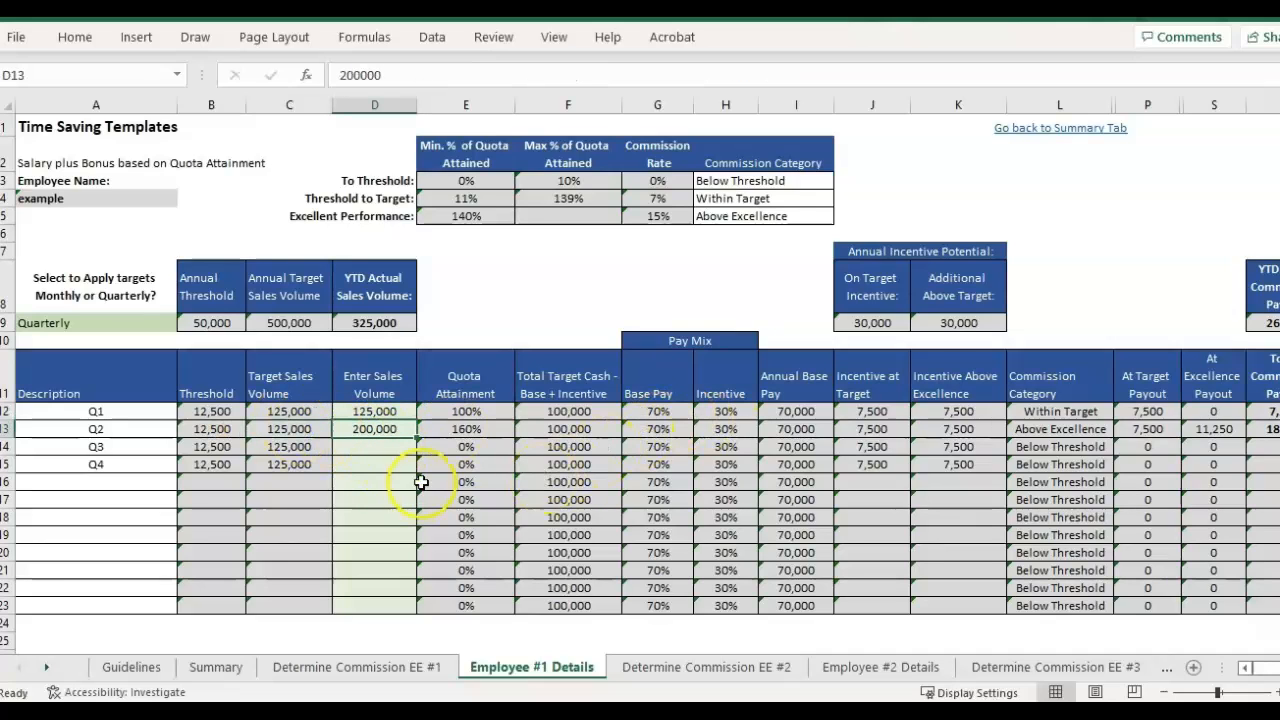
mouse_move(657, 197)
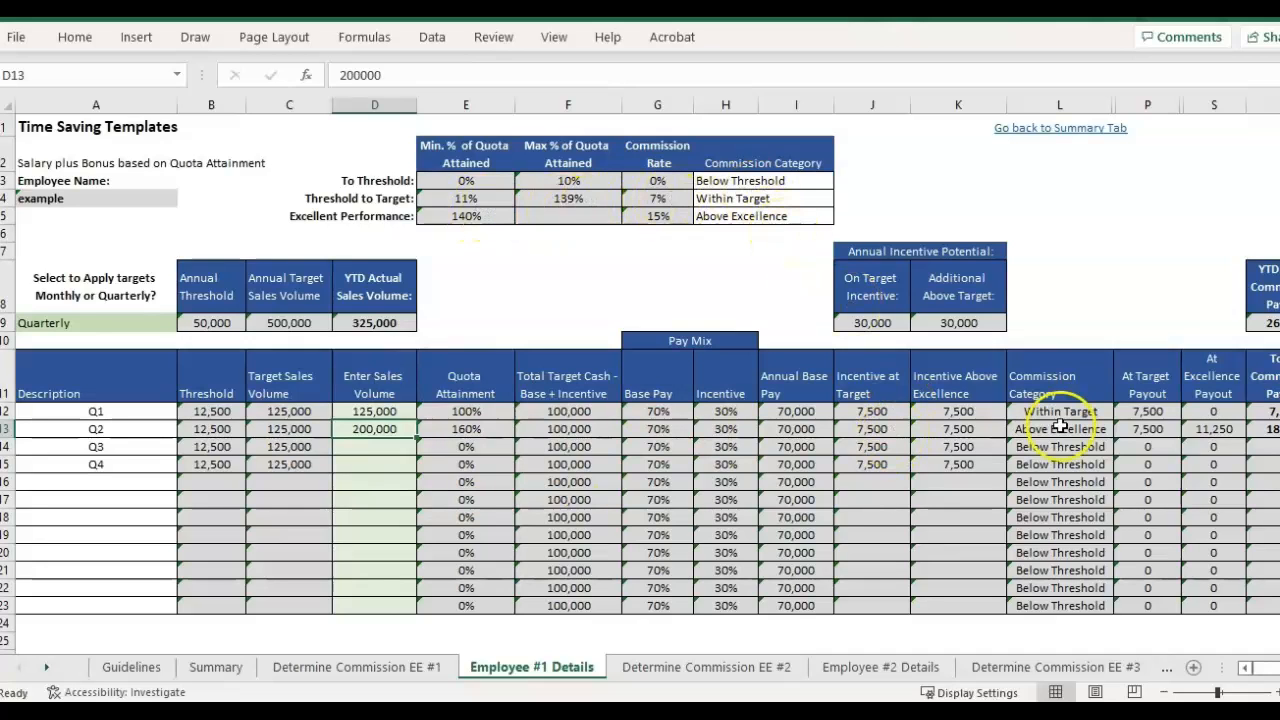
click(1147, 385)
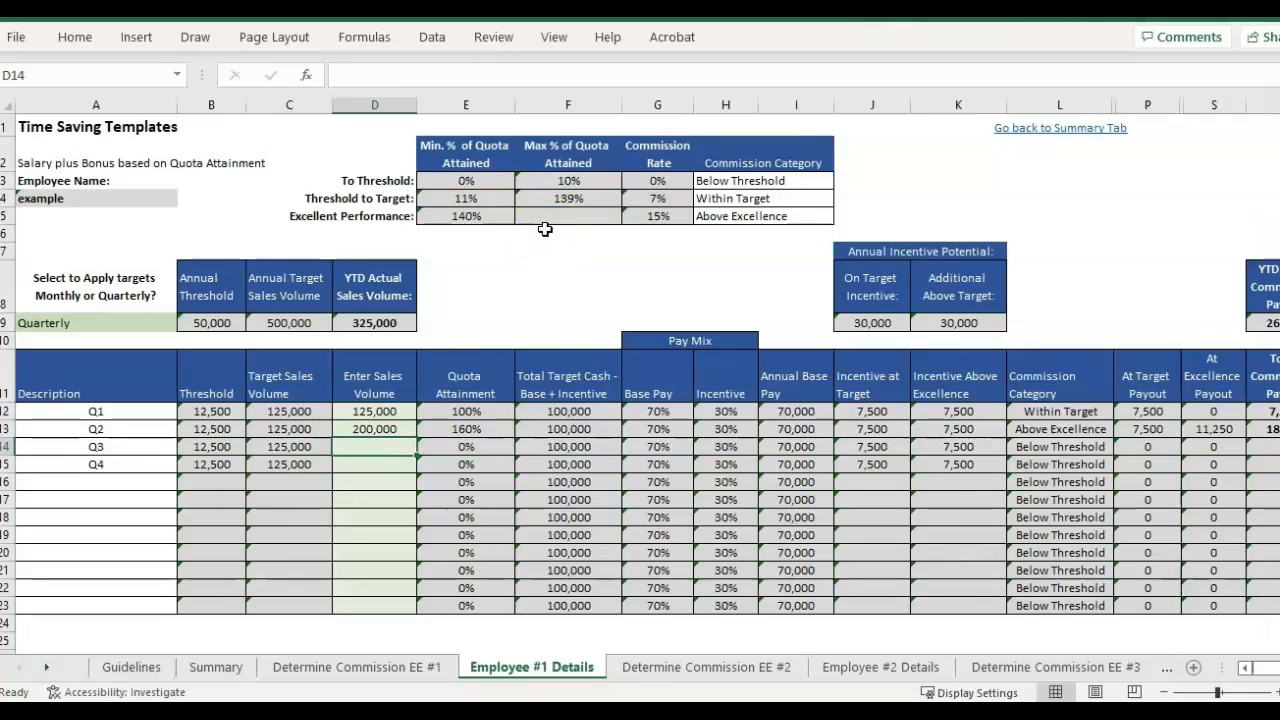
- Enter 15000 as Employee #1's Q3 sales volume
text(150000)
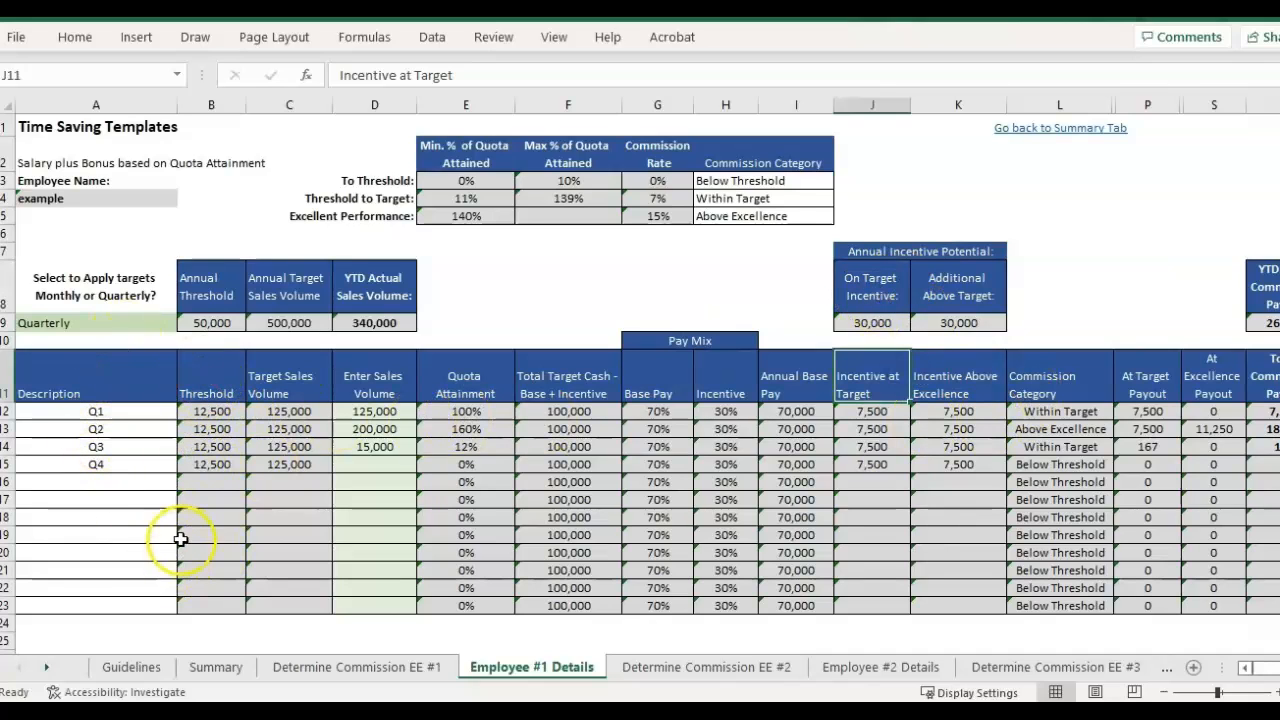
mouse_move(830, 432)
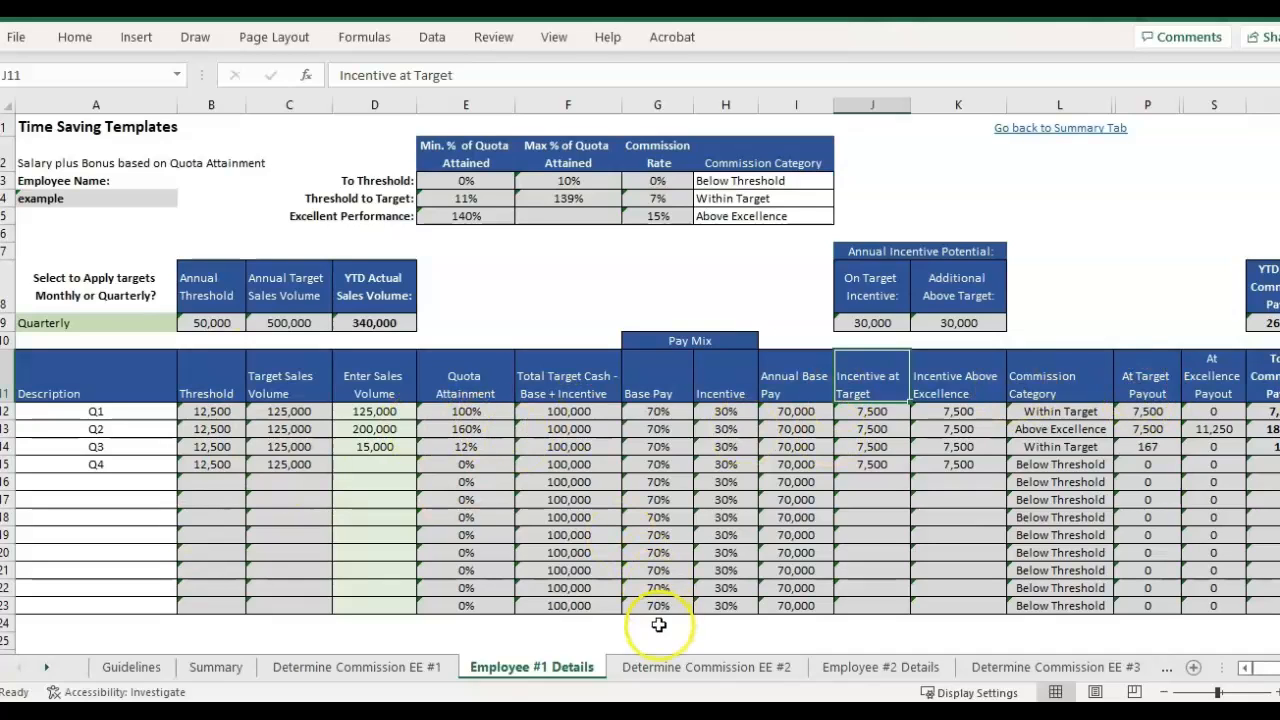
mouse_move(65, 685)
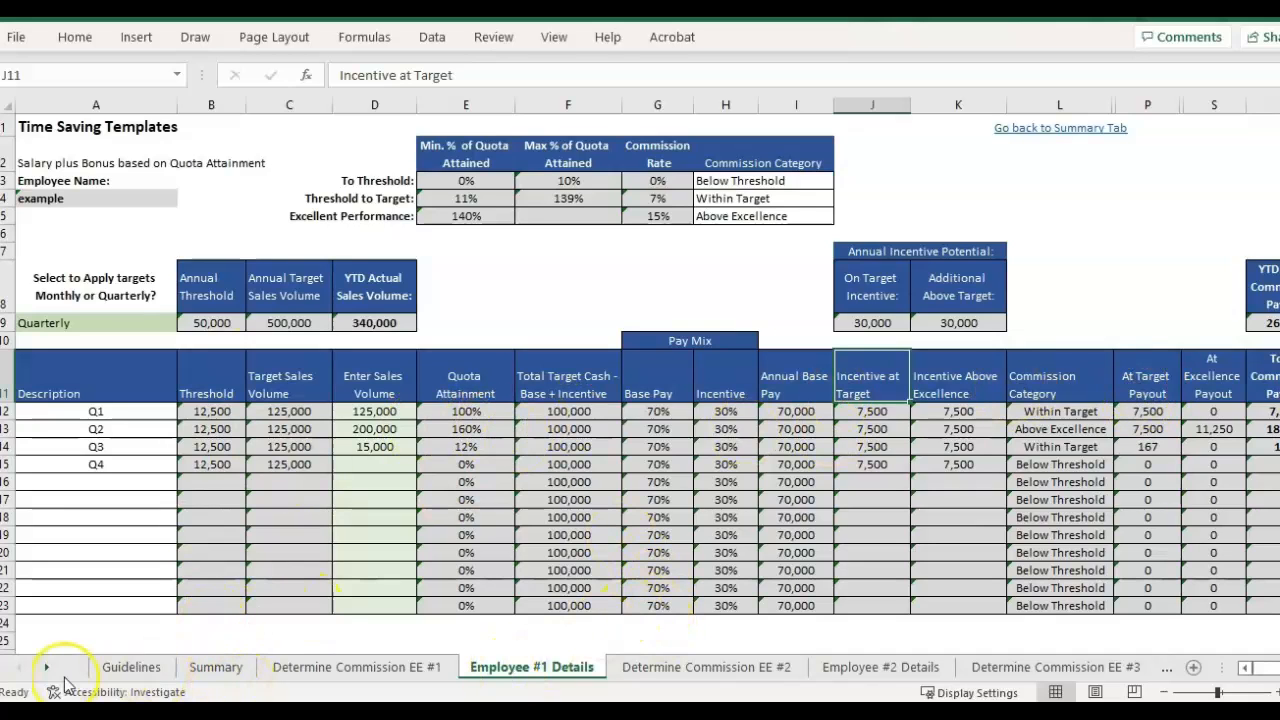
- Scroll the sheet tabs back and switch to the Summary sheet
click(46, 667)
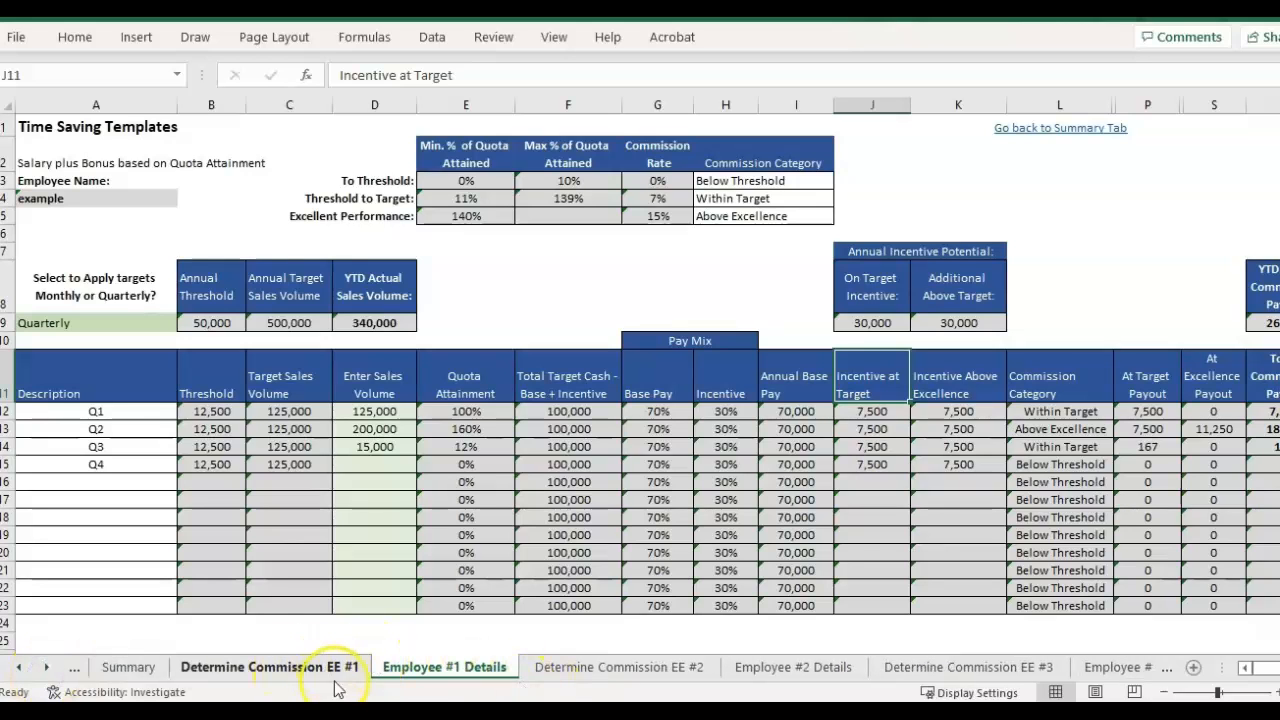
click(269, 667)
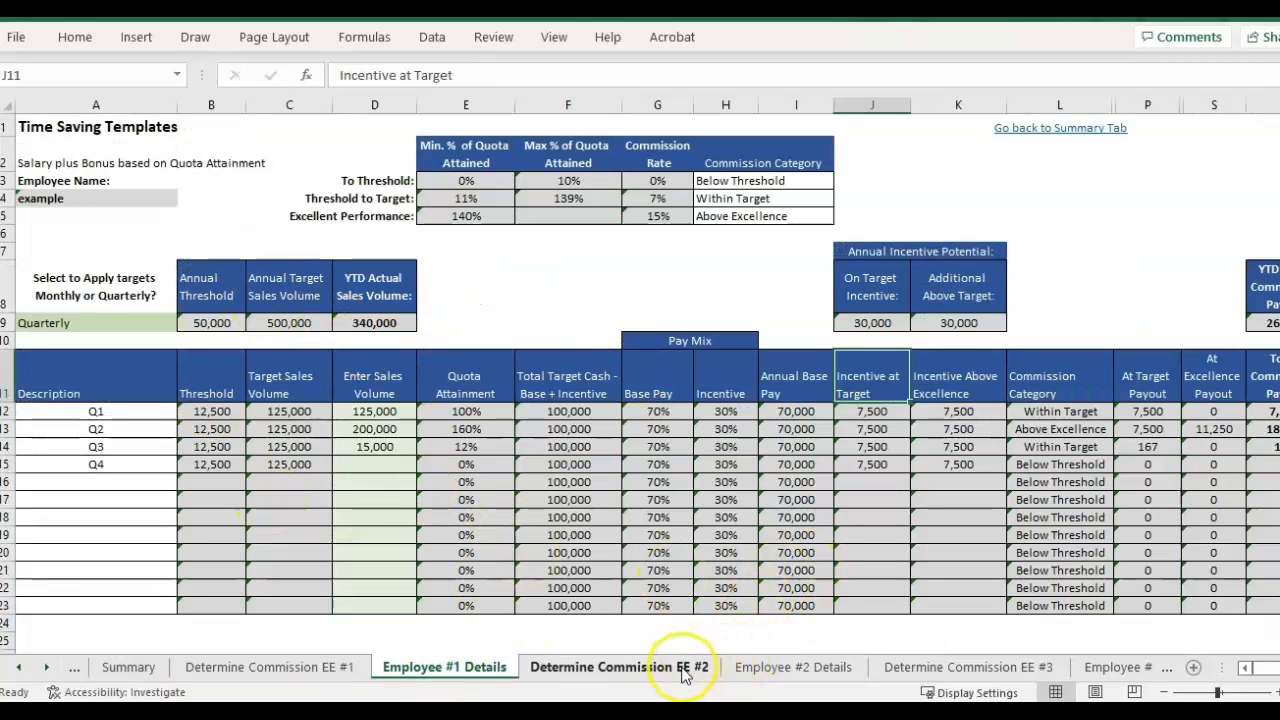
click(128, 667)
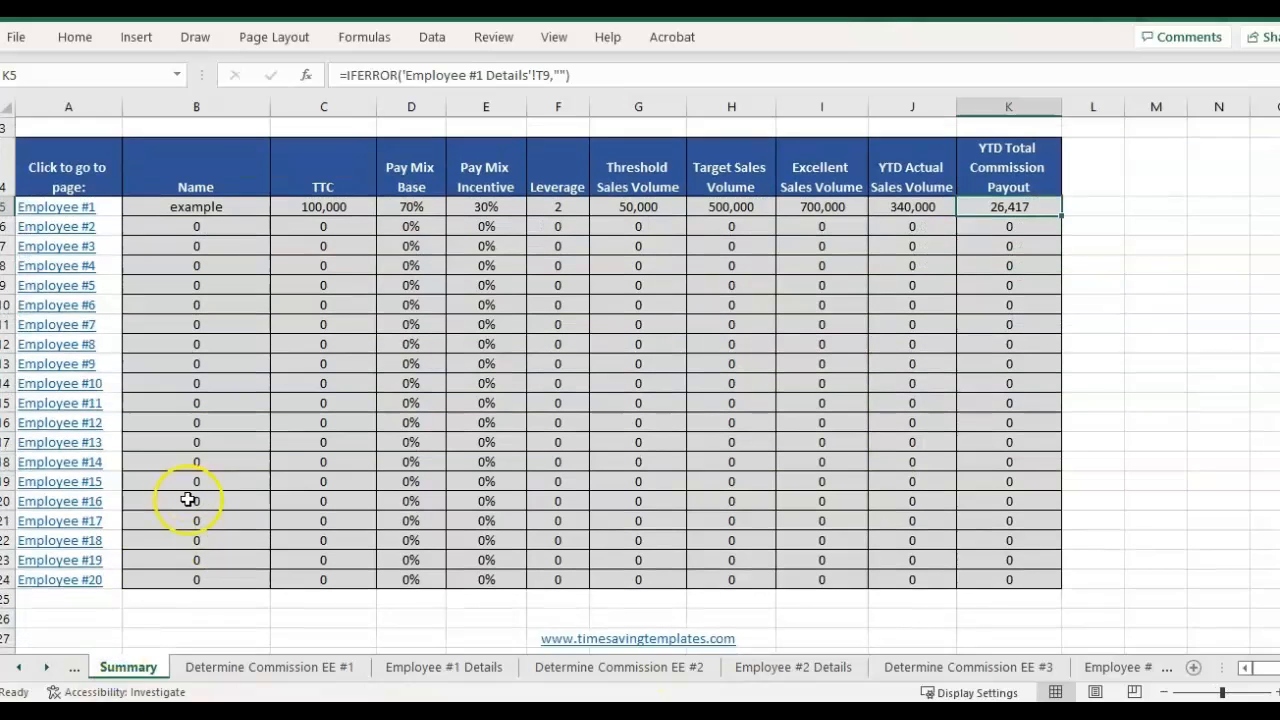
- Review the Name and YTD Actual Sales Volume columns, then jump to Employee #5's calculator
click(196, 224)
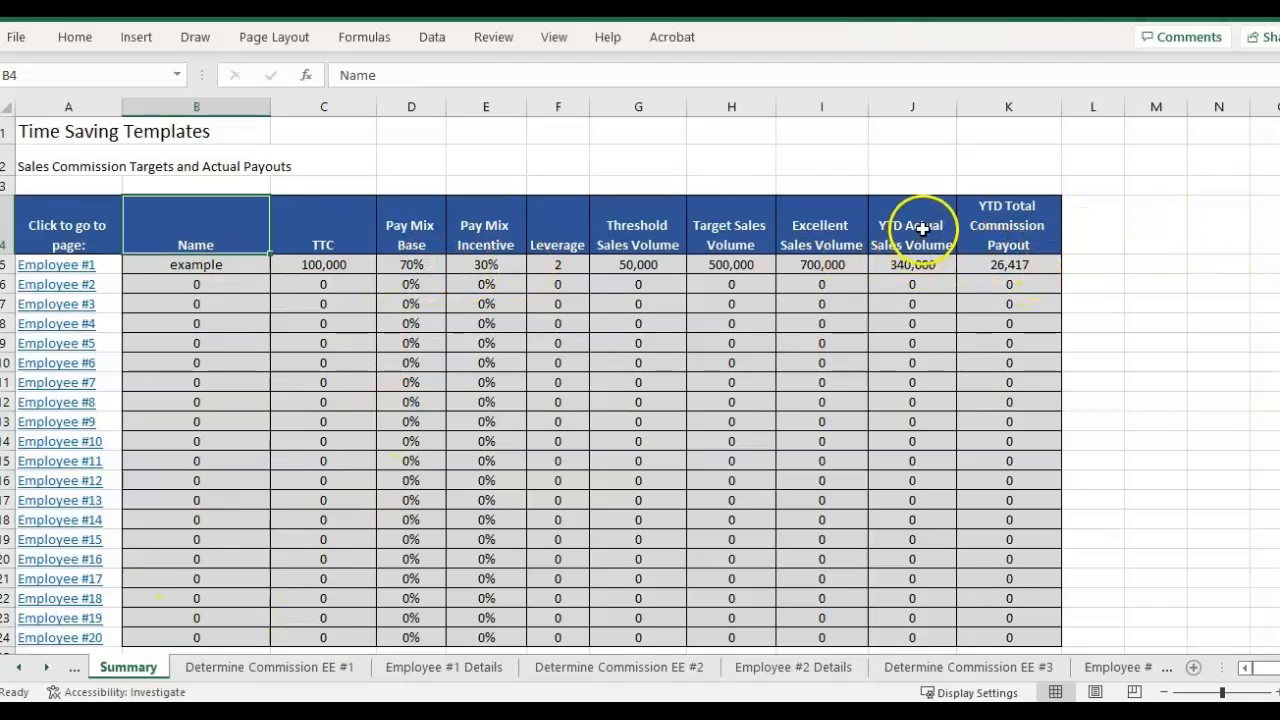
click(911, 225)
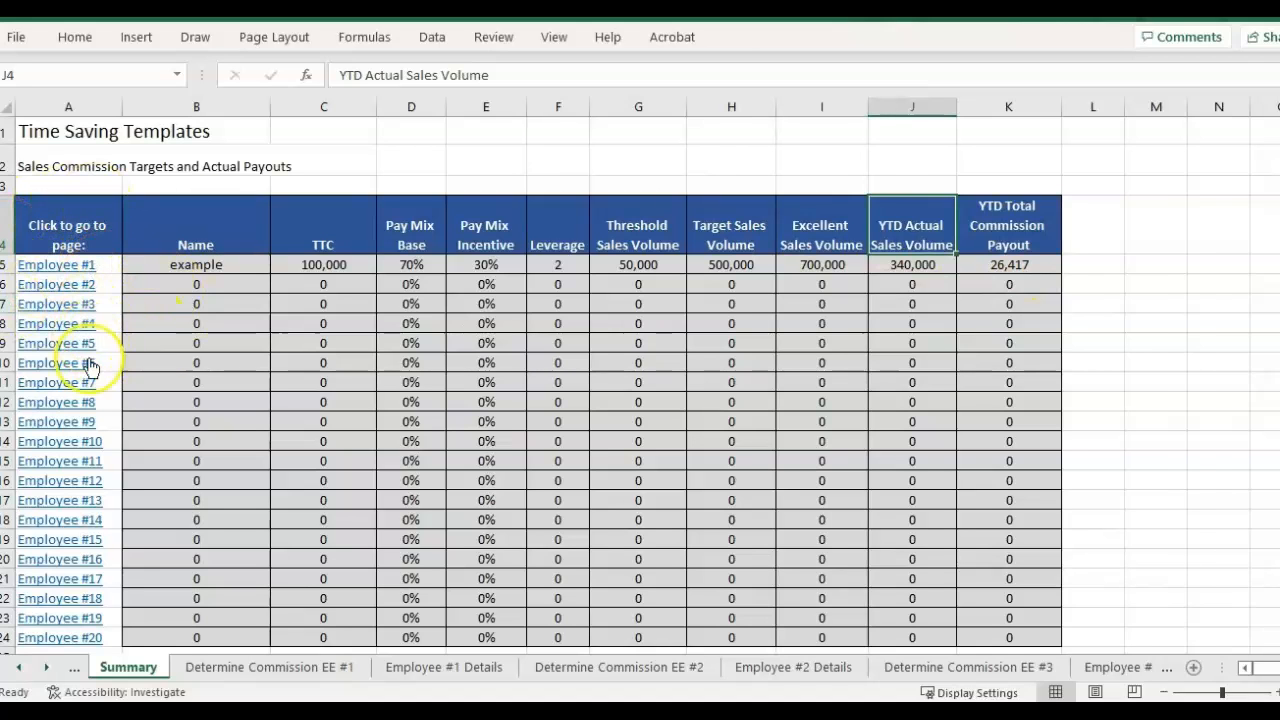
click(1035, 667)
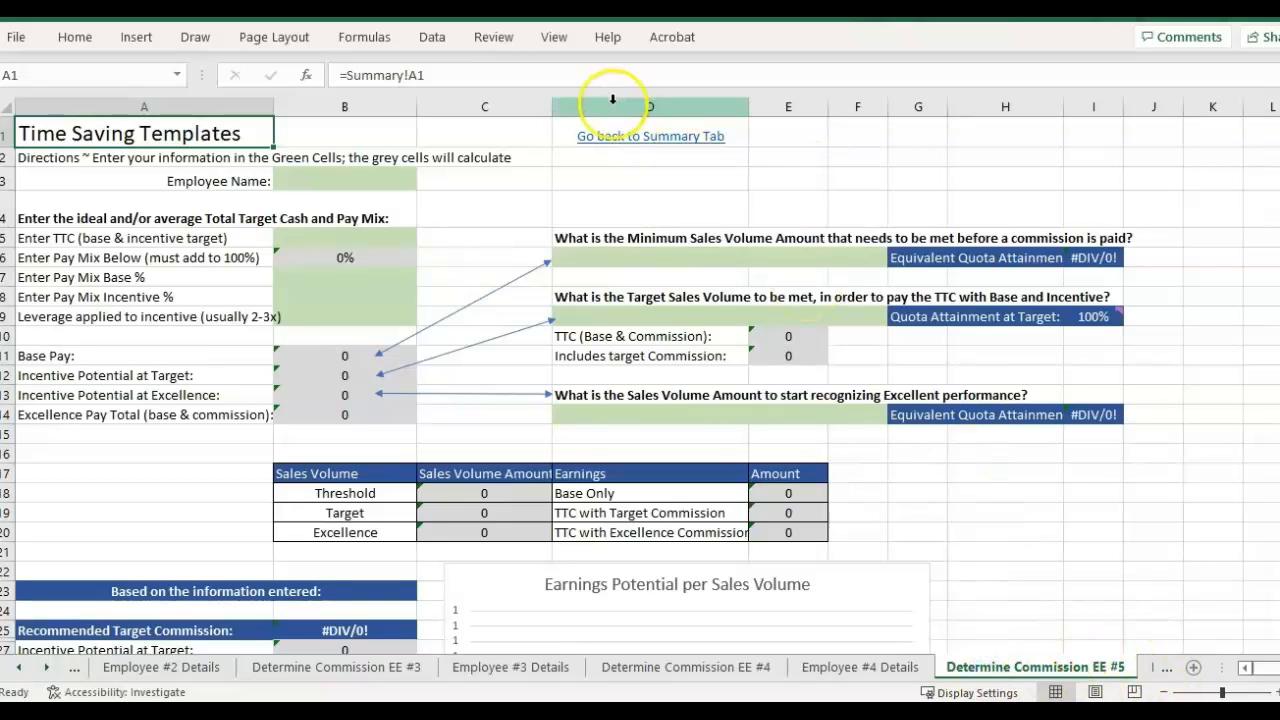
- Switch to Employee #1's commission calculator and scroll through its 6.67% target commission and chart
click(650, 136)
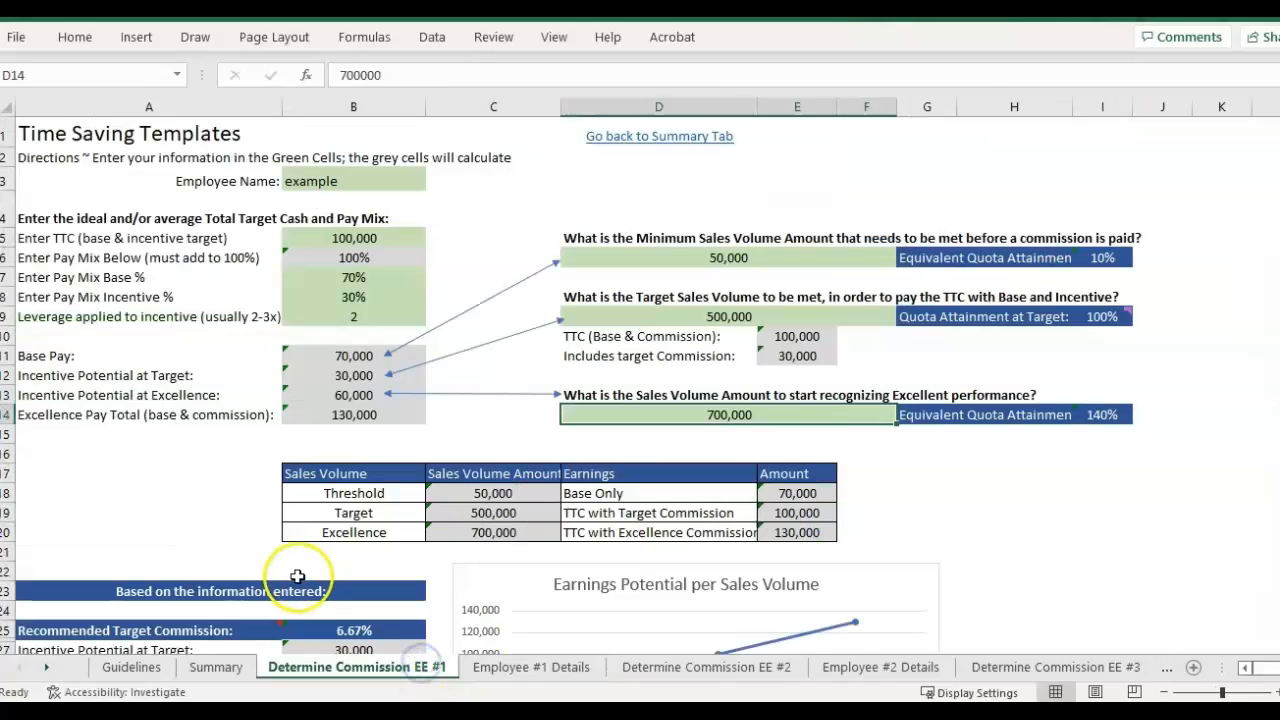
scroll(down, 3)
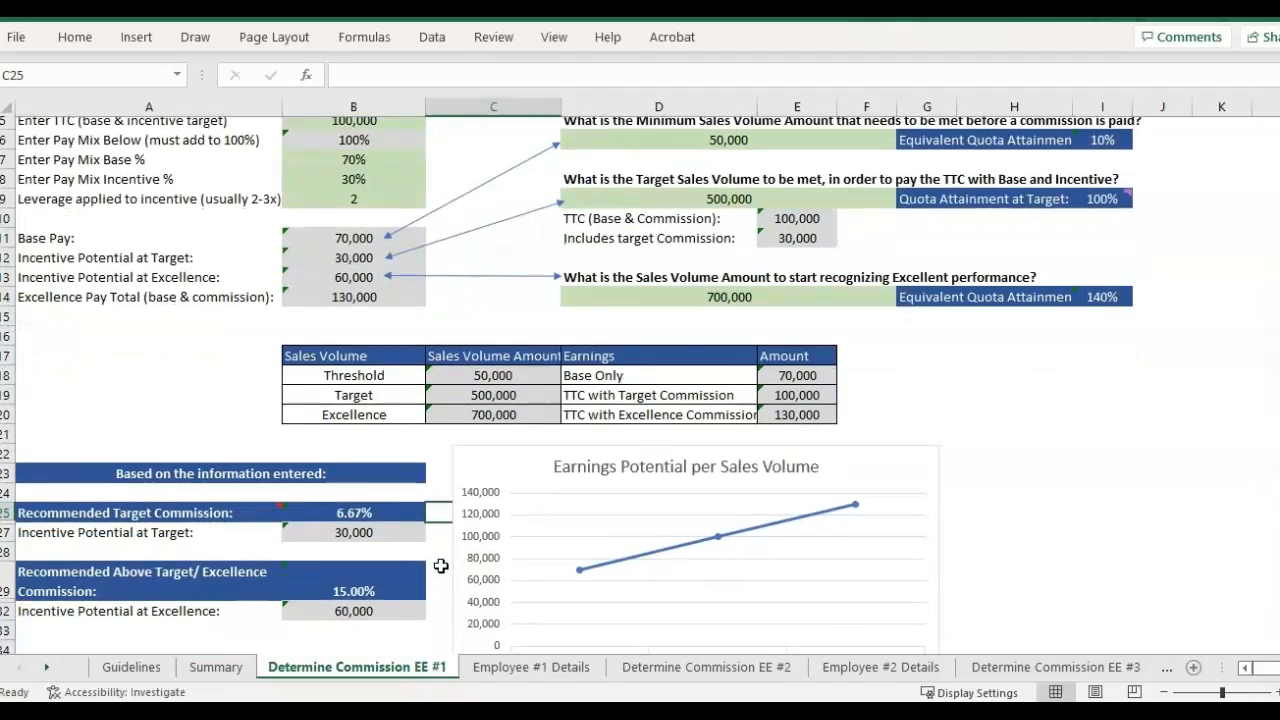
scroll(up, 3)
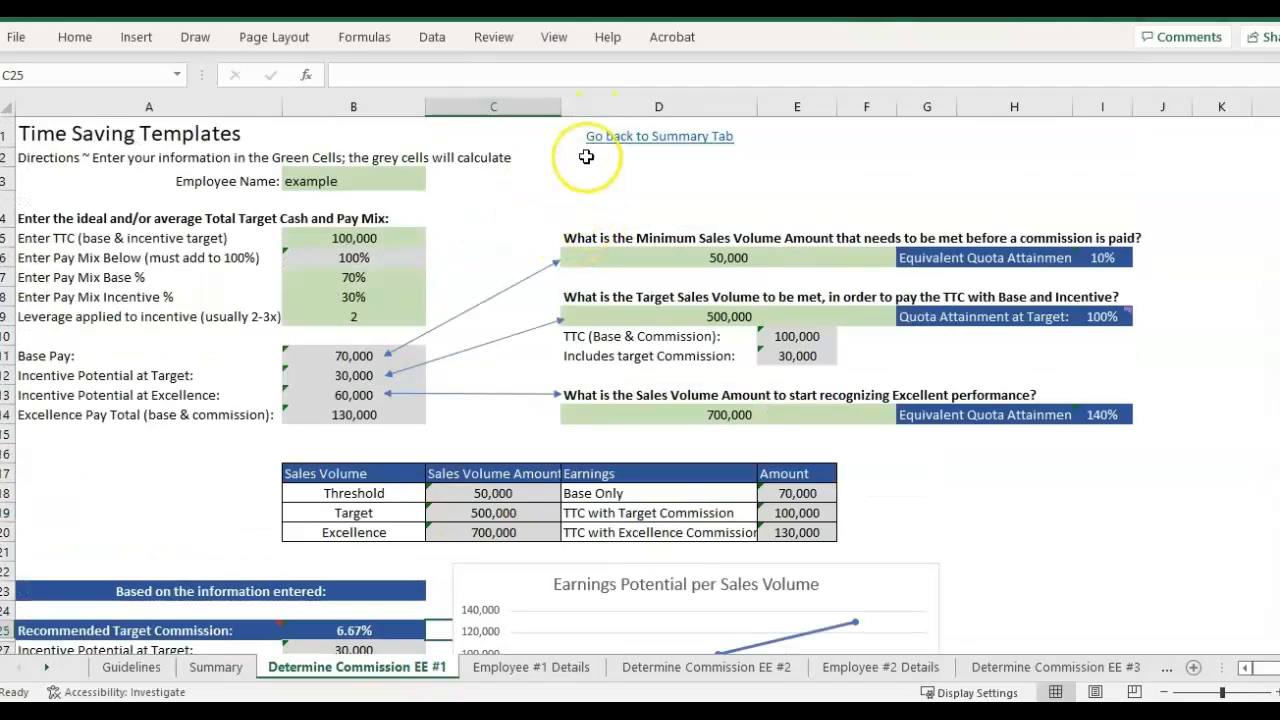
mouse_move(586, 156)
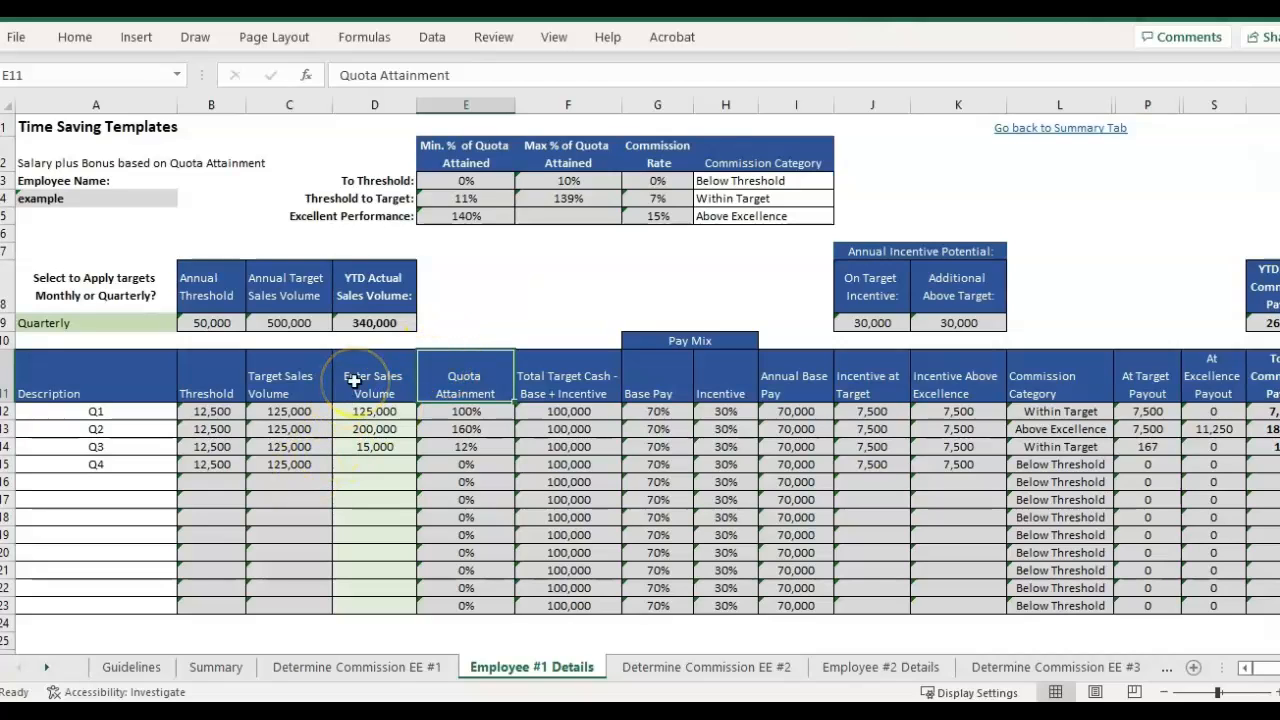
- Review the Target Sales Volume, Entered Sales Volume and Quota Attainment headings
click(374, 385)
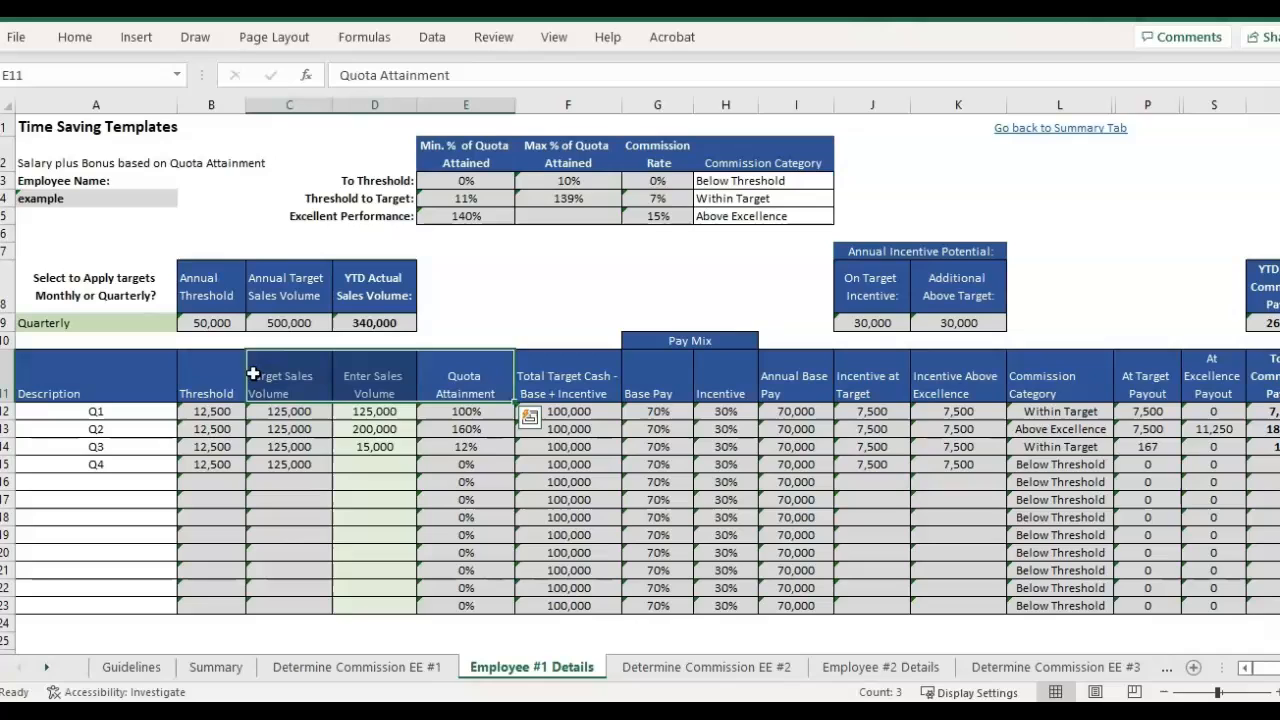
mouse_move(268, 375)
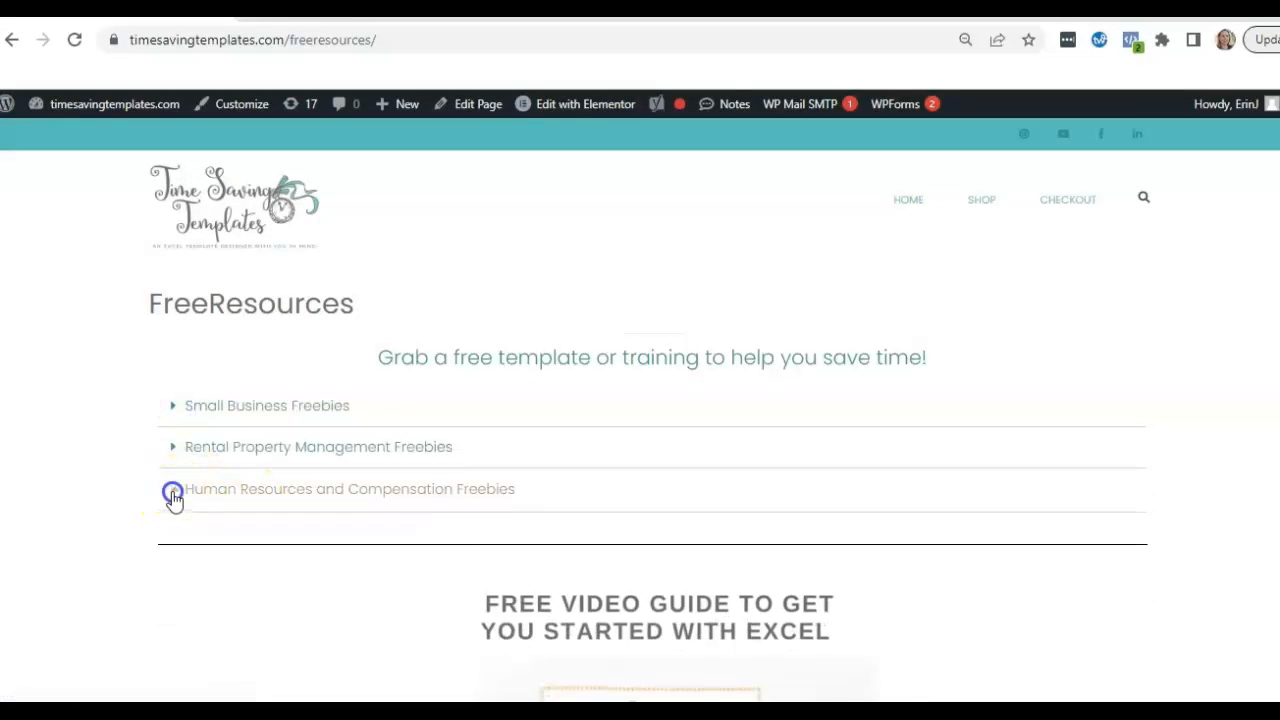
- Expand Human Resources and Compensation Freebies and scroll to the compensation metrics cheatsheet
click(172, 496)
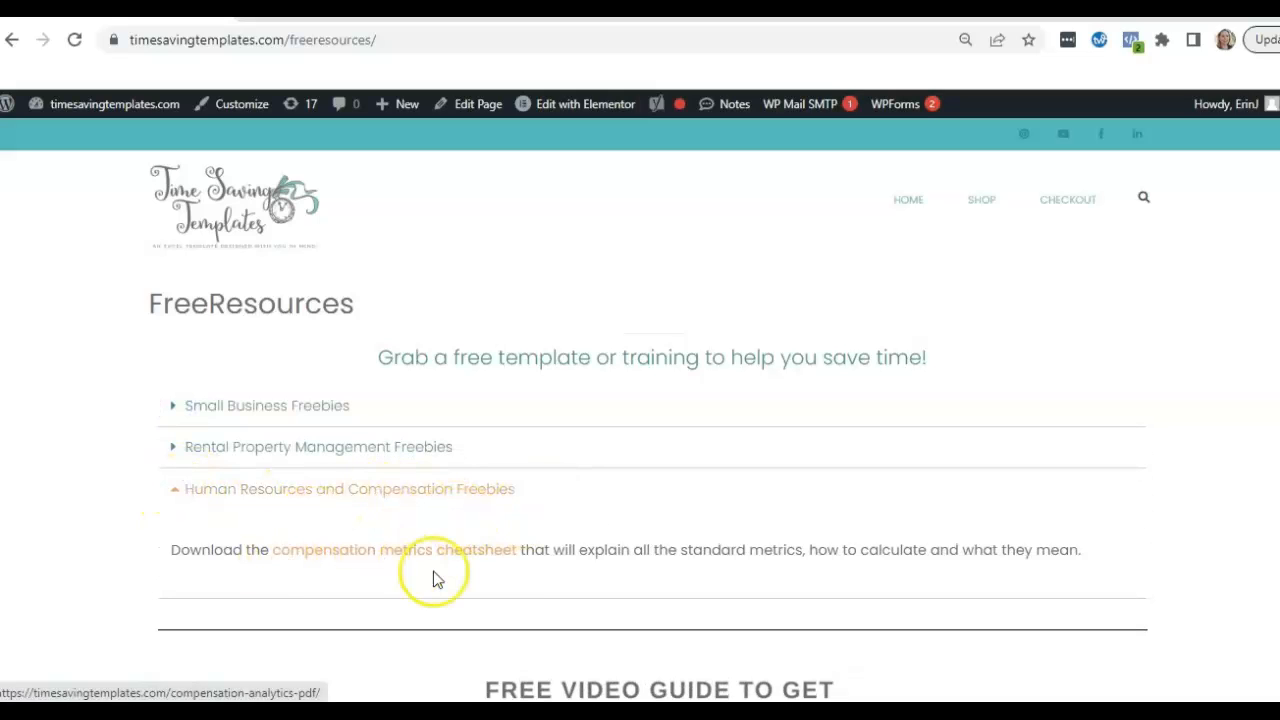
scroll(down, 3)
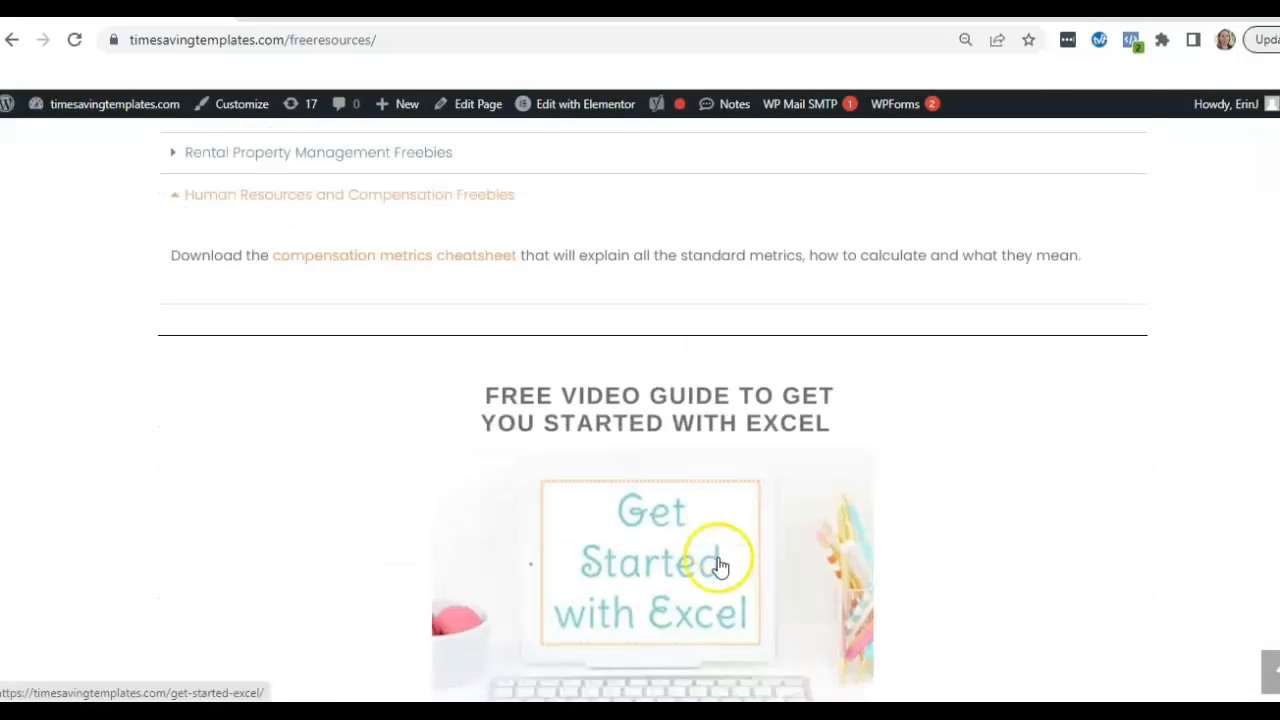
scroll(up, 3)
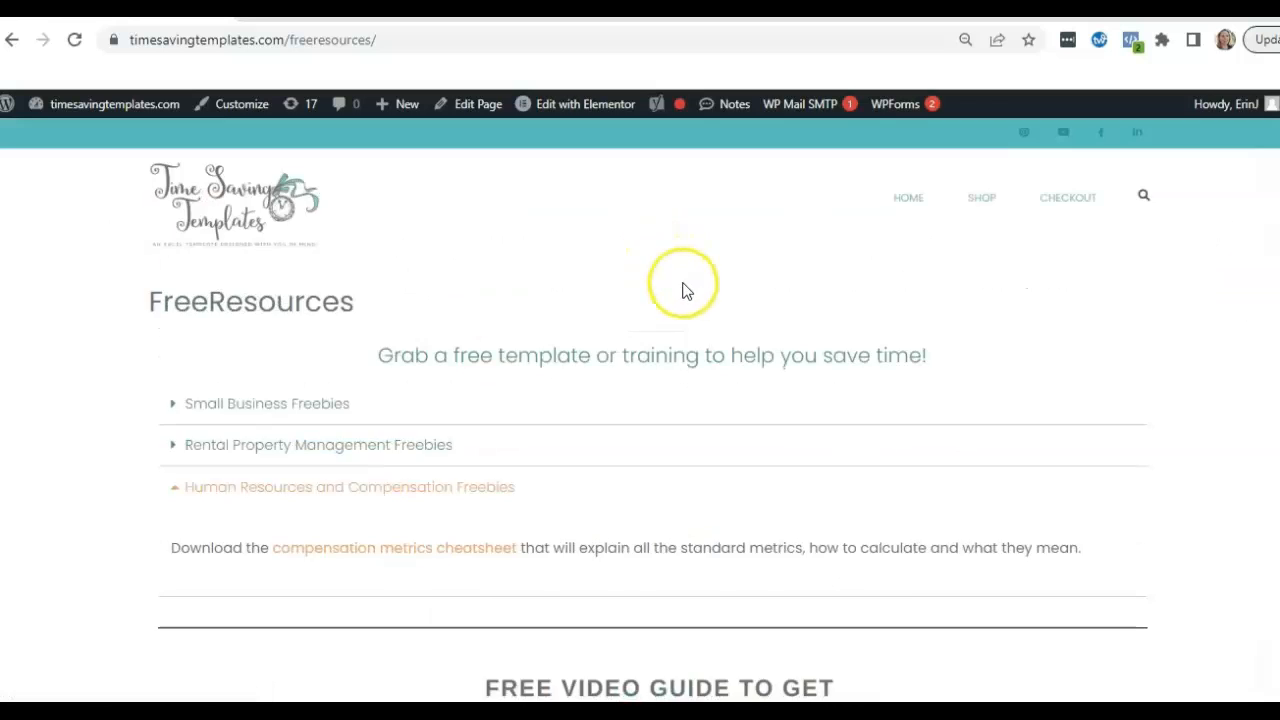
scroll(down, 3)
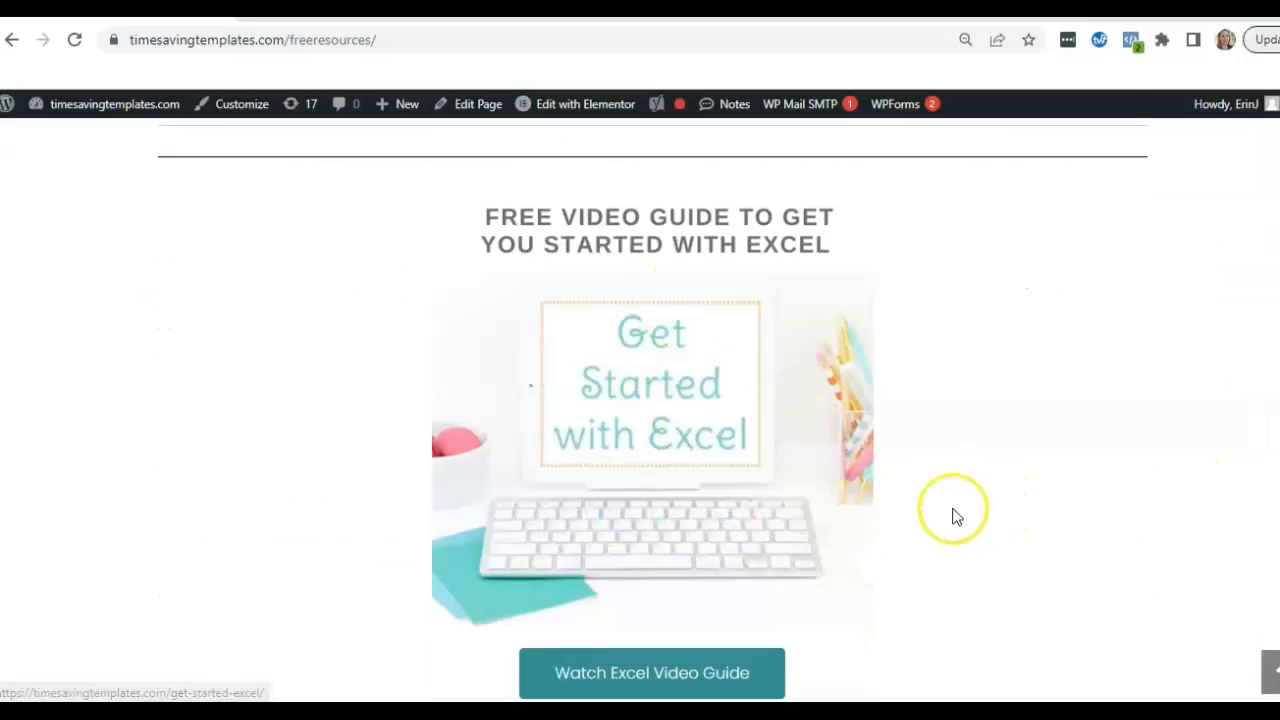
scroll(up, 3)
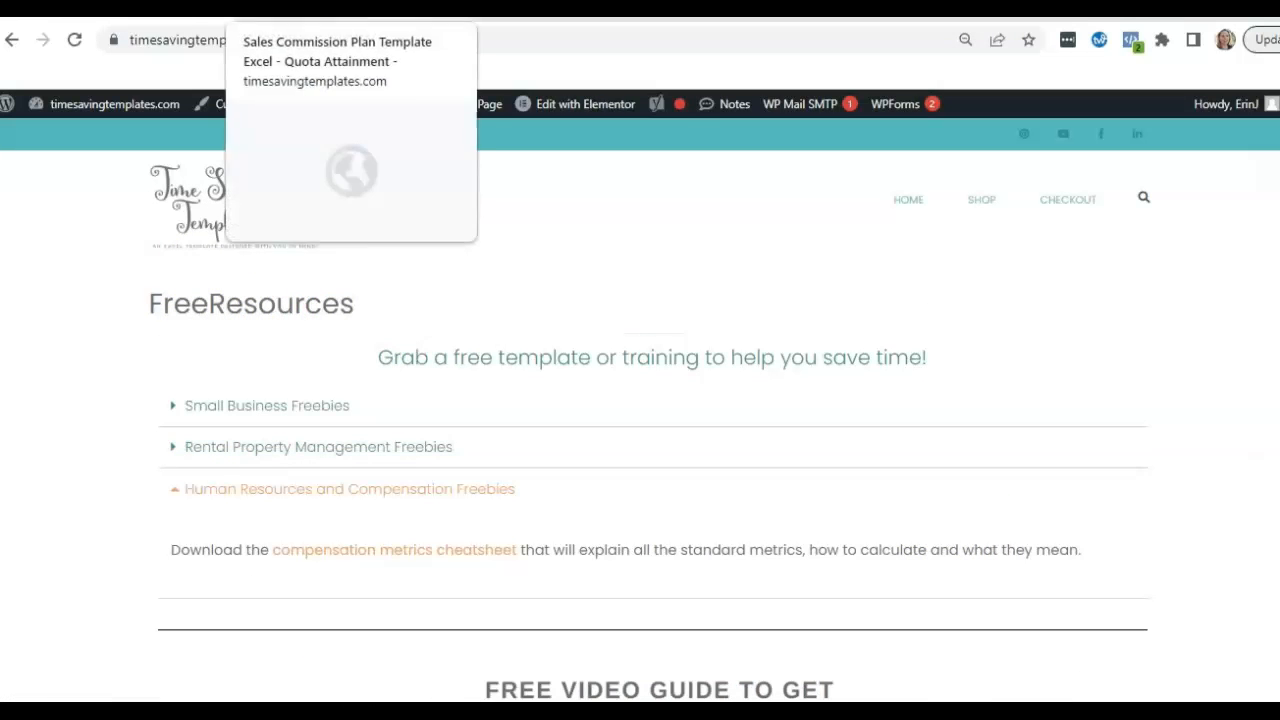
- Switch to the Sales Commission Plan Template Excel – Quota Attainment product page
click(349, 41)
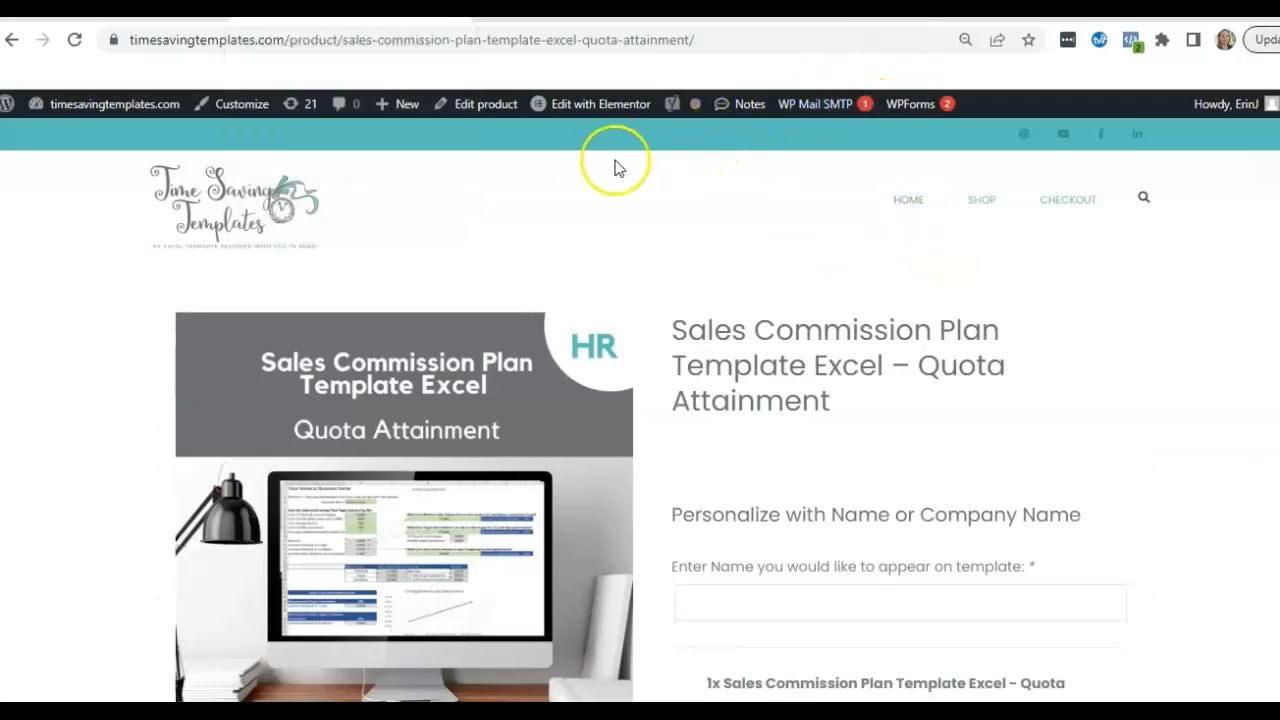
mouse_move(908, 199)
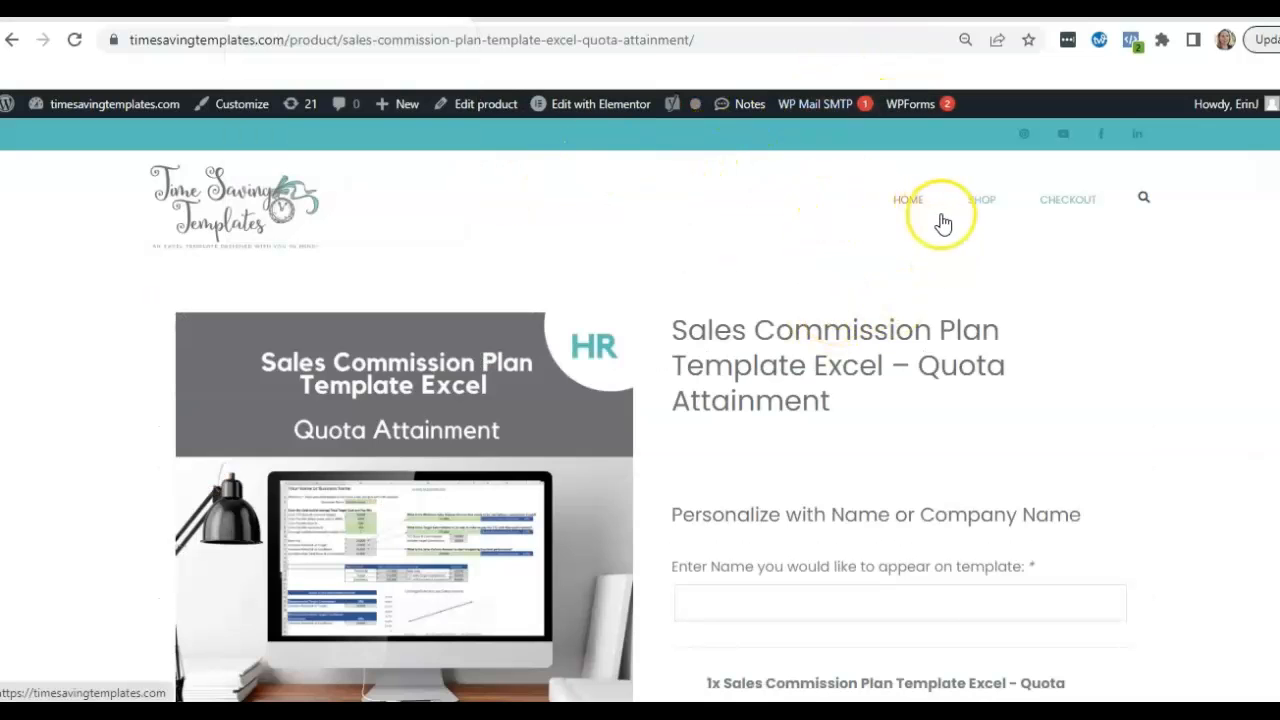
click(984, 199)
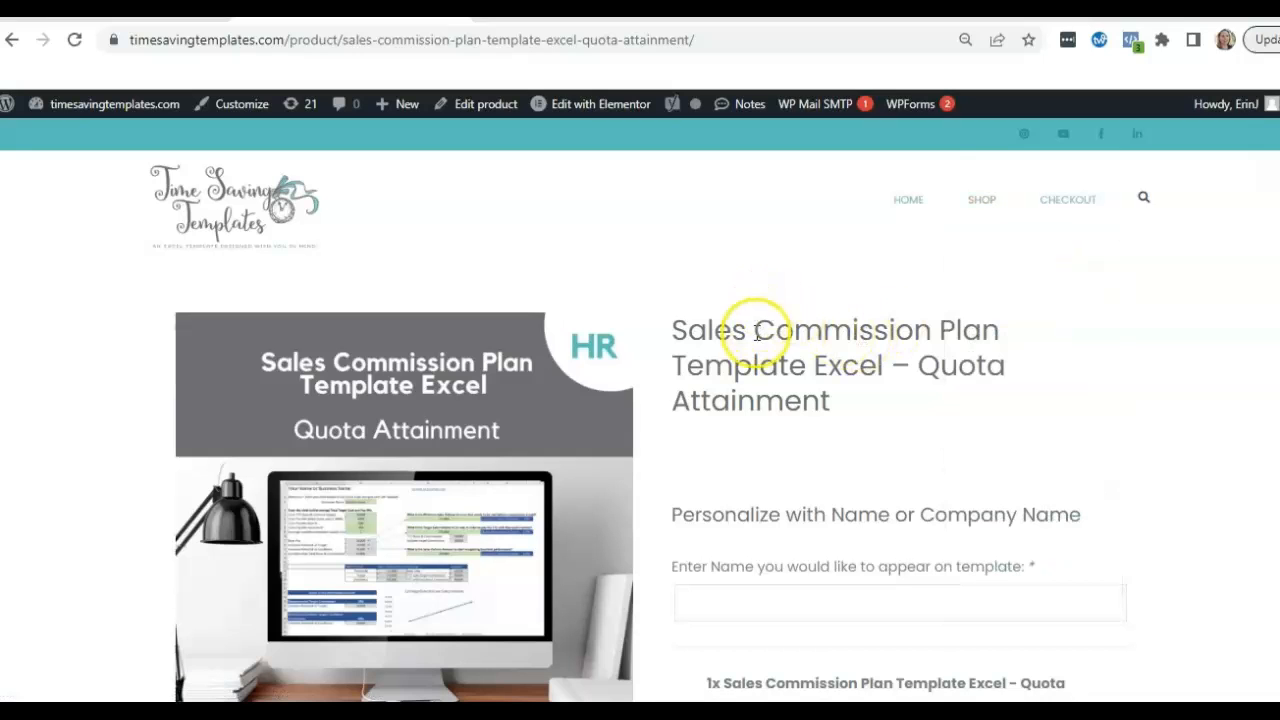
mouse_move(985, 465)
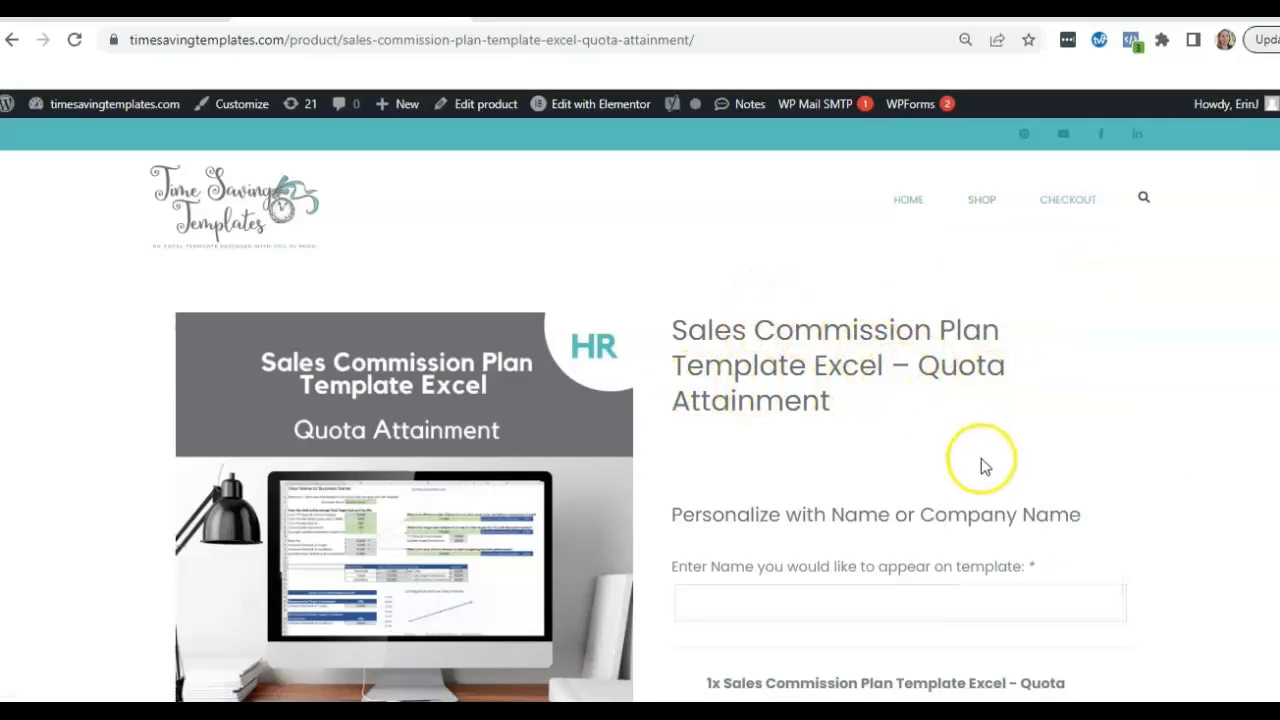
mouse_move(985, 433)
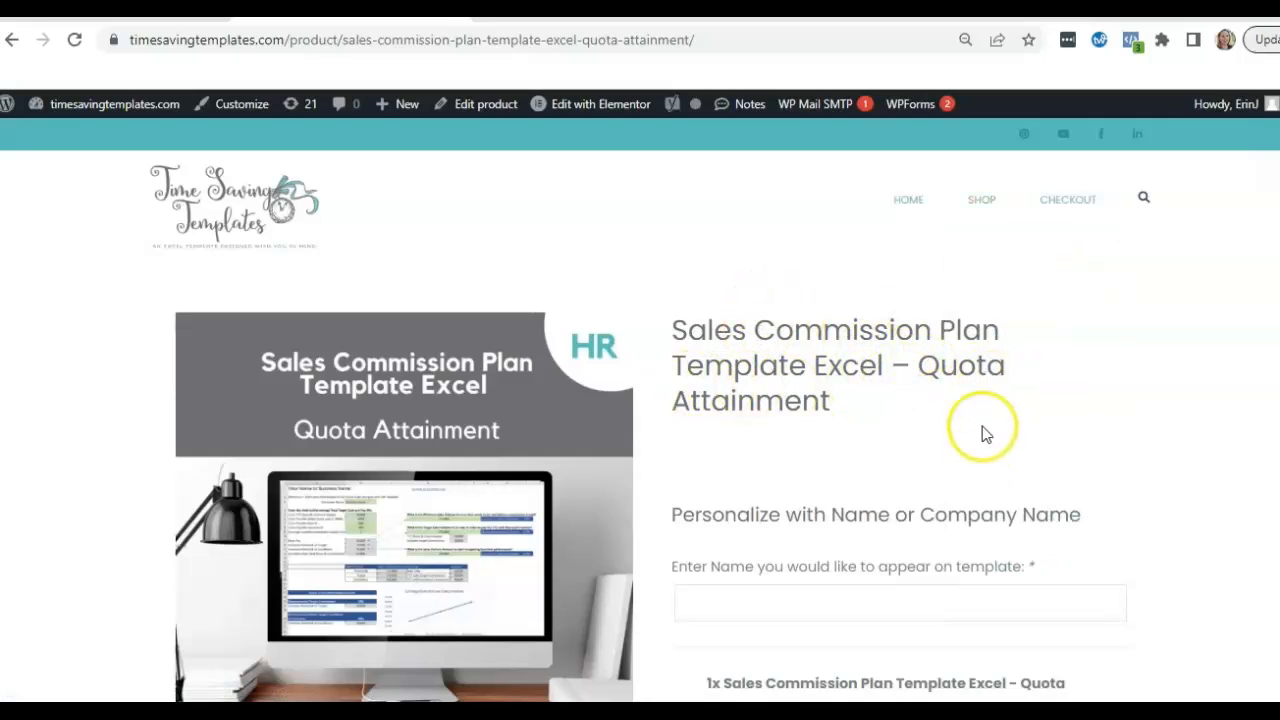